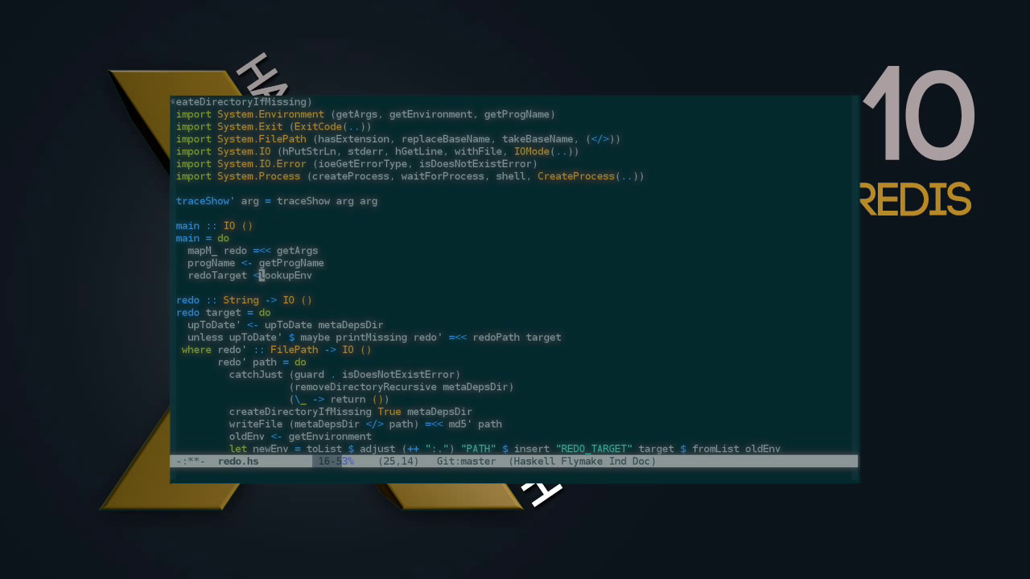
- Read "REDO_TARGET" with lookupEnv into redoTarget and save redo.hs
{"action": "type", "text": "\"REDO"}
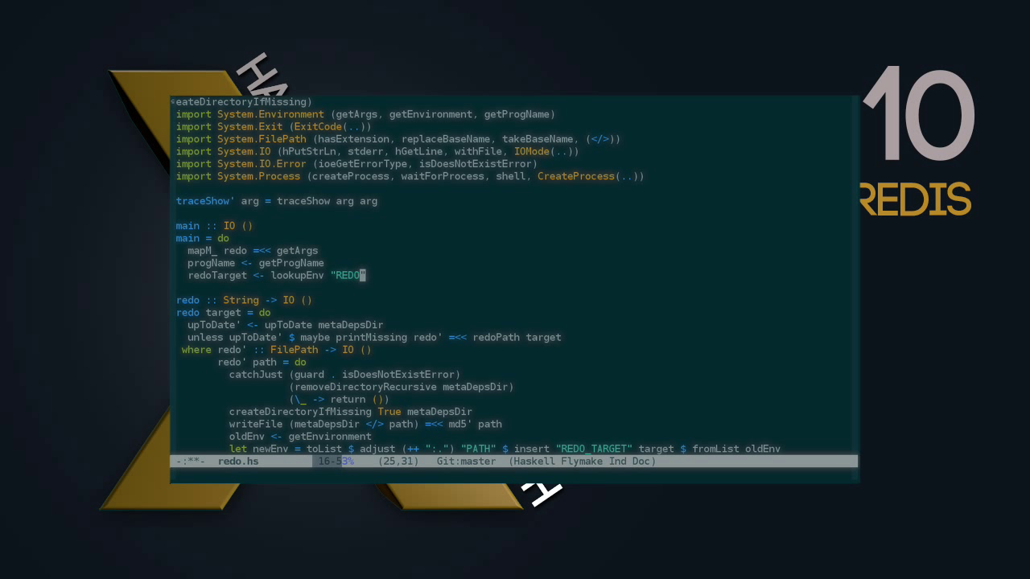
{"action": "type", "text": "_TARGET"}
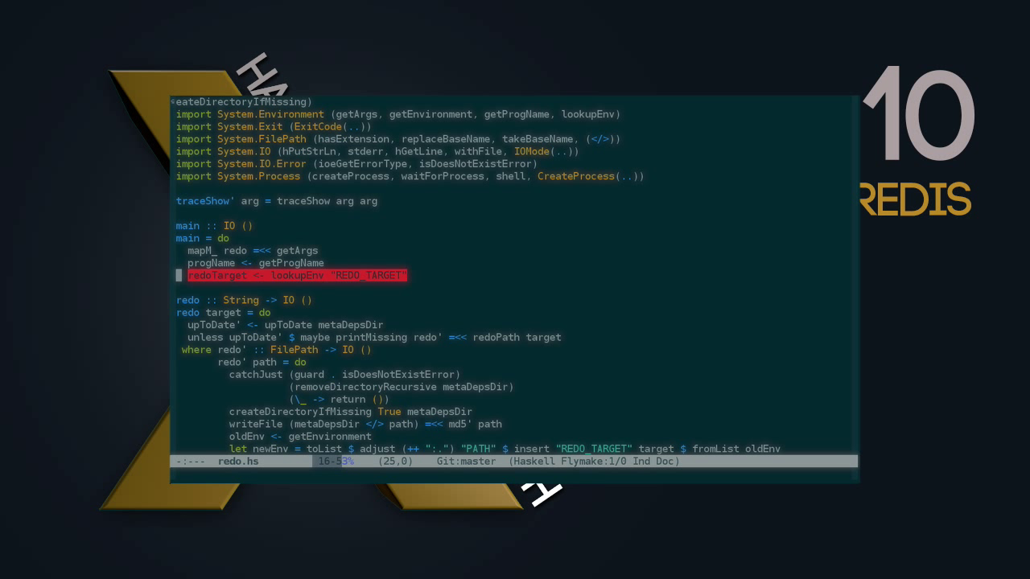
{"action": "key", "text": "End"}
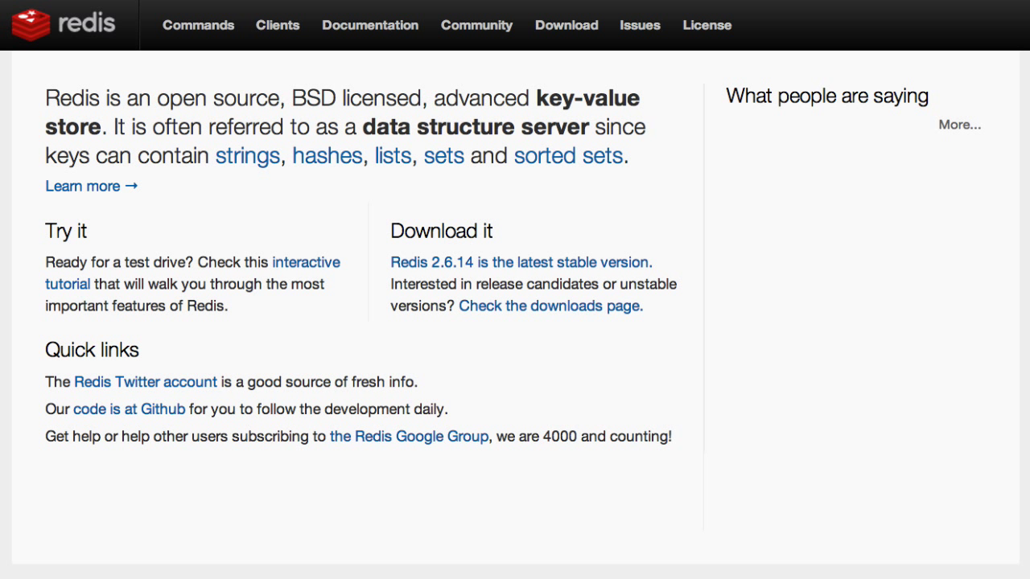
{"action": "left_click", "coordinate": [128, 409]}
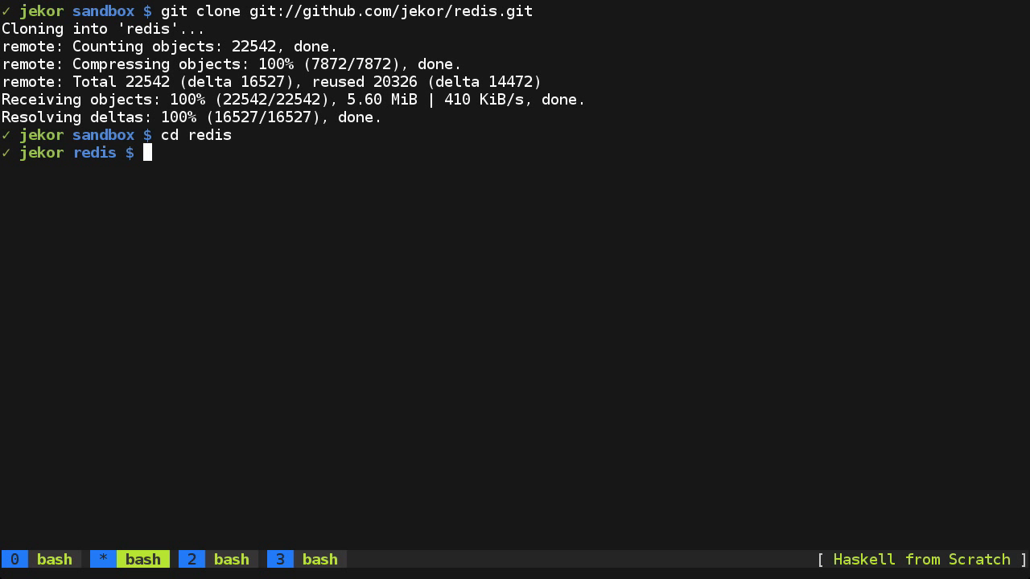
- Build Redis with gmake after the BSD make attempt fails
{"action": "key", "text": "Return"}
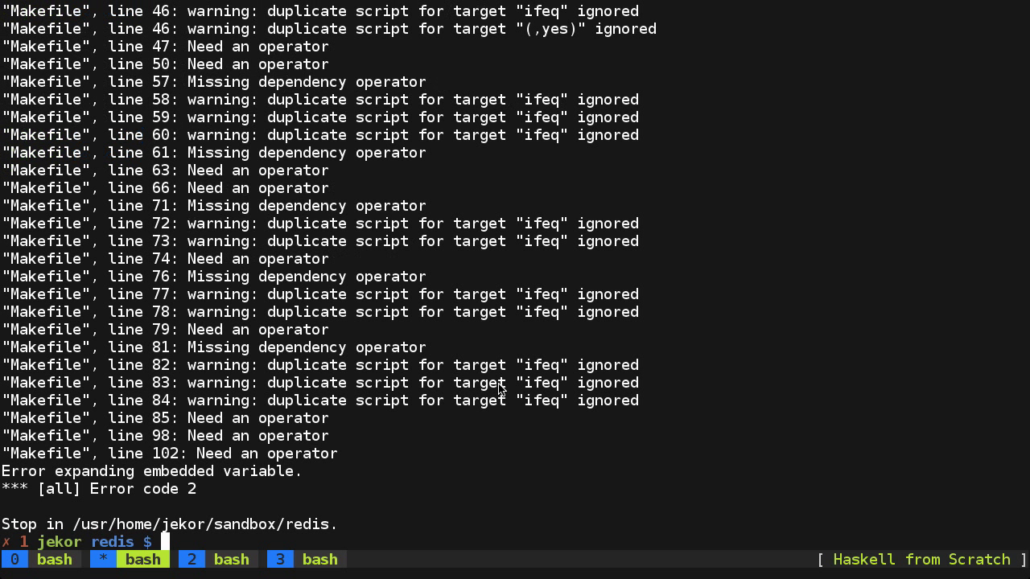
{"action": "type", "text": "gma"}
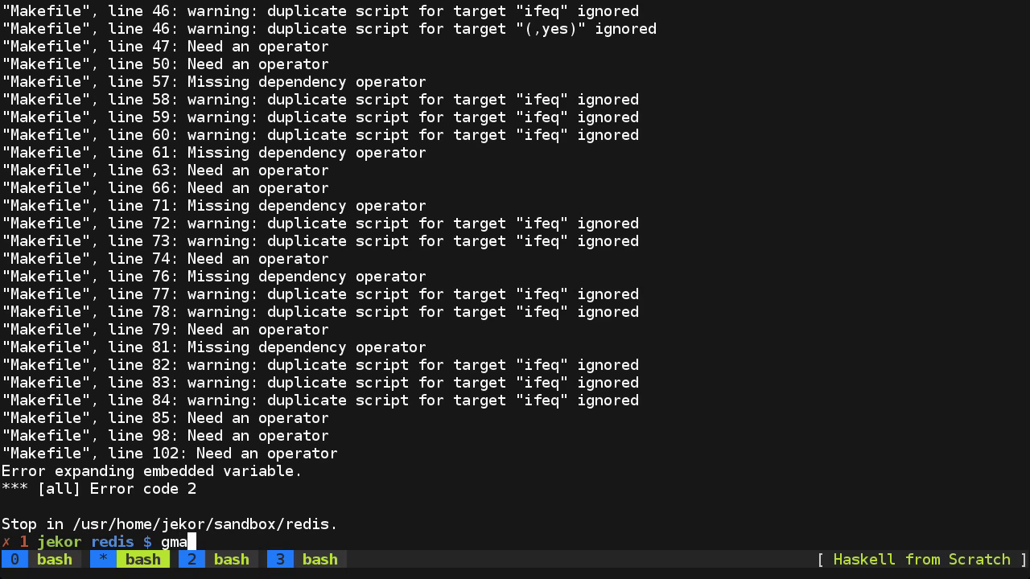
{"action": "key", "text": "Return"}
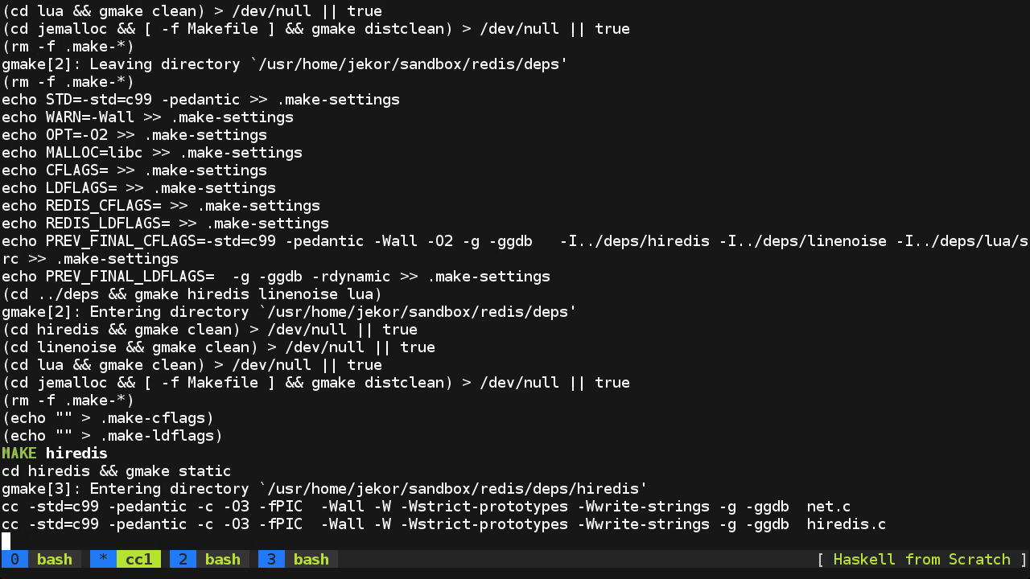
{"action": "scroll", "scroll_direction": "down", "scroll_amount": 3}
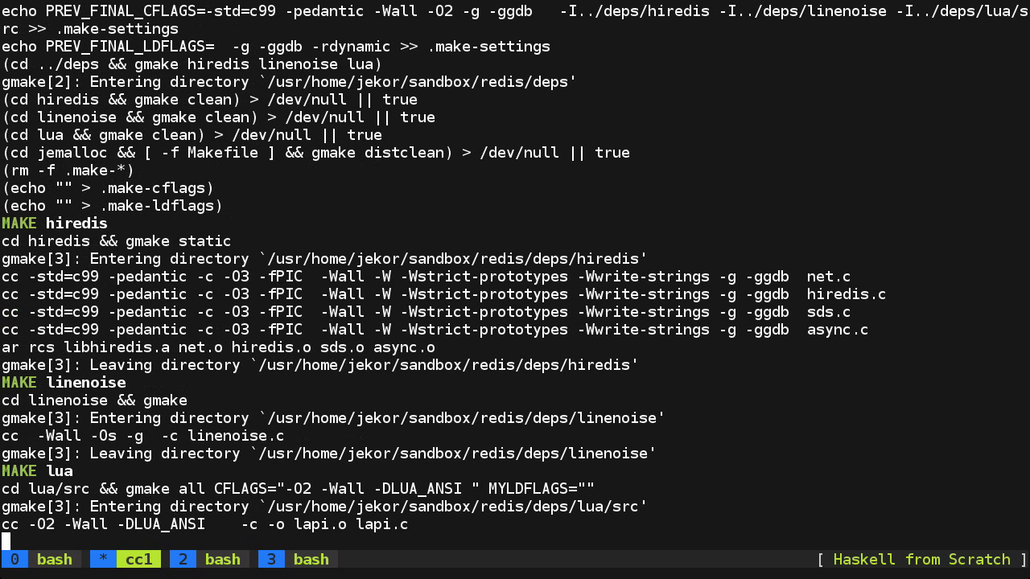
{"action": "scroll", "scroll_direction": "down", "scroll_amount": 3}
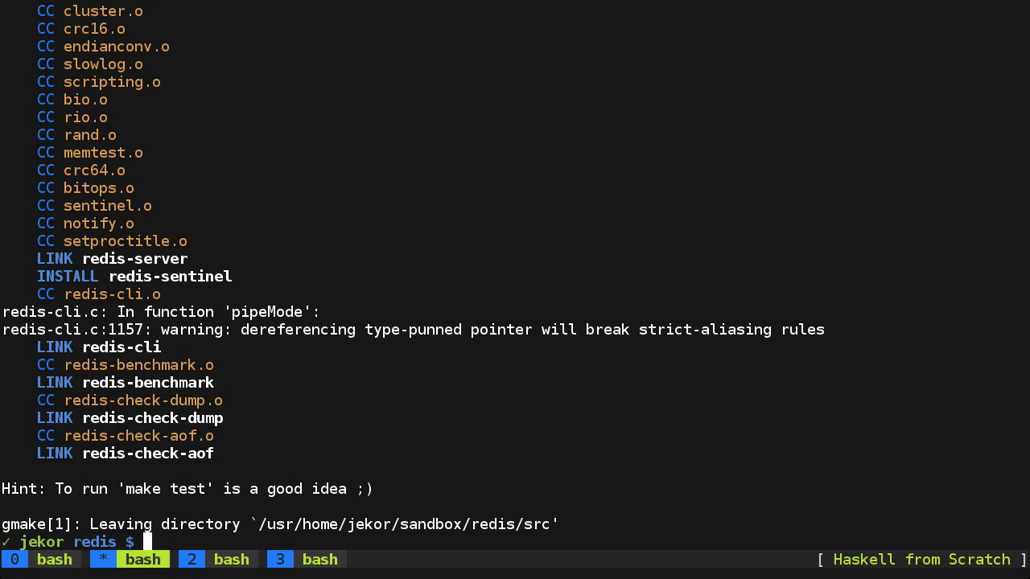
- Launch the freshly built ./src/redis-cli
{"action": "type", "text": "./sr"}
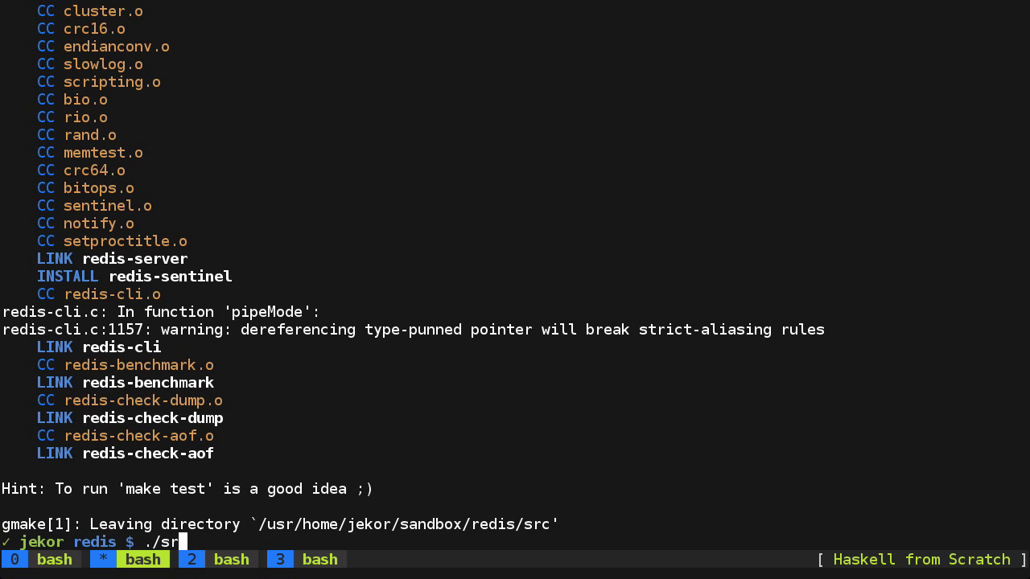
{"action": "type", "text": "c/r"}
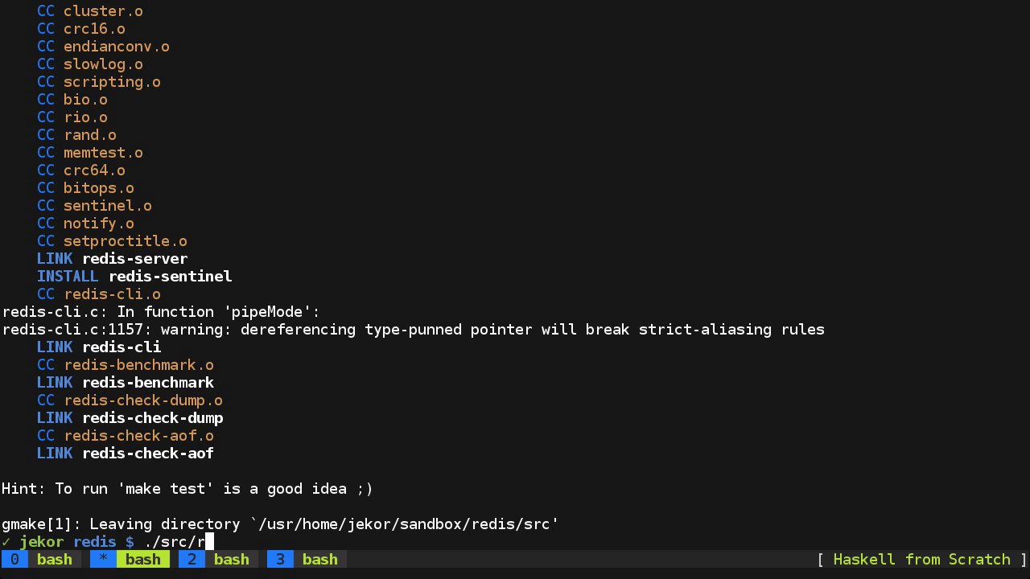
{"action": "type", "text": "edis-cli"}
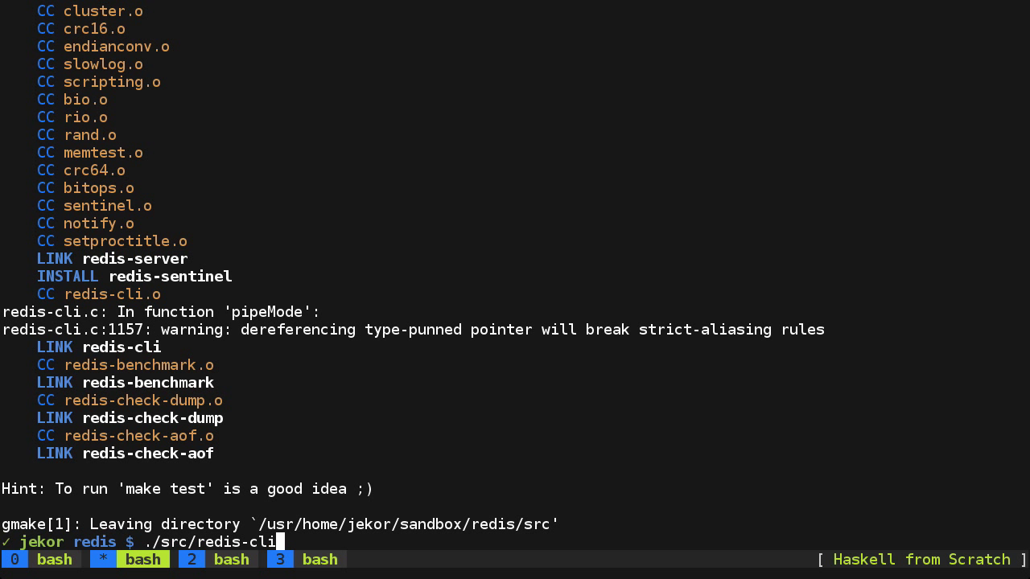
{"action": "key", "text": "Return"}
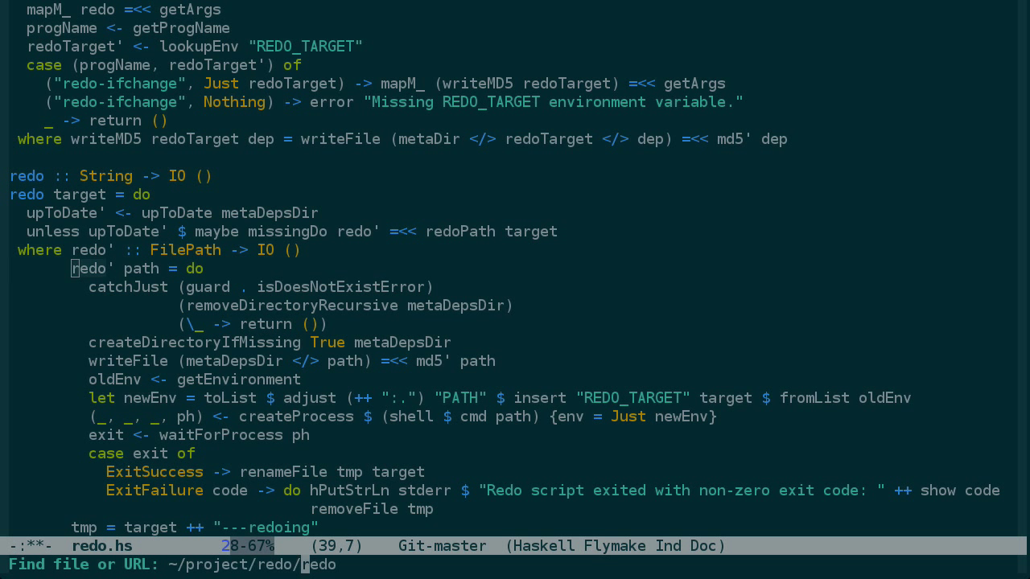
- Find the REDIS_CLI_NAME link rule in Redis's src/Makefile
{"action": "key", "text": "BackSpace"}
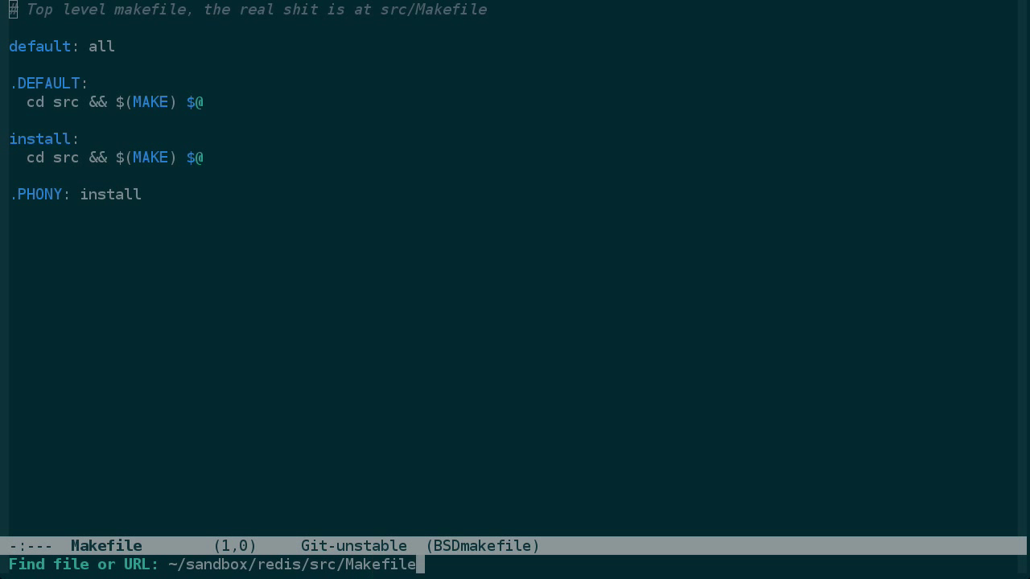
{"action": "key", "text": "Return"}
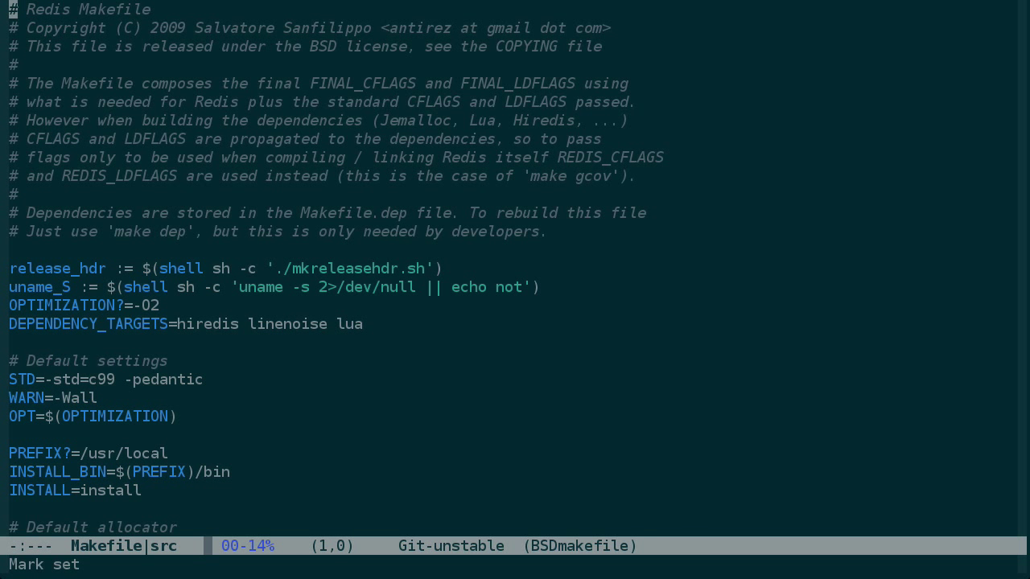
{"action": "type", "text": "redis-cli"}
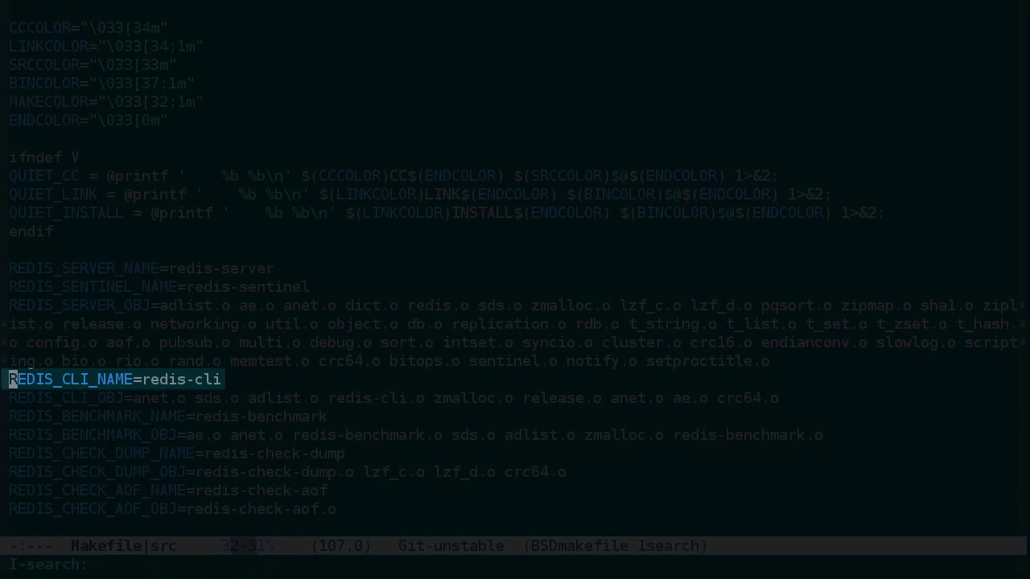
{"action": "type", "text": "REDIS_CLI"}
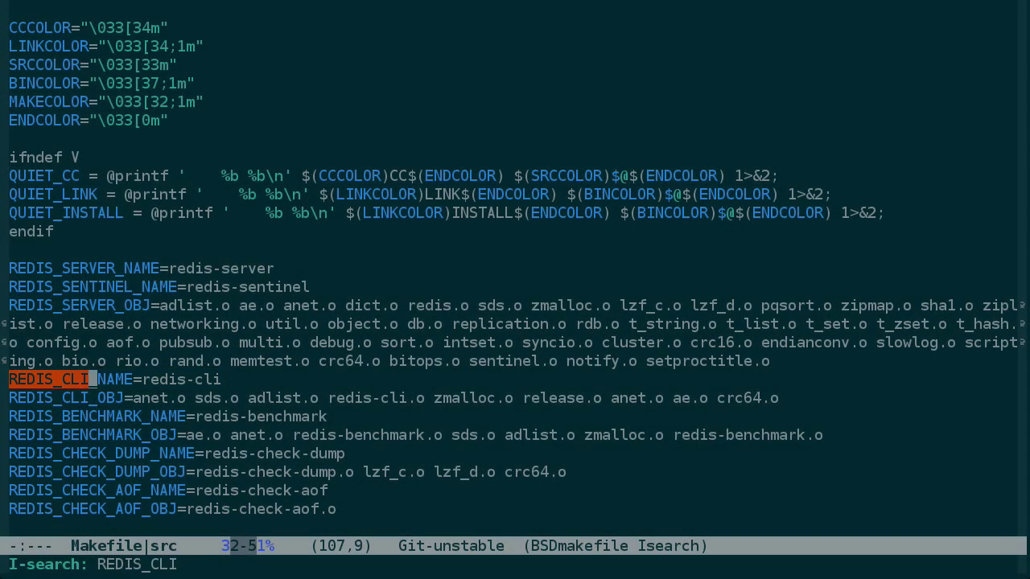
{"action": "type", "text": "_NAME"}
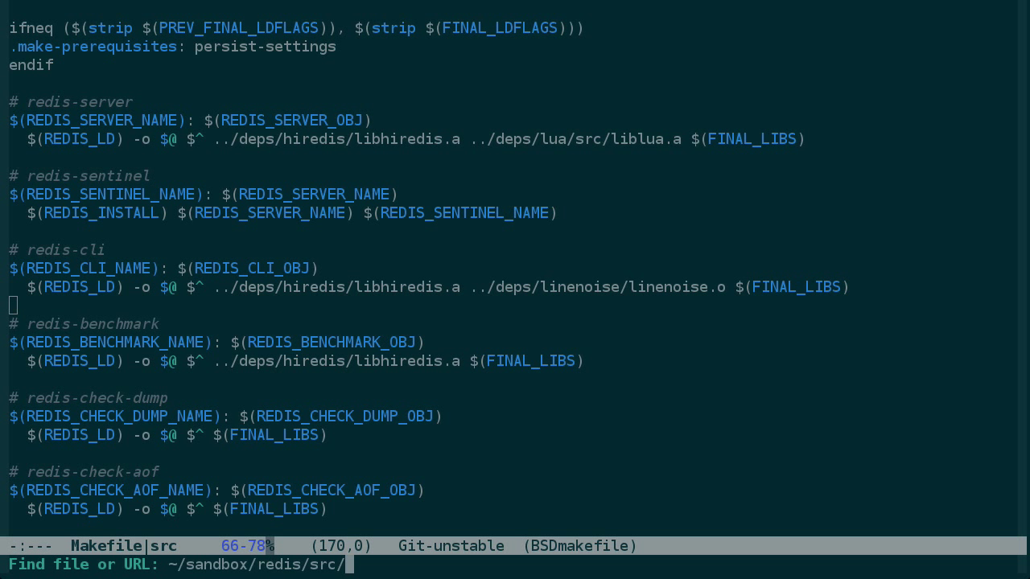
- Create a new redis-cli.do file in the src directory
{"action": "type", "text": "redis-cli.do"}
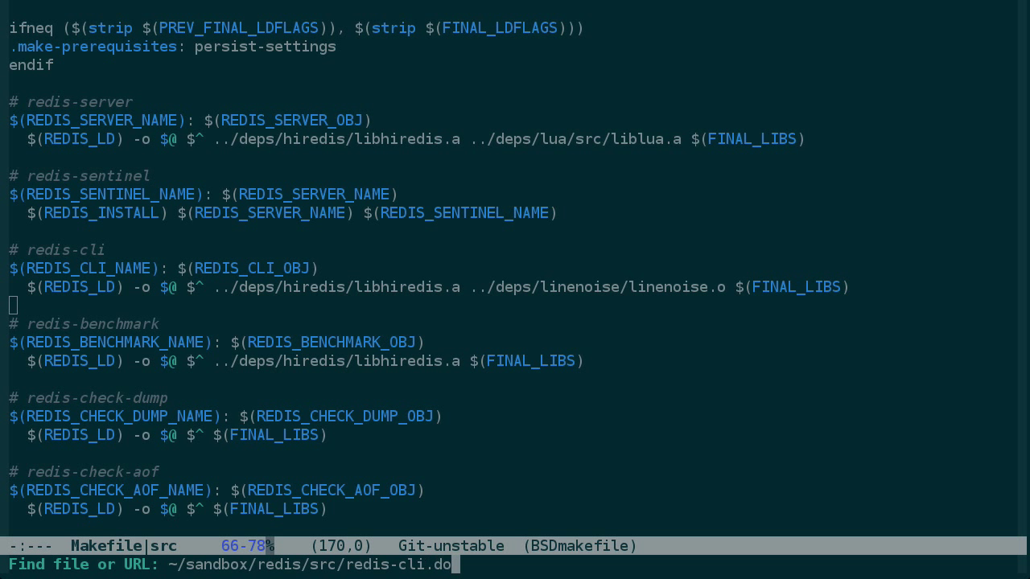
{"action": "key", "text": "Return"}
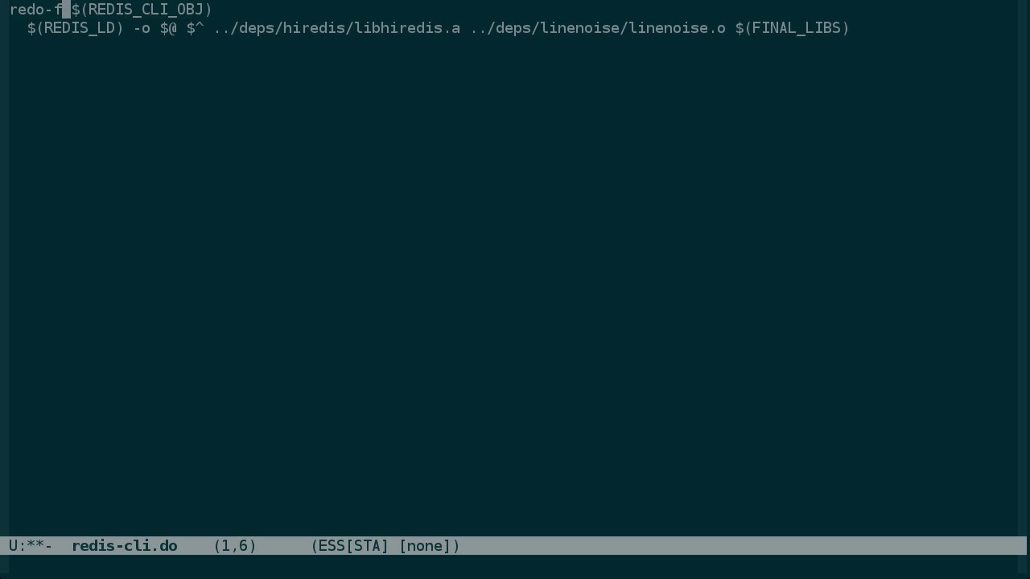
- Start redis-cli.do with redo-ifchange on the pasted Makefile rule
{"action": "type", "text": "ifchange"}
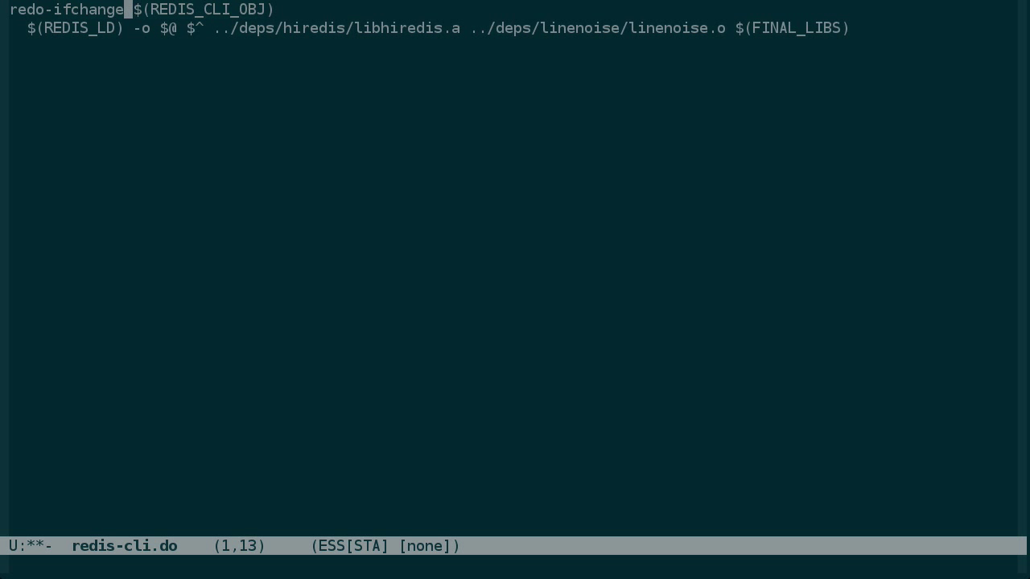
{"action": "key", "text": "Down"}
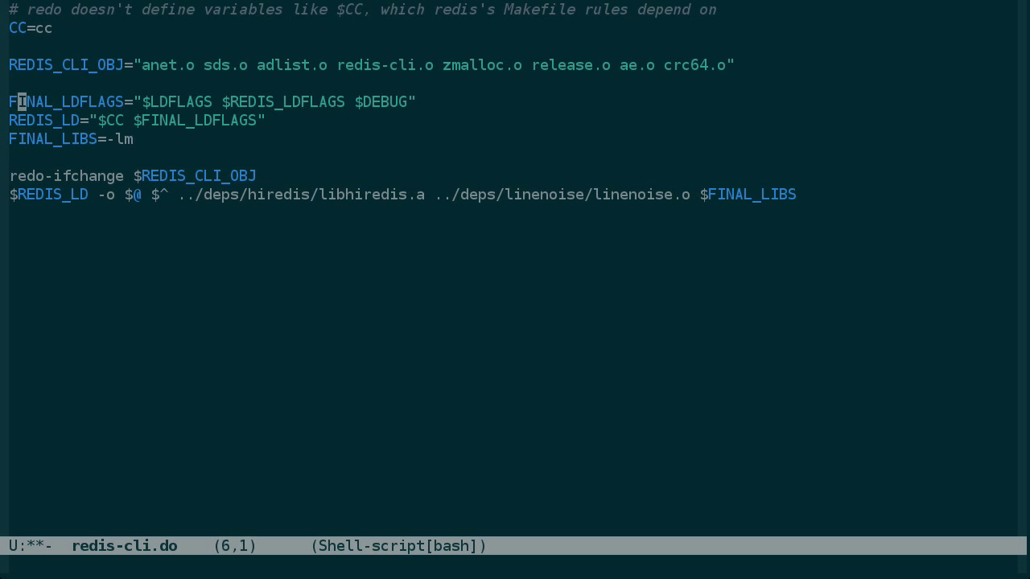
- Change the link command's output from $@ to redo's temporary target $3
{"action": "key", "text": "Left"}
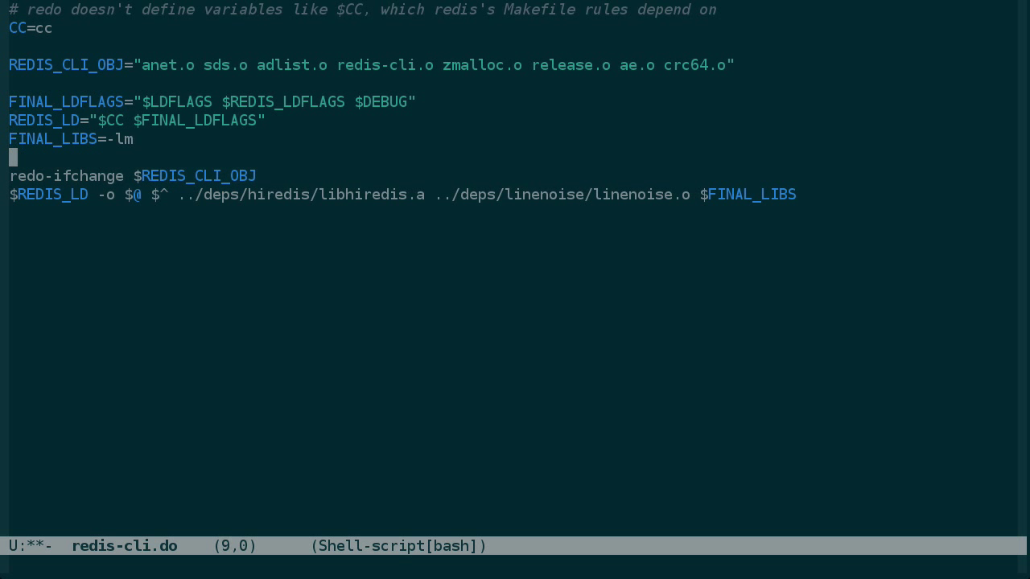
{"action": "left_click", "coordinate": [126, 193]}
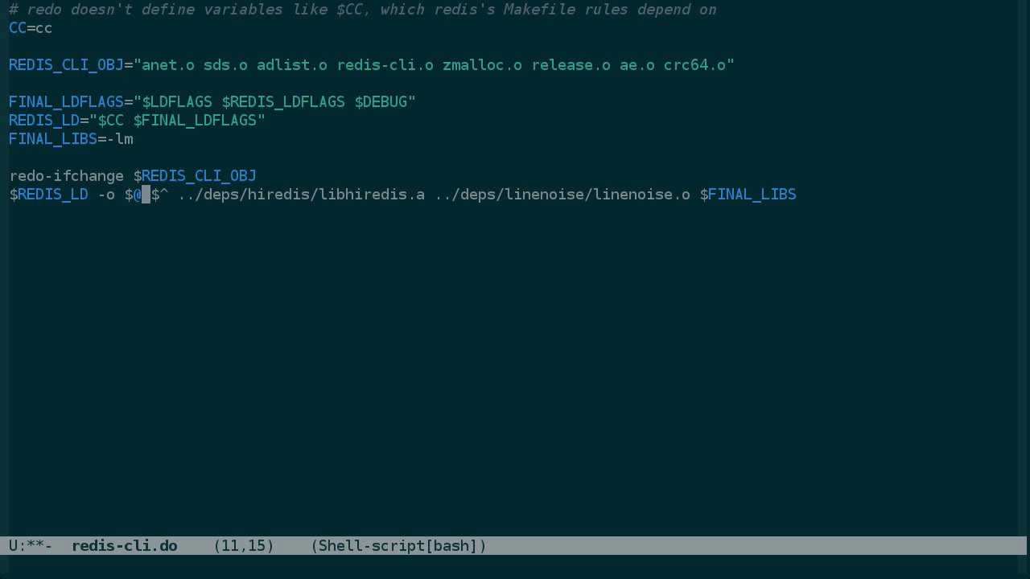
{"action": "type", "text": "3"}
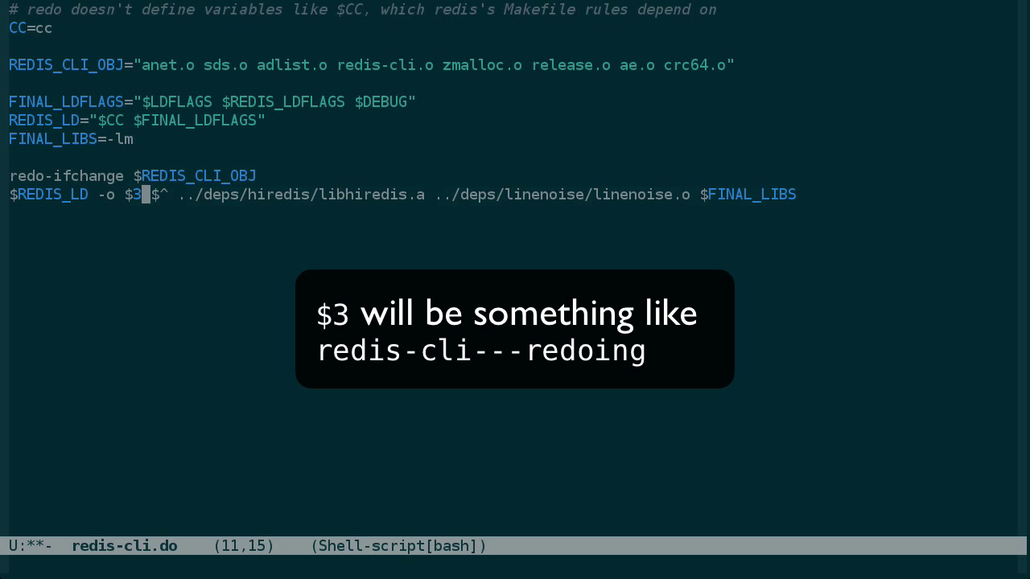
{"action": "key", "text": "right"}
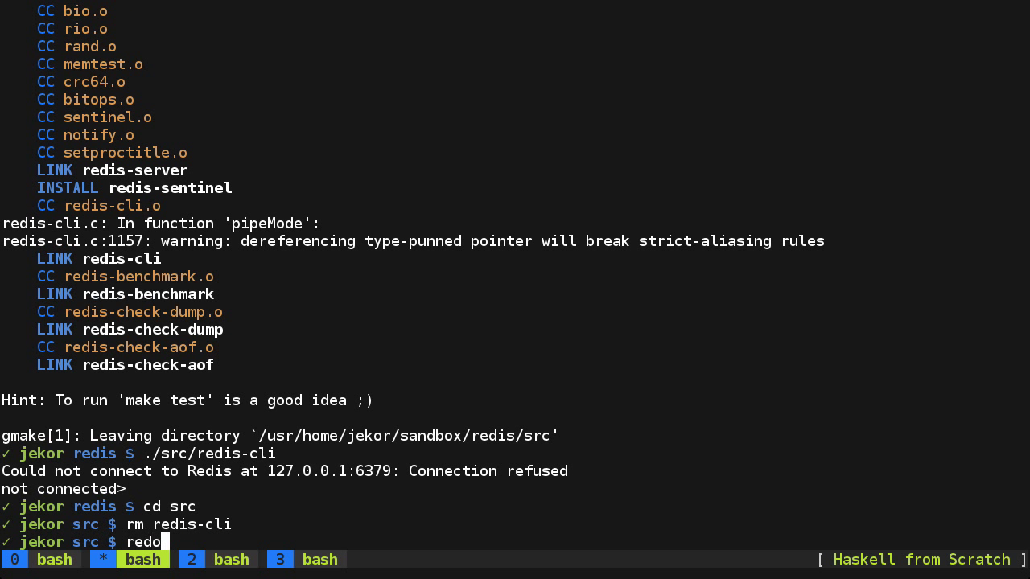
- Remove the make-built redis-cli and rebuild it with redo redis-cli
{"action": "type", "text": "redis-cli"}
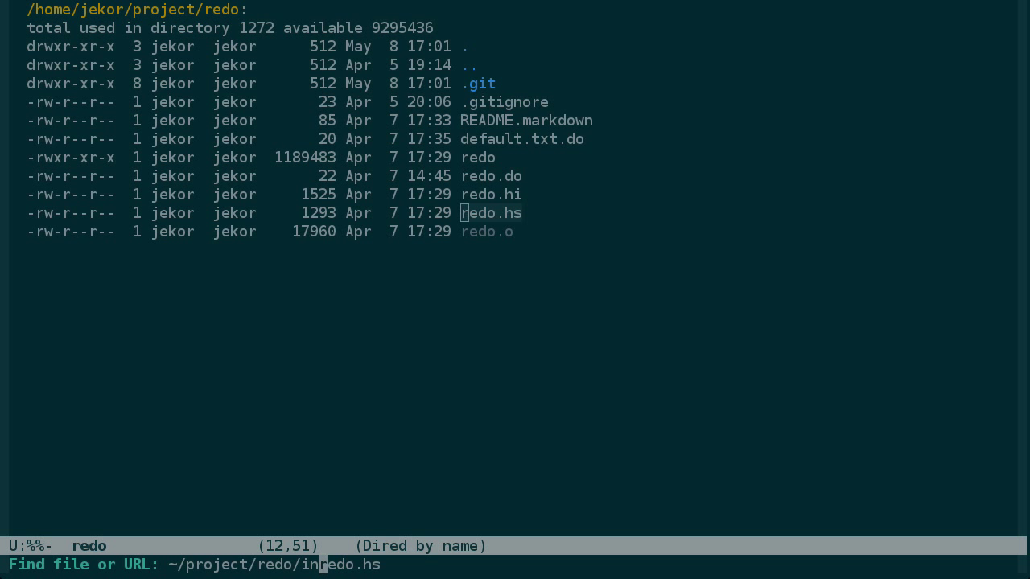
- Create install.do with redo-ifchange redo and sudo install redo /usr/local/bin
{"action": "type", "text": "install.do"}
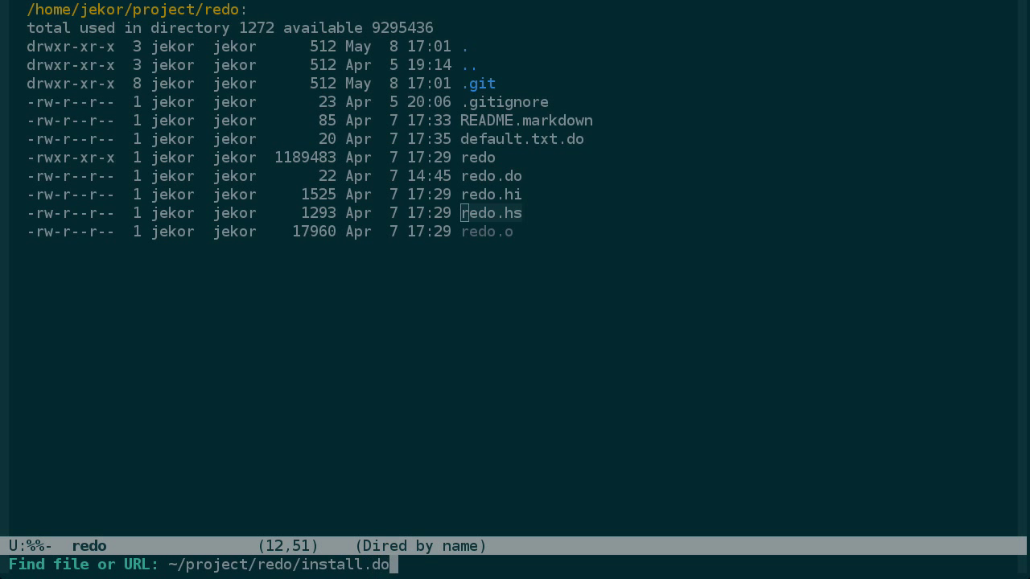
{"action": "key", "text": "Return"}
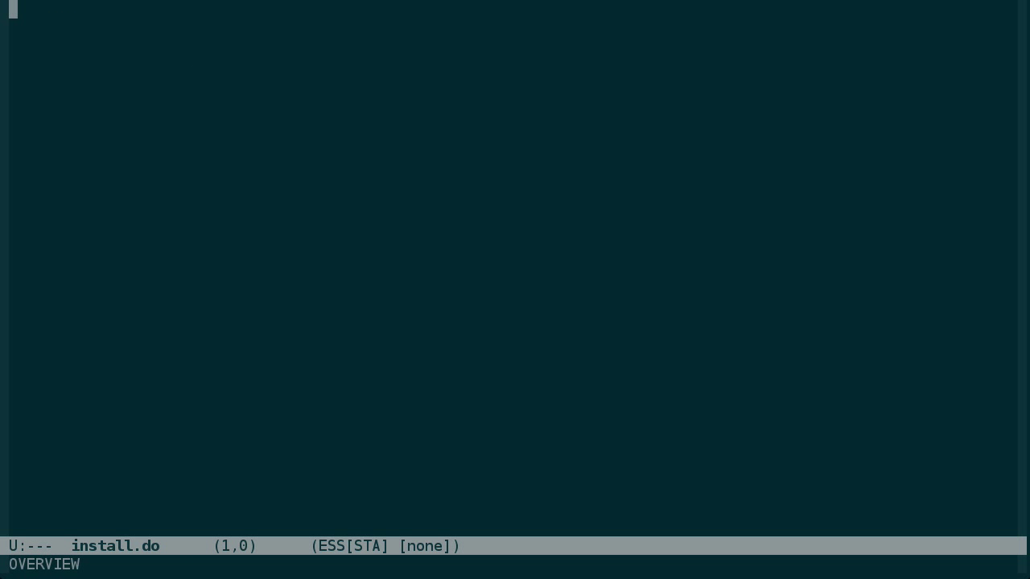
{"action": "type", "text": "redo"}
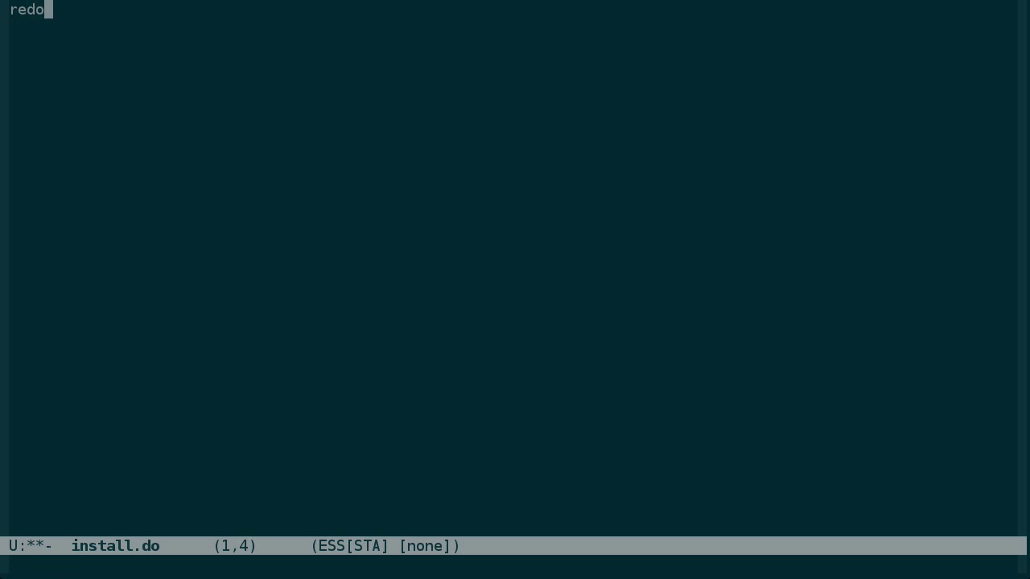
{"action": "type", "text": "-ifchange redo"}
{"action": "type", "text": "sudo"}
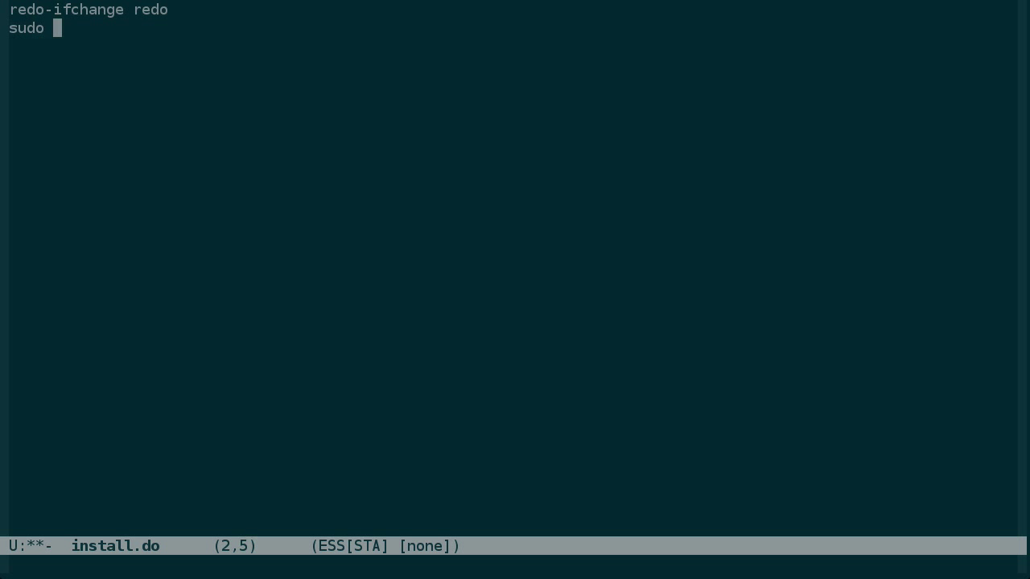
{"action": "type", "text": "install r"}
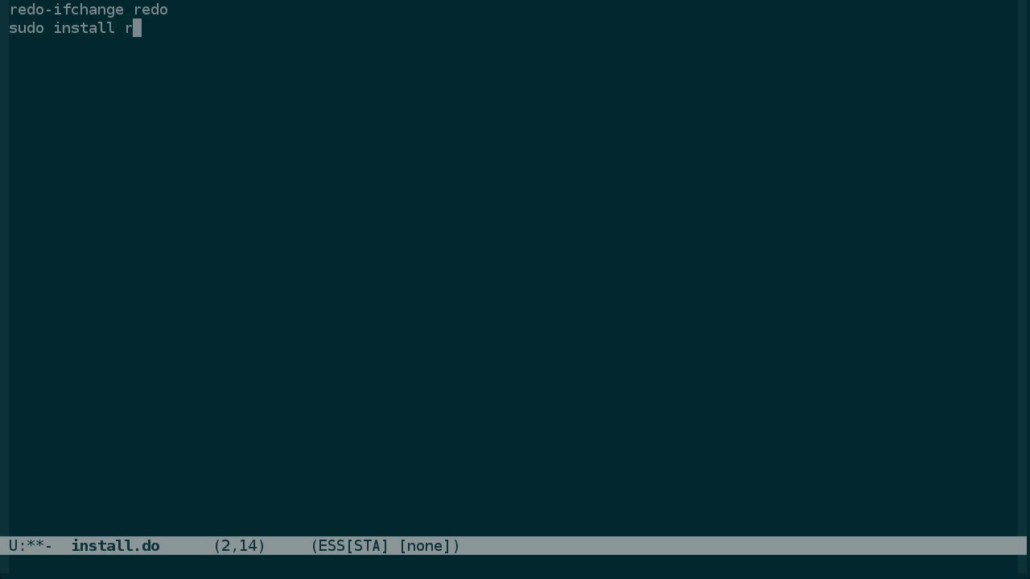
{"action": "type", "text": "edo /"}
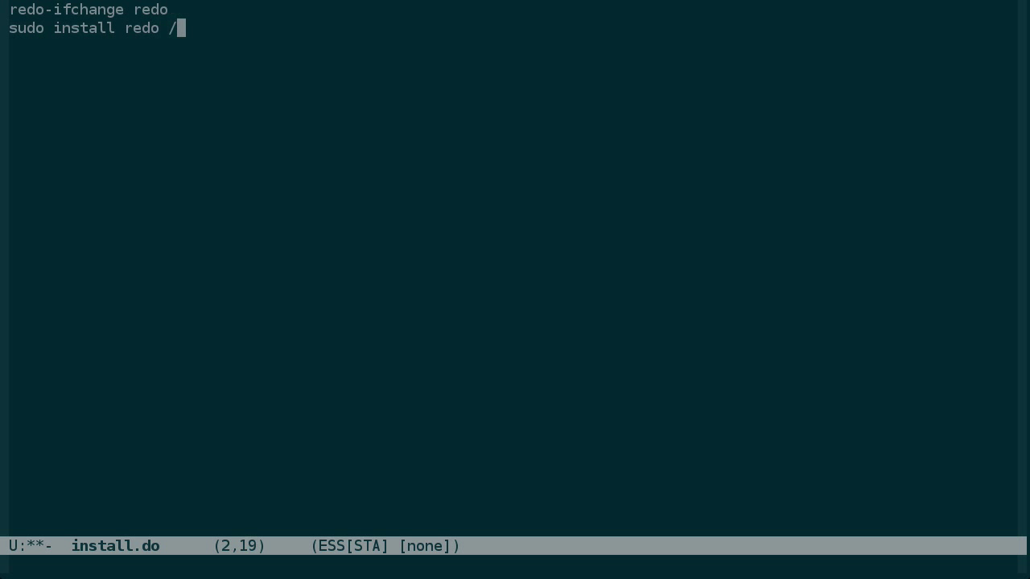
{"action": "type", "text": "usr/local/bin"}
{"action": "left_click", "coordinate": [512, 47]}
{"action": "type", "text": "sudo"}
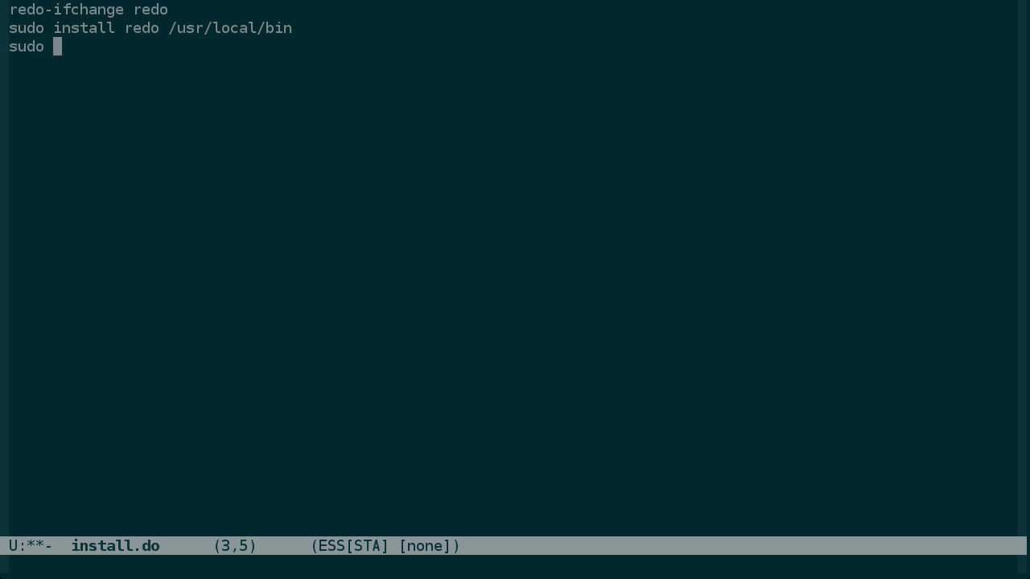
- Add sudo ln -sf /usr/local/bin/redo /usr/local/bin/redo-ifchange
{"action": "type", "text": "ln -s"}
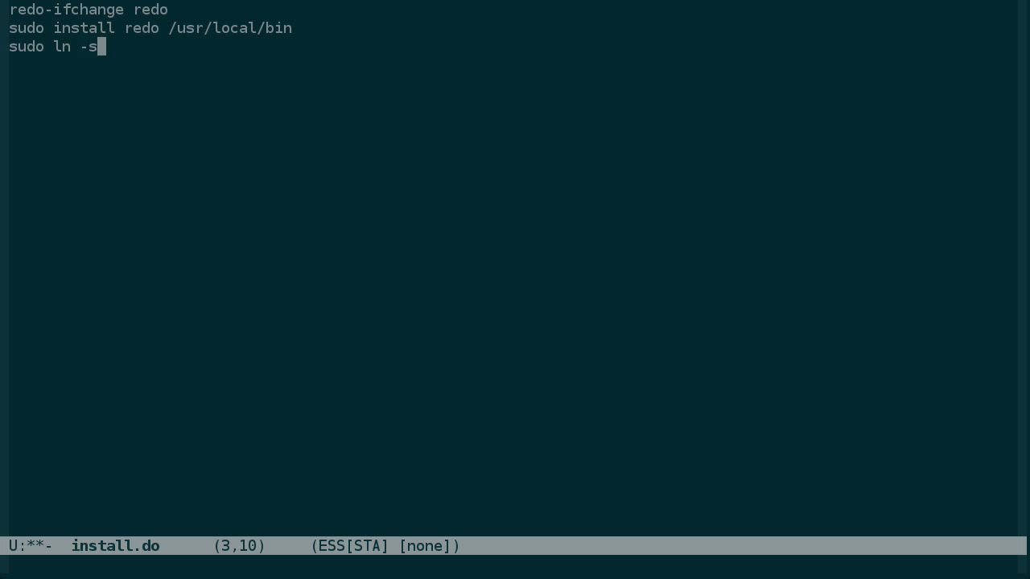
{"action": "type", "text": "f"}
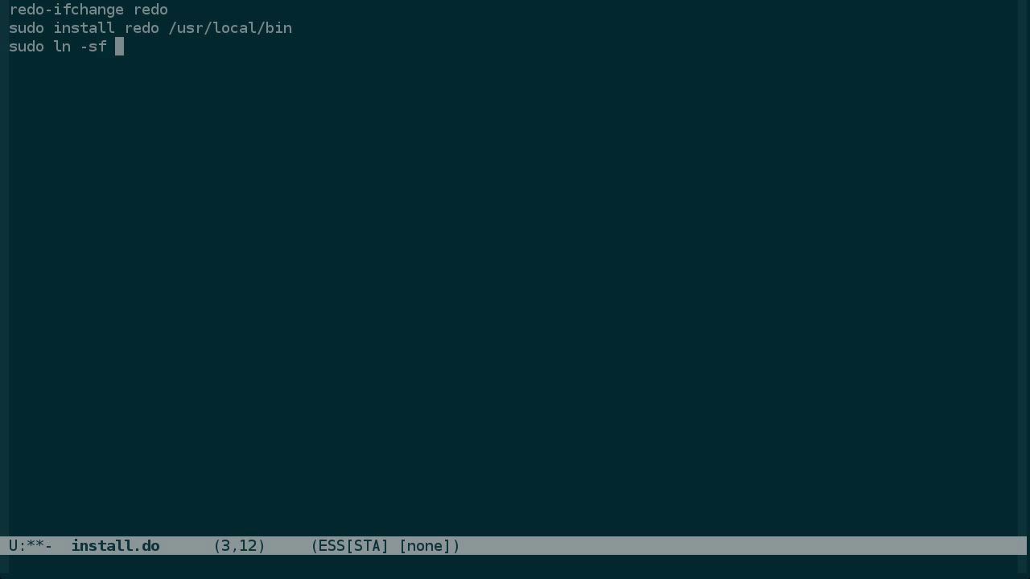
{"action": "type", "text": "/usr/local/"}
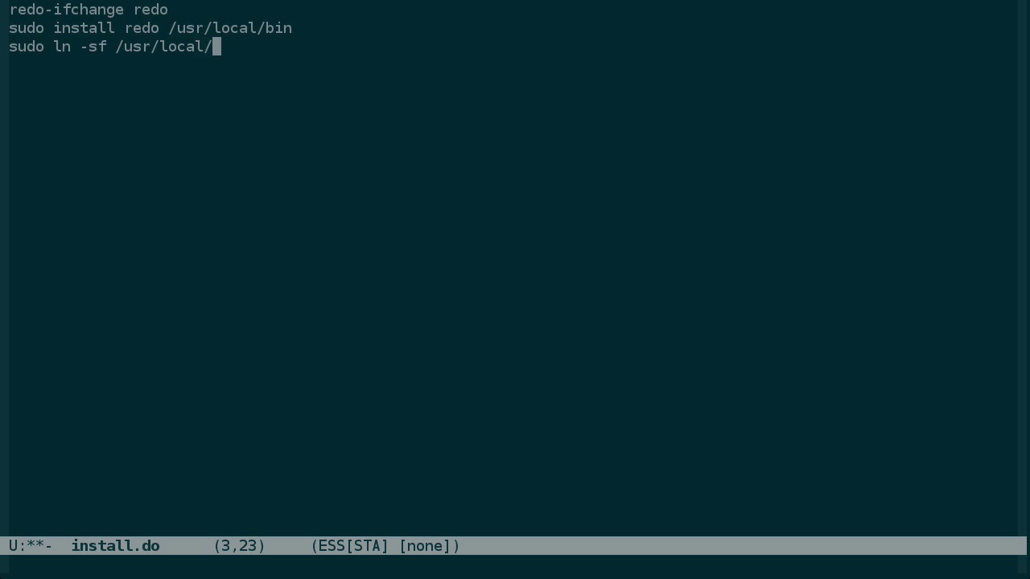
{"action": "type", "text": "bin/redo /usr/l"}
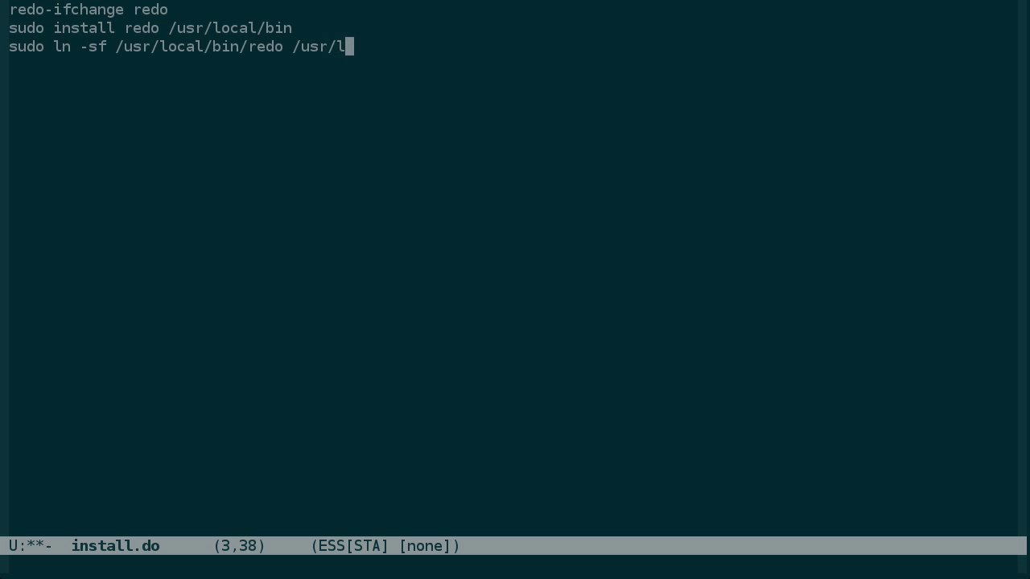
{"action": "type", "text": "ocal/b"}
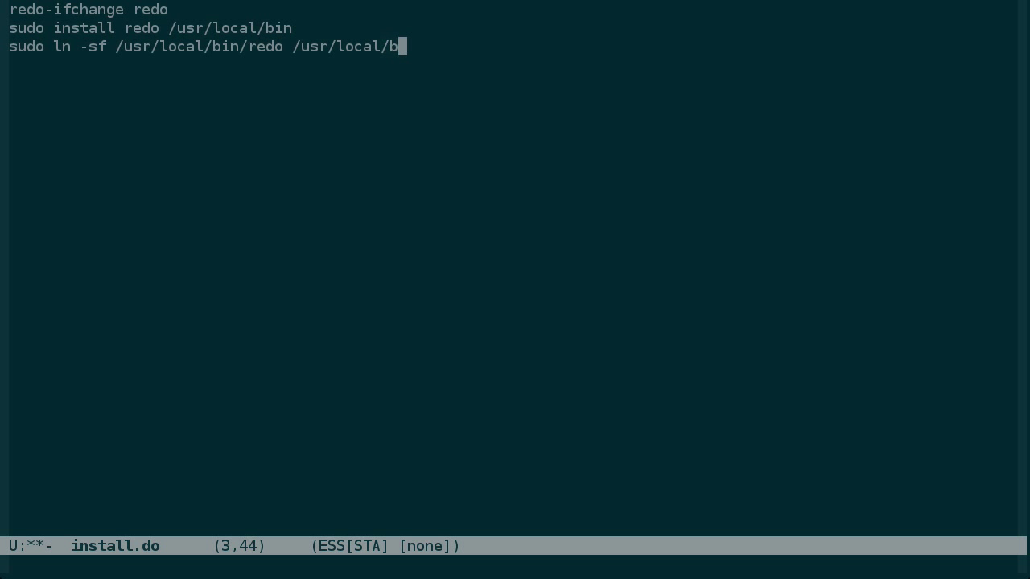
{"action": "type", "text": "in/redo-ifchange"}
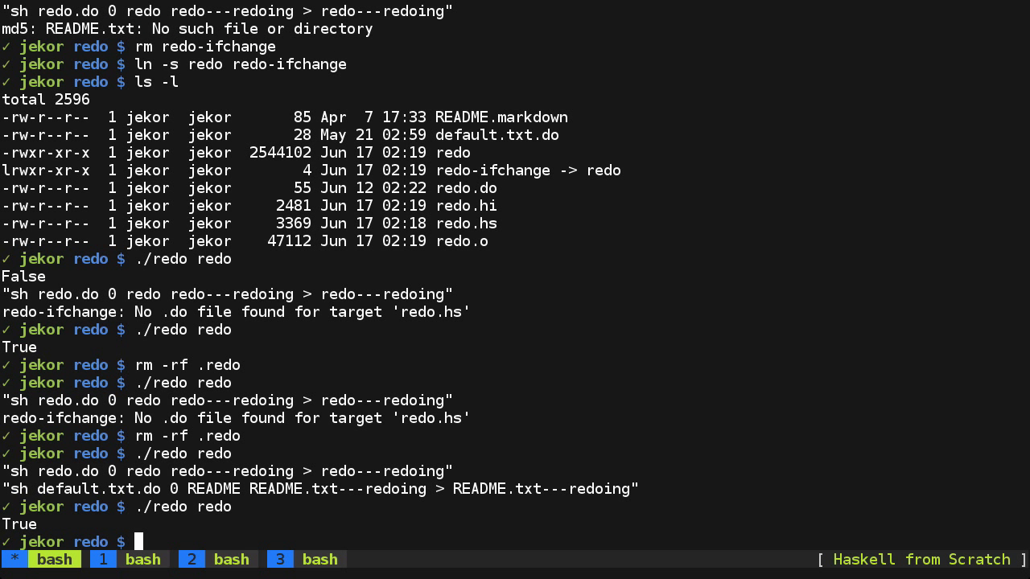
- Run ./redo install and list matching files under /usr/local/bin
{"action": "type", "text": "./redo instal"}
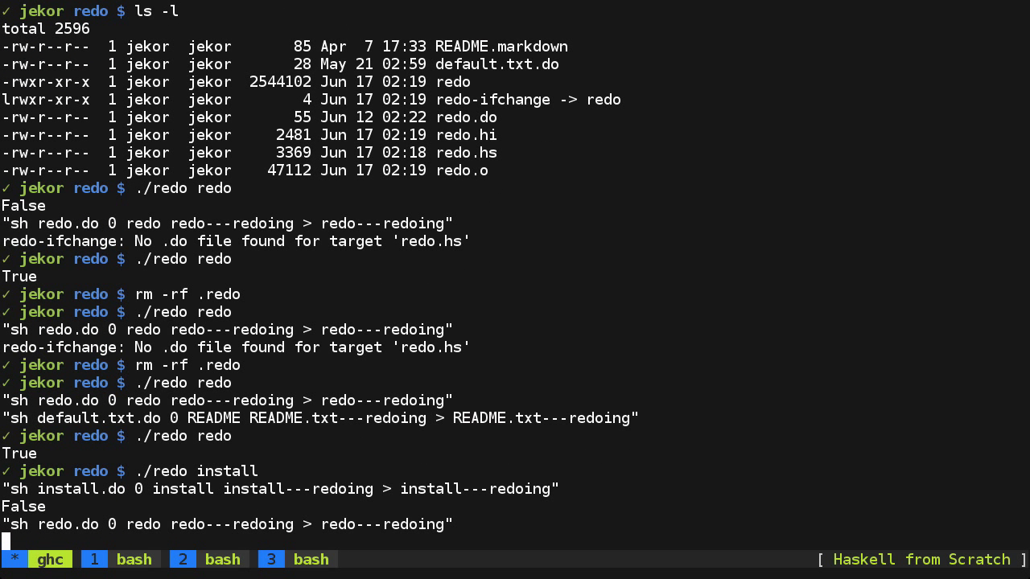
{"action": "type", "text": "ls -l /usr/l"}
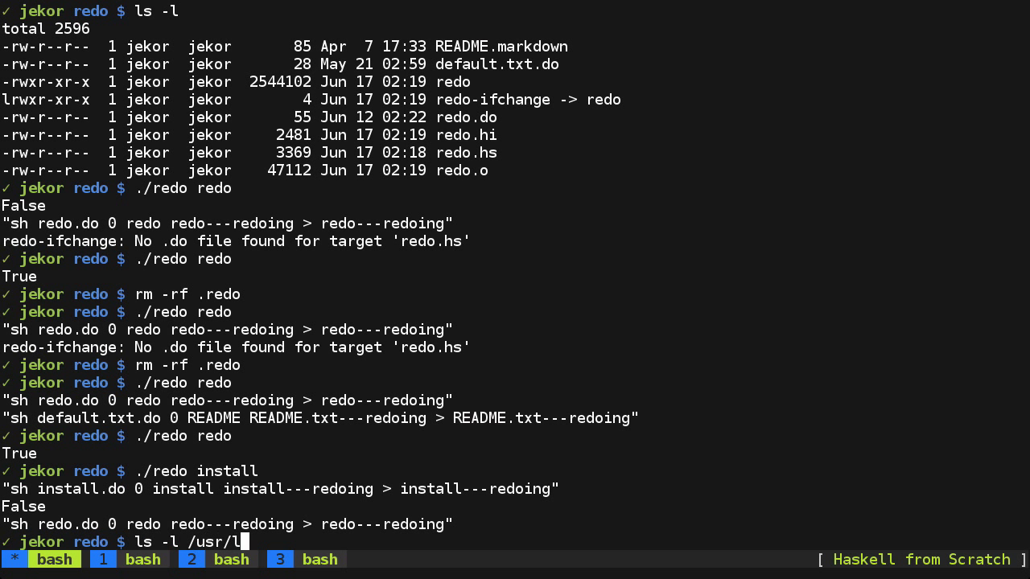
{"action": "key", "text": "Return"}
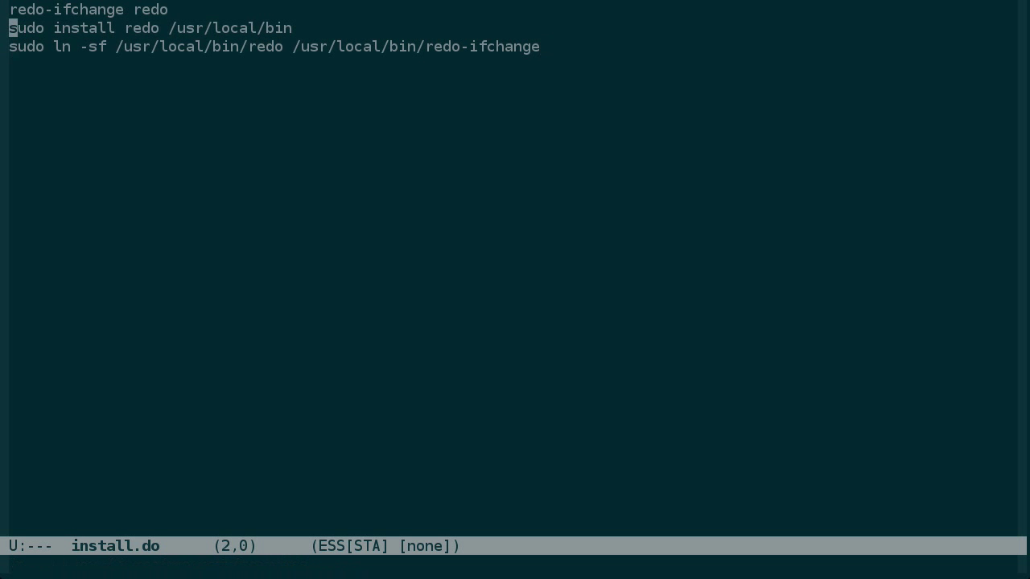
- Confirm redo and redo-ifchange in /usr/local/bin and rebuild install with the installed redo
{"action": "type", "text": "-s"}
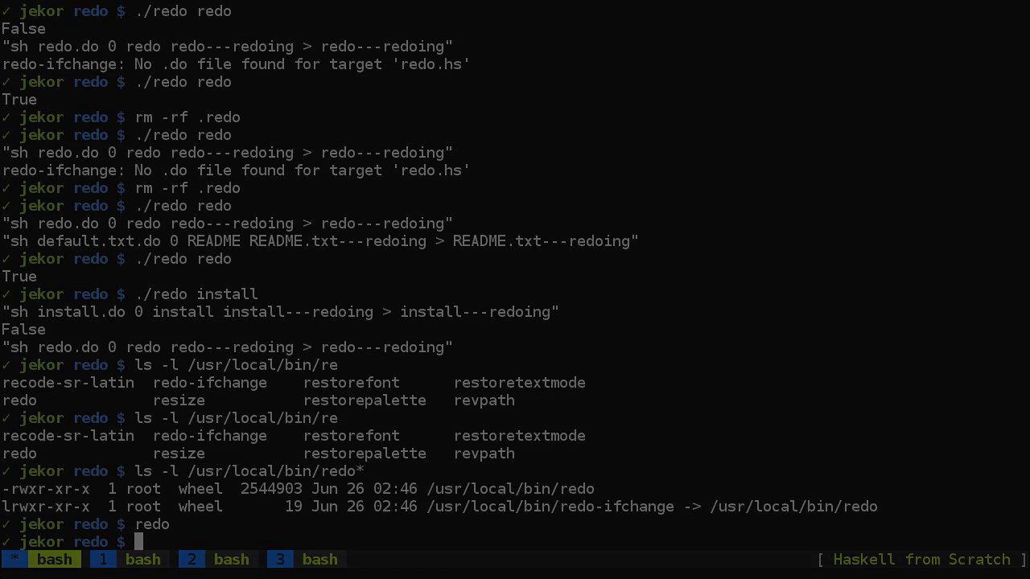
{"action": "type", "text": "./redo install"}
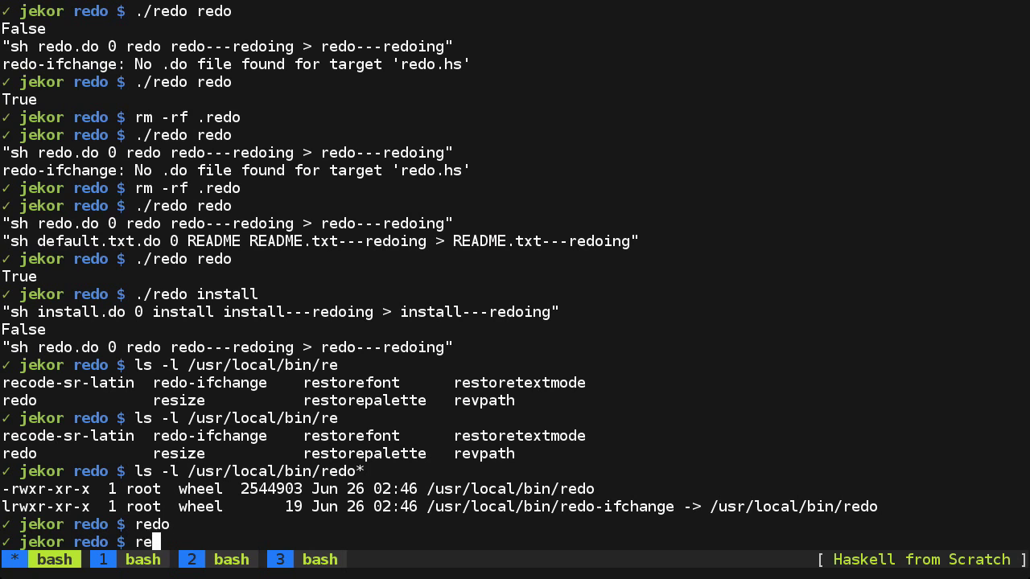
{"action": "type", "text": "do"}
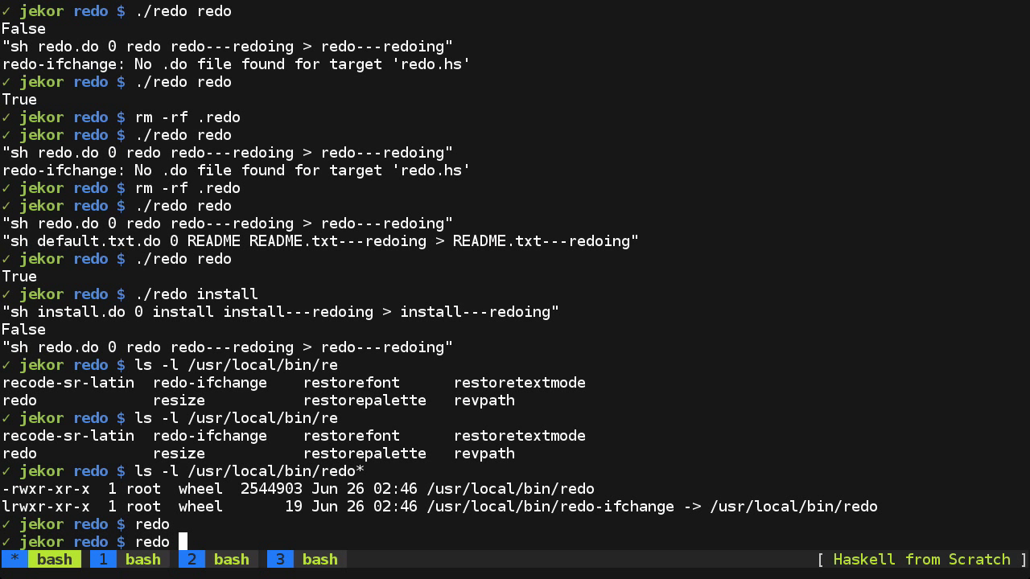
{"action": "type", "text": "install"}
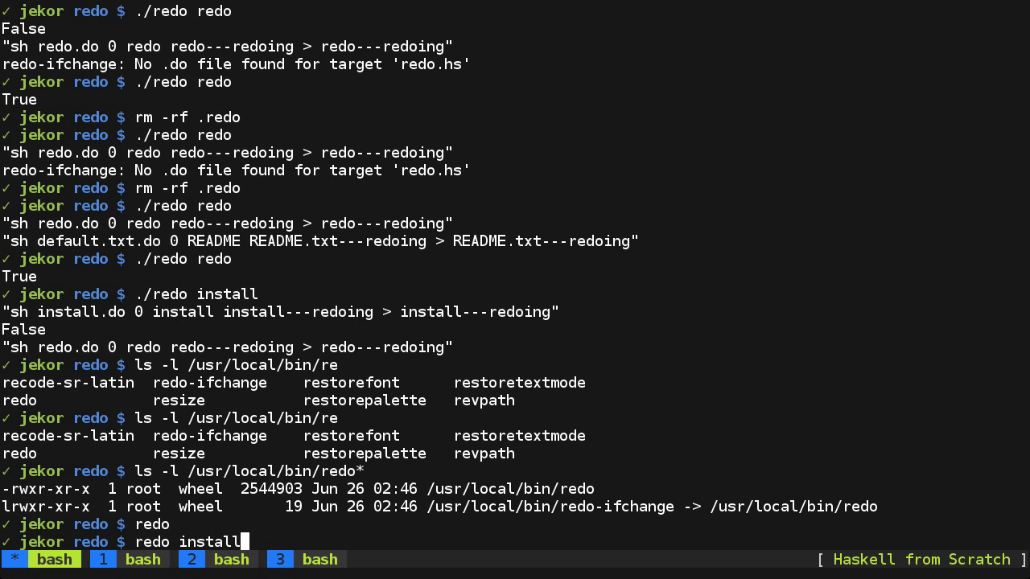
{"action": "key", "text": "Return"}
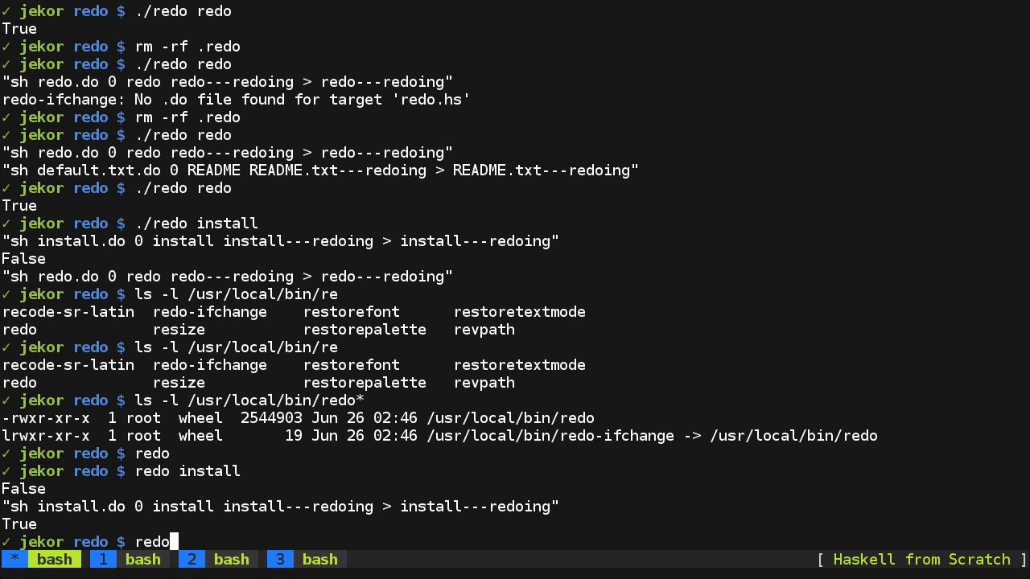
{"action": "key", "text": "Return"}
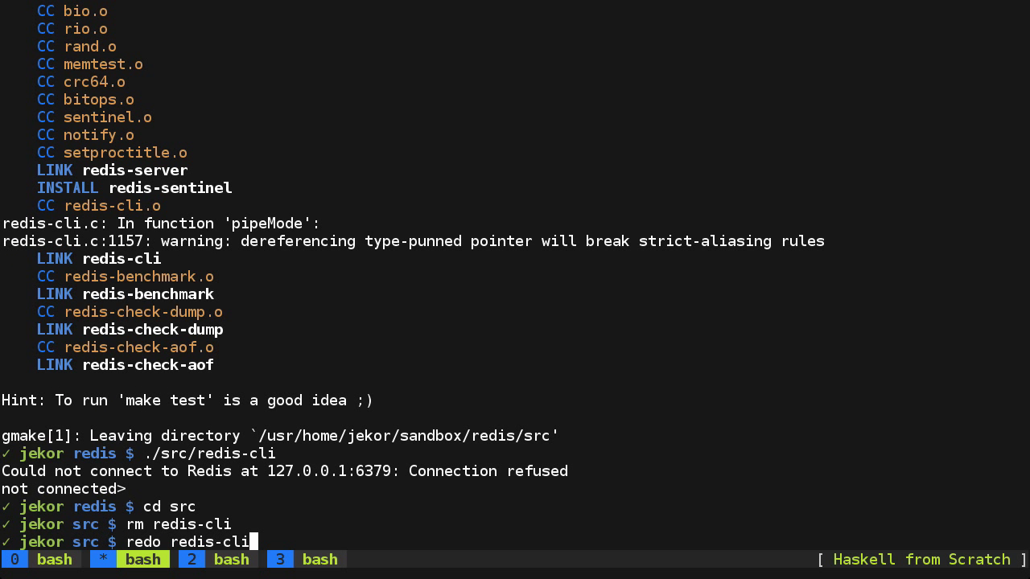
- Rebuild redis-cli with redo, list the new binary and run ./redis-cli
{"action": "key", "text": "Return"}
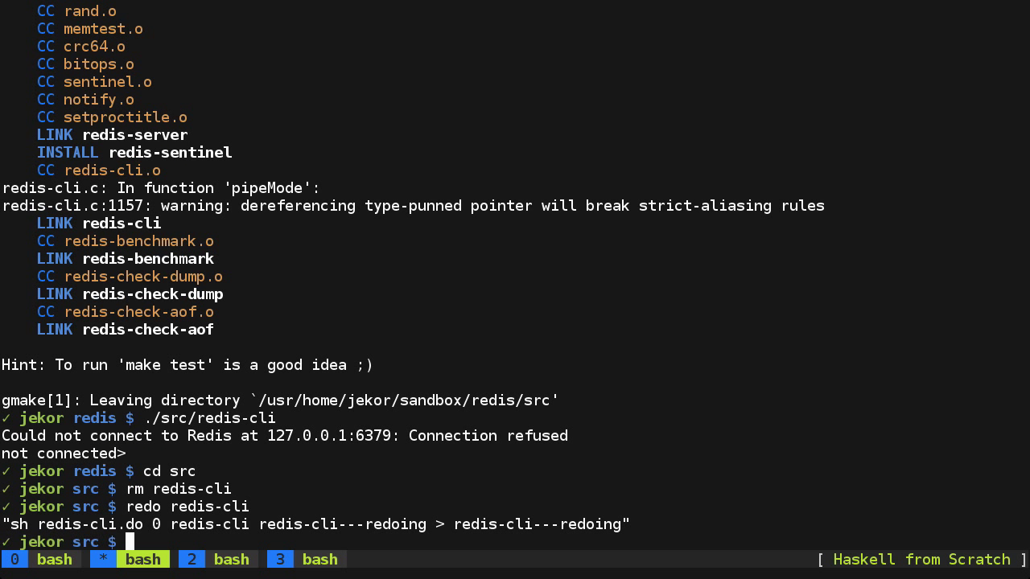
{"action": "type", "text": "ls -l"}
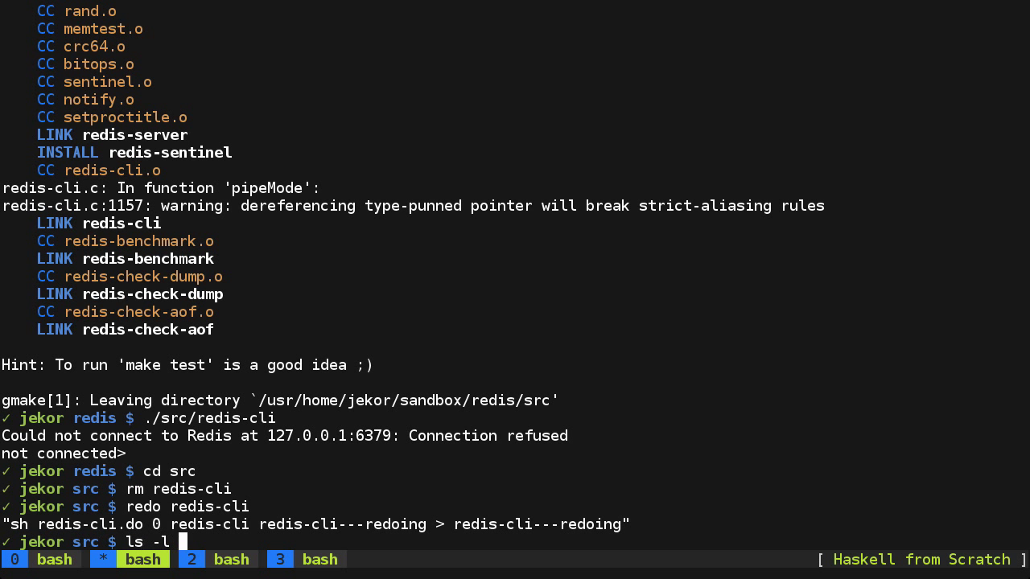
{"action": "key", "text": "Return"}
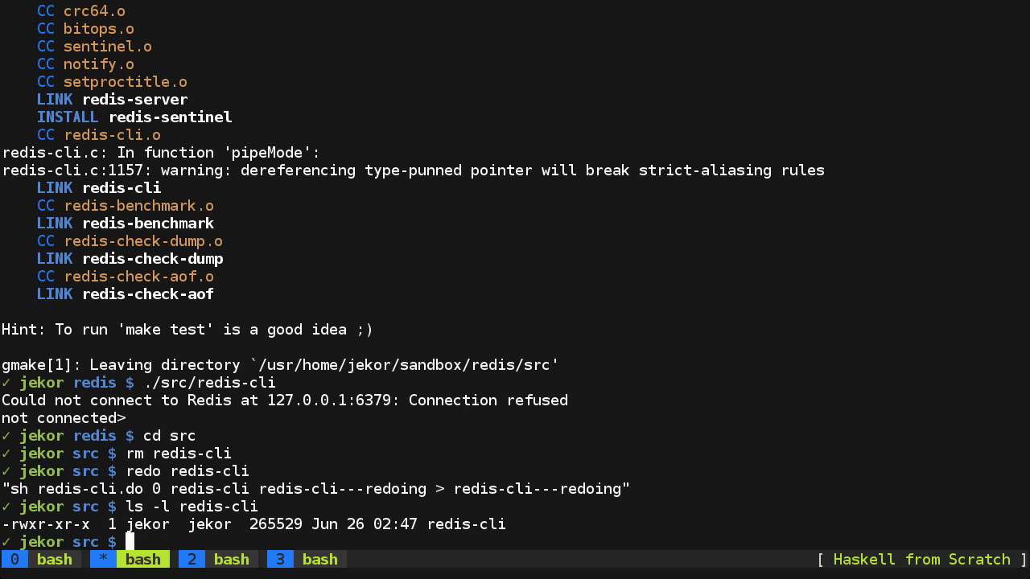
{"action": "type", "text": "./redis-"}
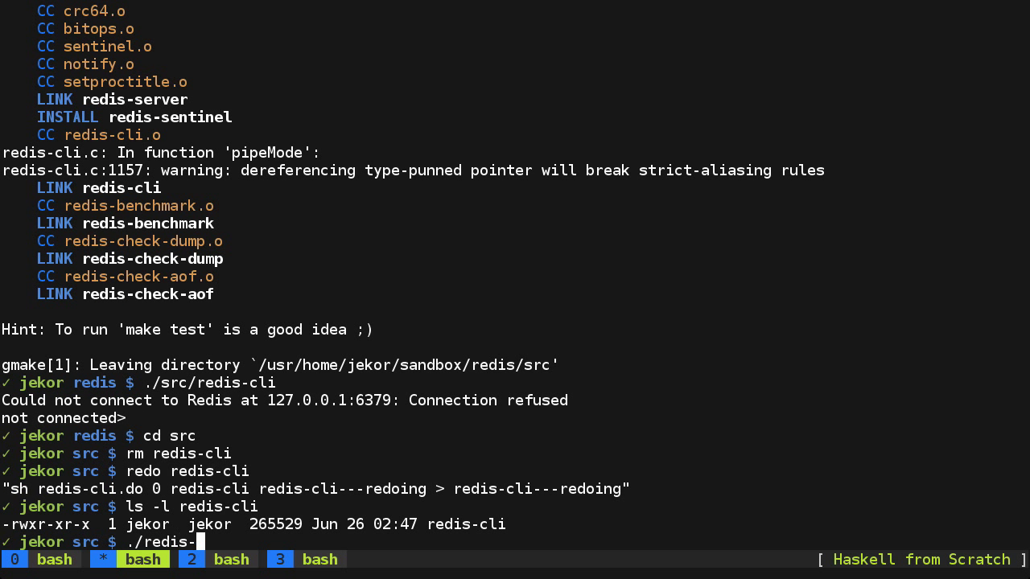
{"action": "key", "text": "Return"}
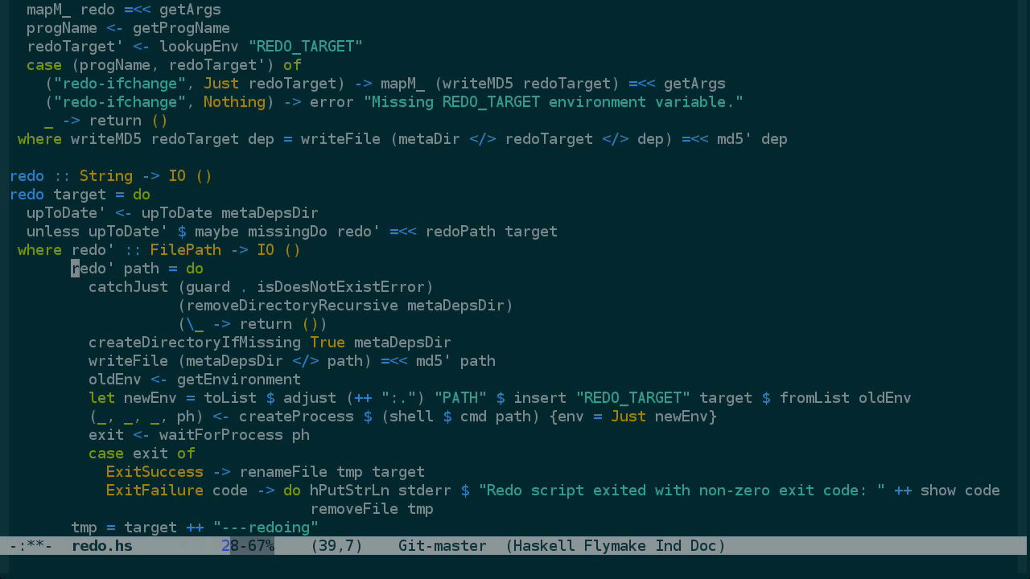
- Scroll redo.hs, then run redo install to rebuild the installed redo binary
{"action": "scroll", "scroll_direction": "down", "scroll_amount": 3}
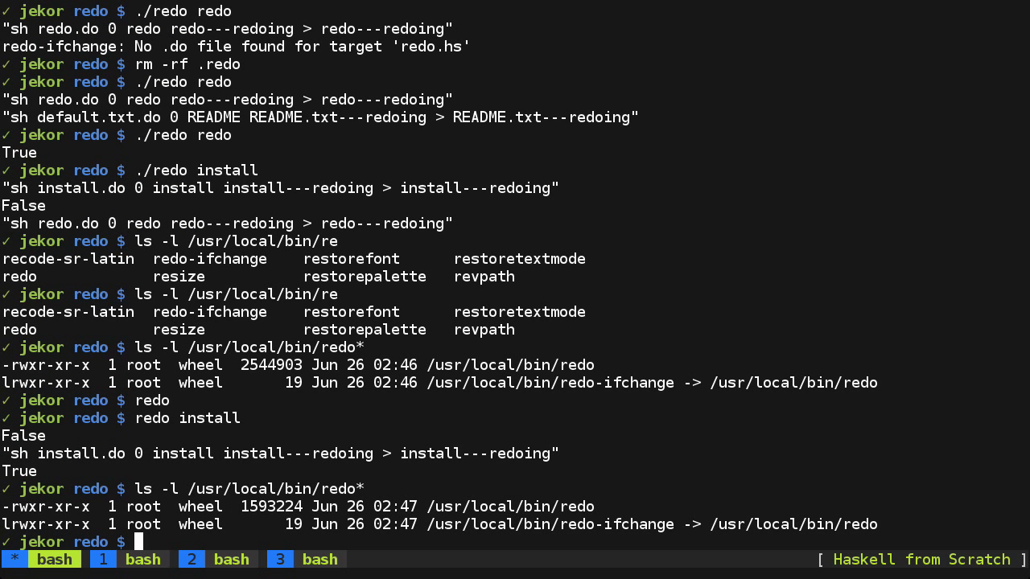
{"action": "type", "text": "redo install"}
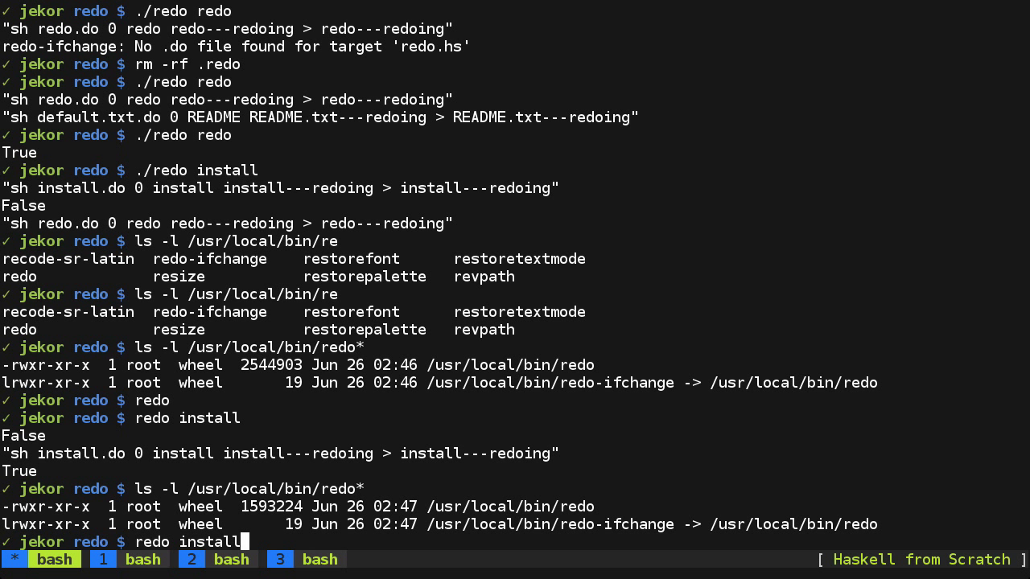
{"action": "key", "text": "Return"}
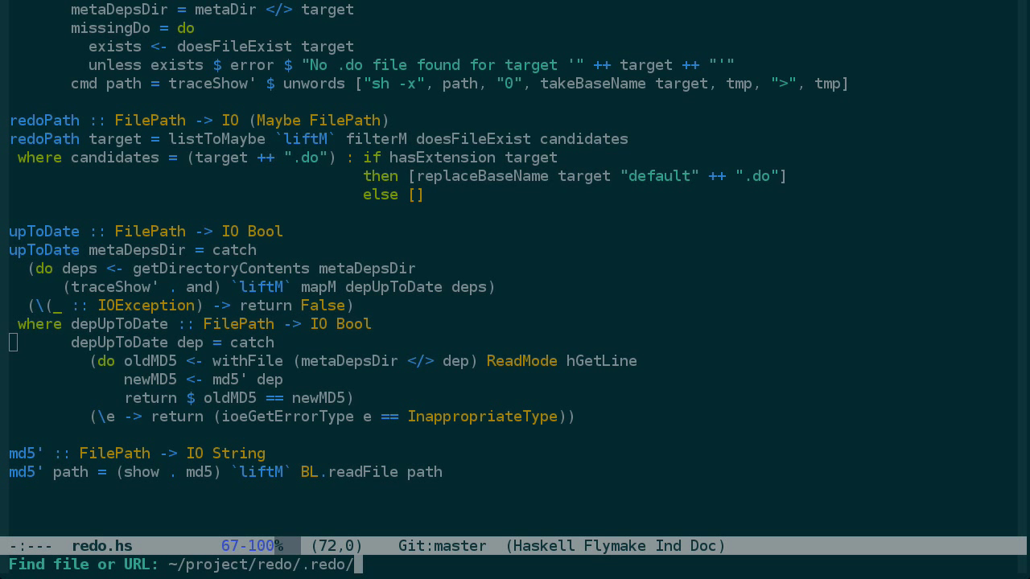
{"action": "key", "text": "Return"}
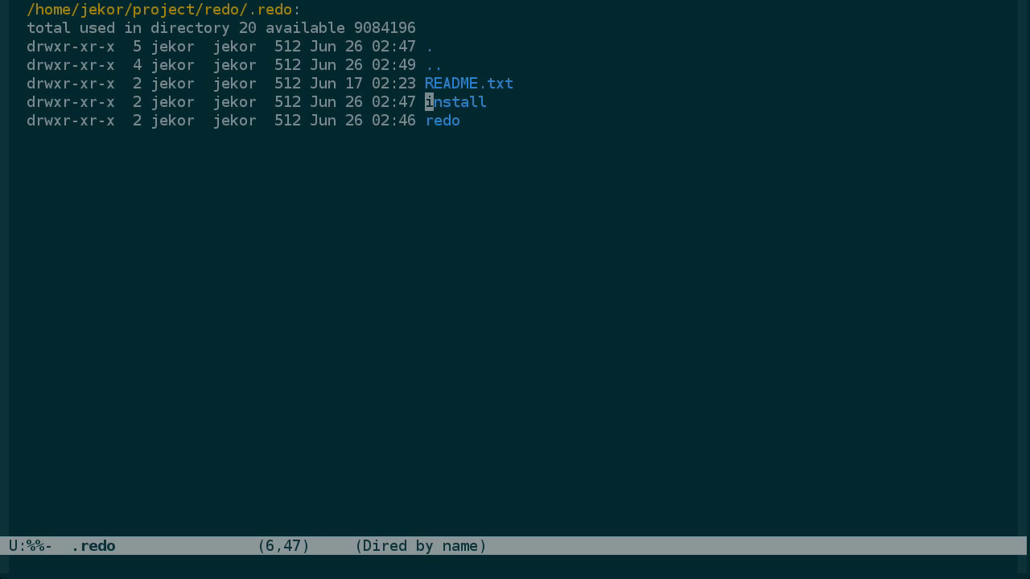
{"action": "key", "text": "Return"}
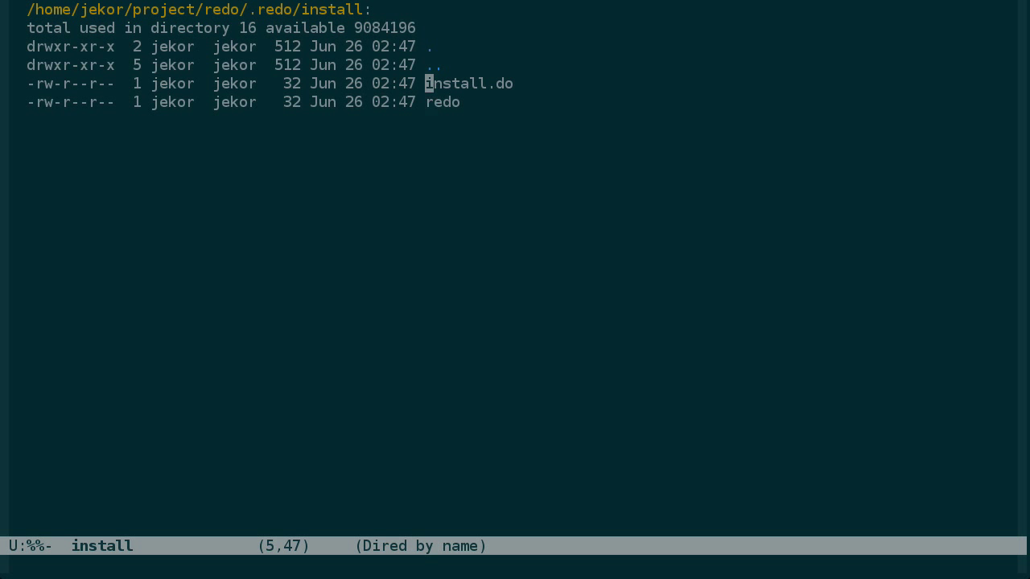
{"action": "key", "text": "down"}
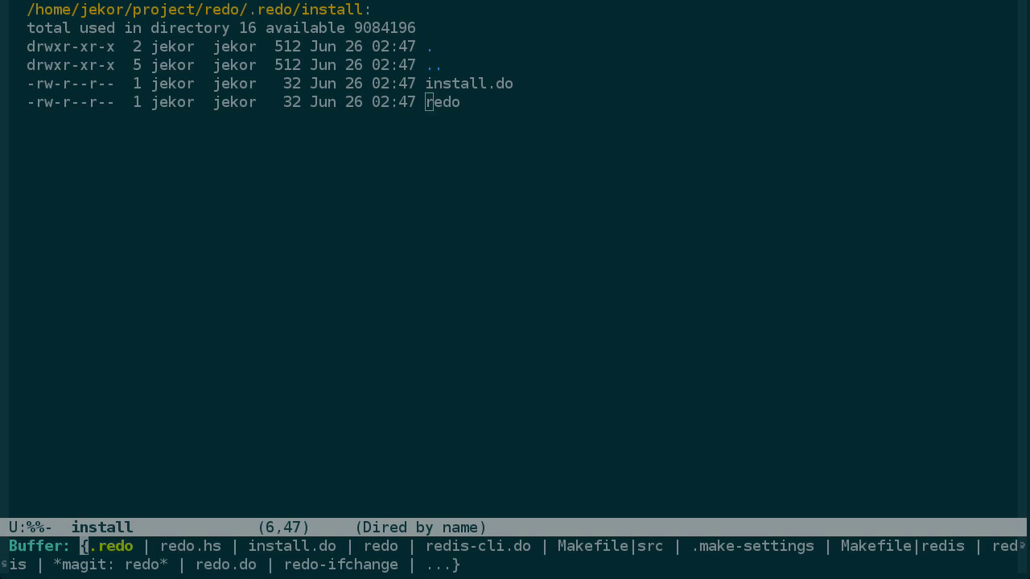
{"action": "key", "text": "^"}
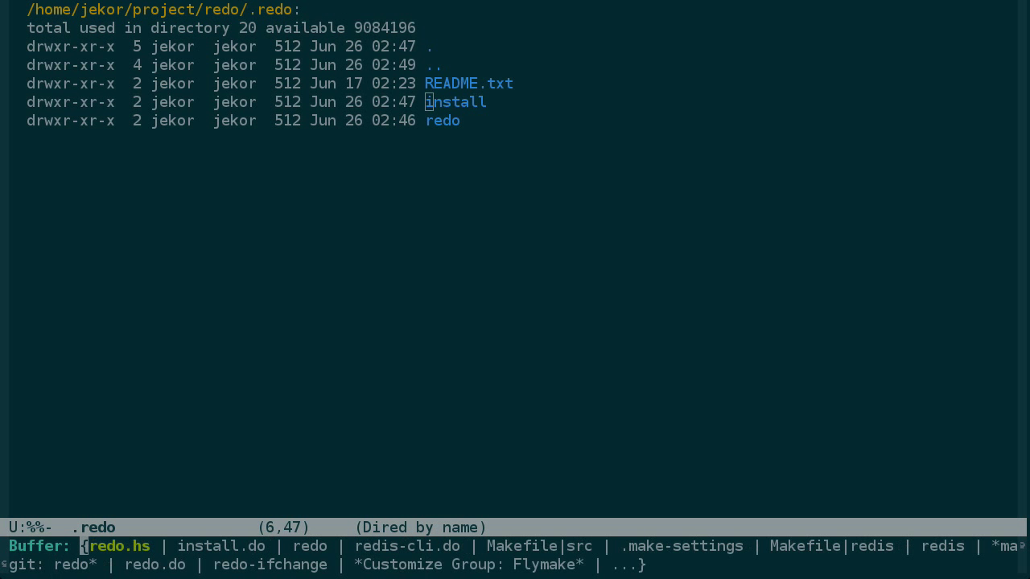
{"action": "left_click", "coordinate": [120, 546]}
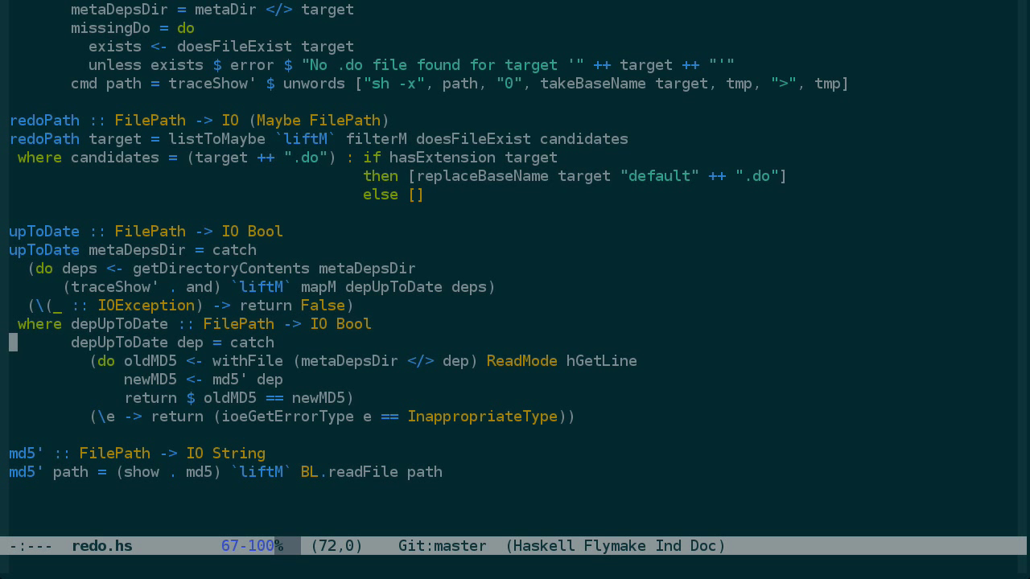
{"action": "key", "text": "up"}
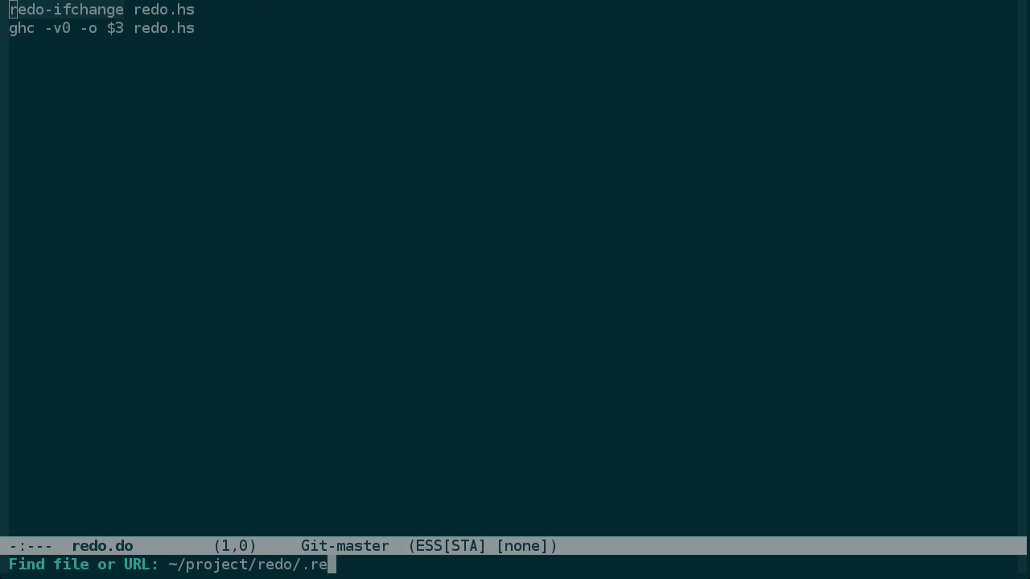
- Switch back to the redo.hs buffer showing the upToDate function
{"action": "key", "text": "Return"}
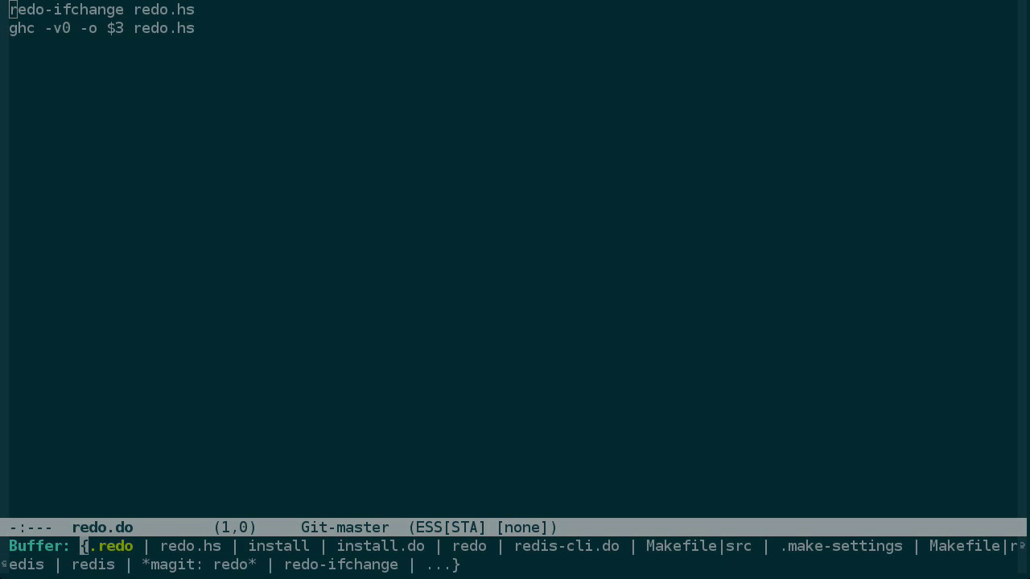
{"action": "left_click", "coordinate": [190, 547]}
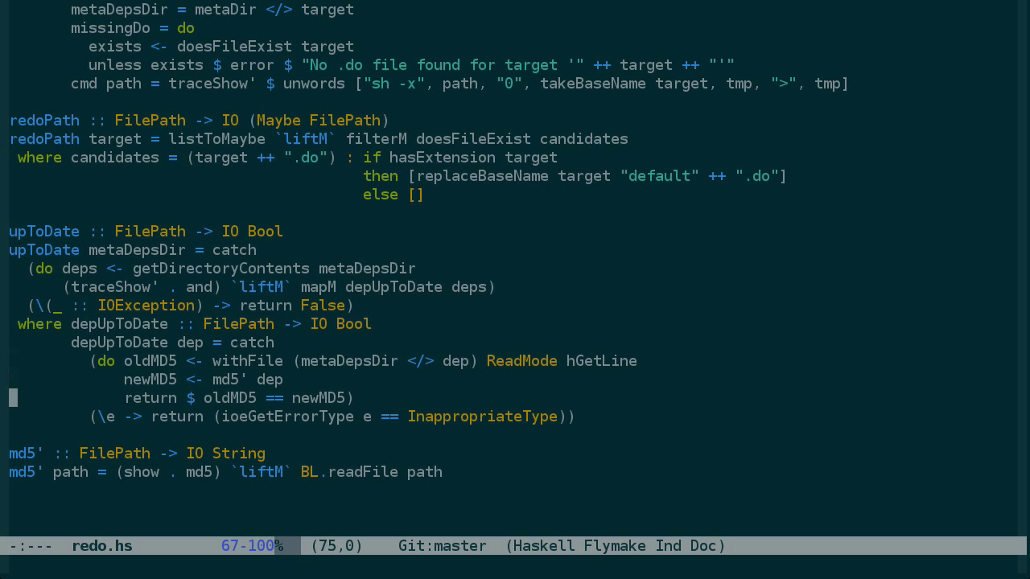
- Add a redoScript <- redoPath binding on a new line below newMD5 in upToDate
{"action": "key", "text": "up"}
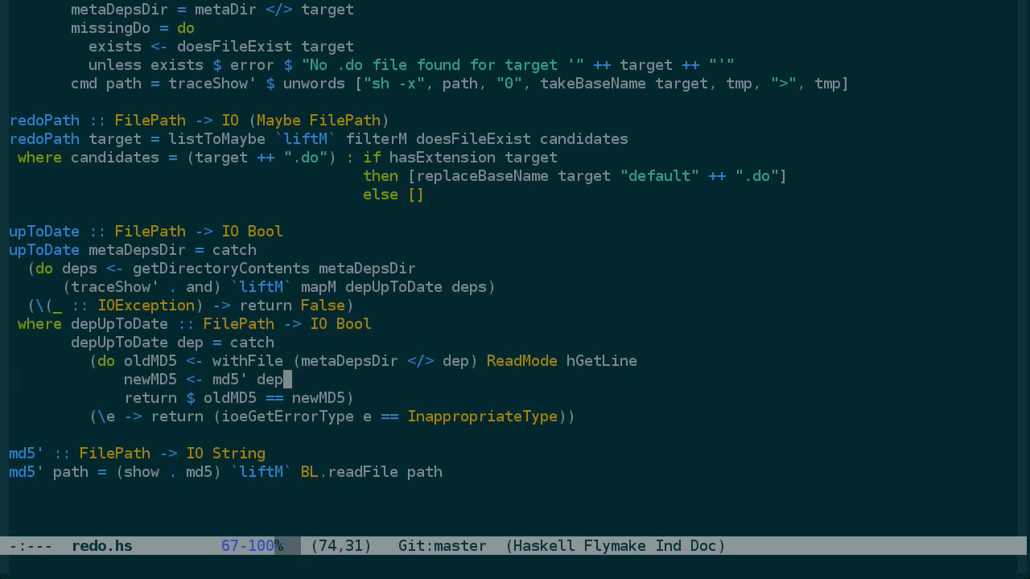
{"action": "key", "text": "Return"}
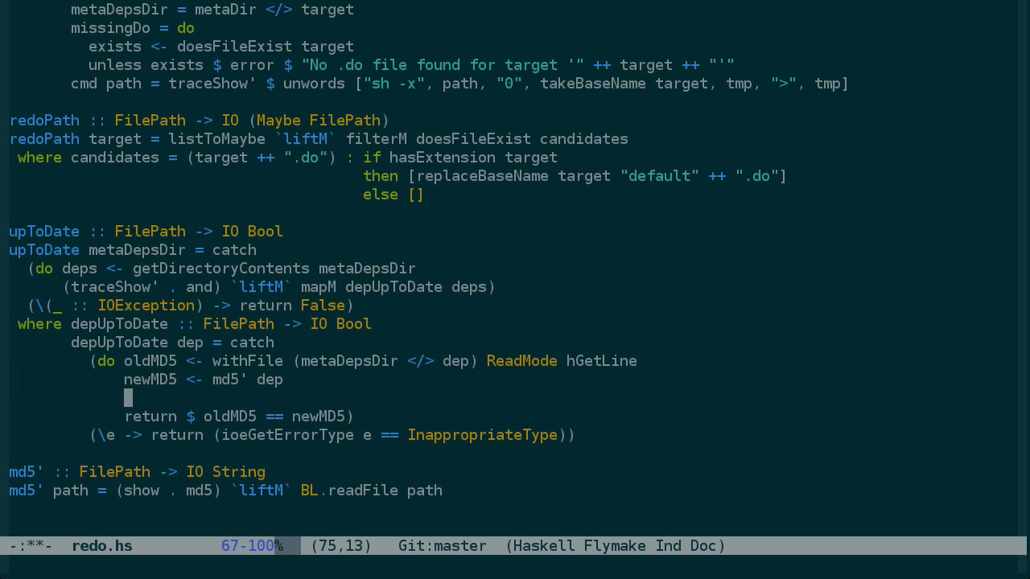
{"action": "type", "text": "redoScri"}
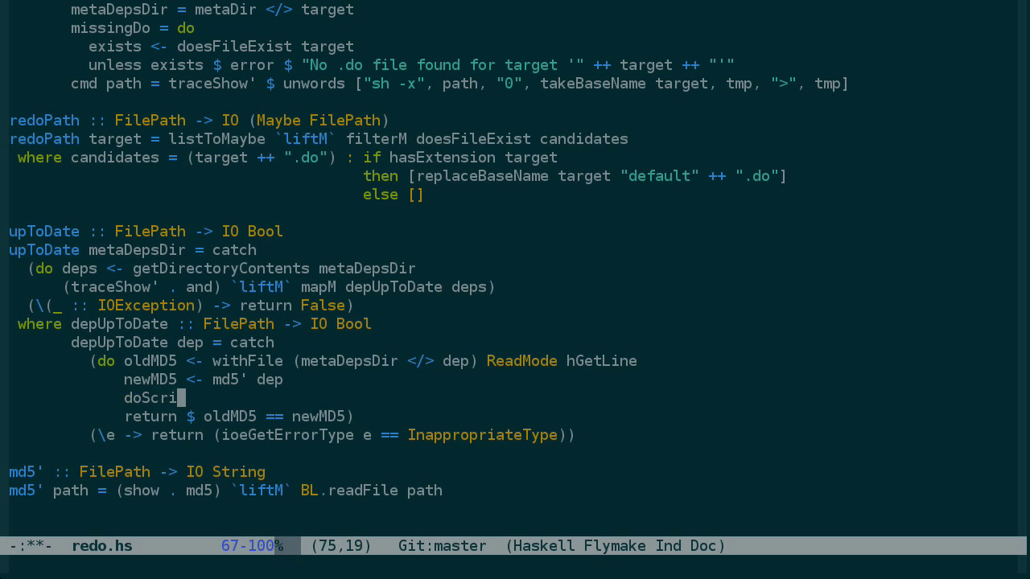
{"action": "type", "text": "pt <- redoP"}
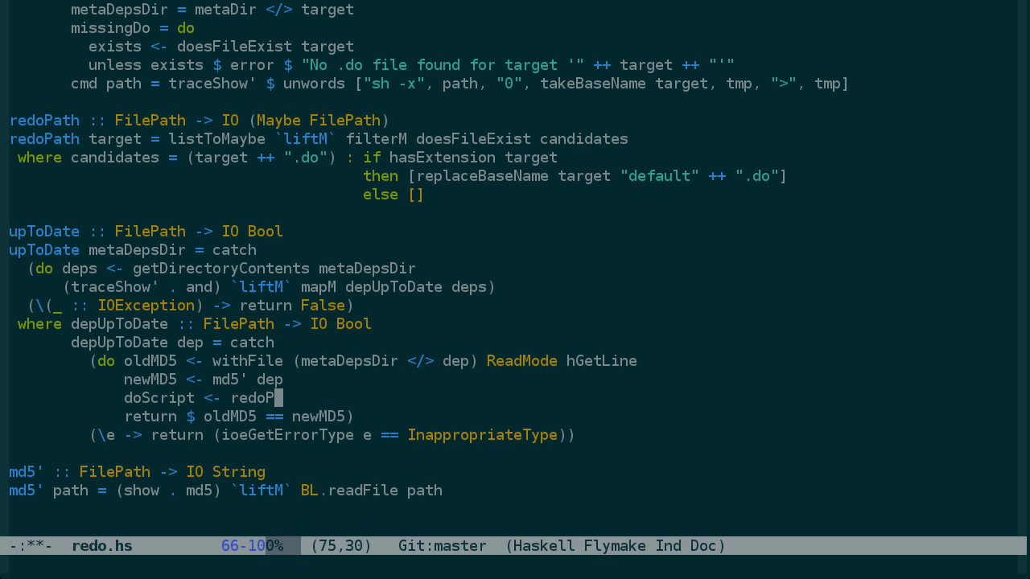
{"action": "type", "text": "ath"}
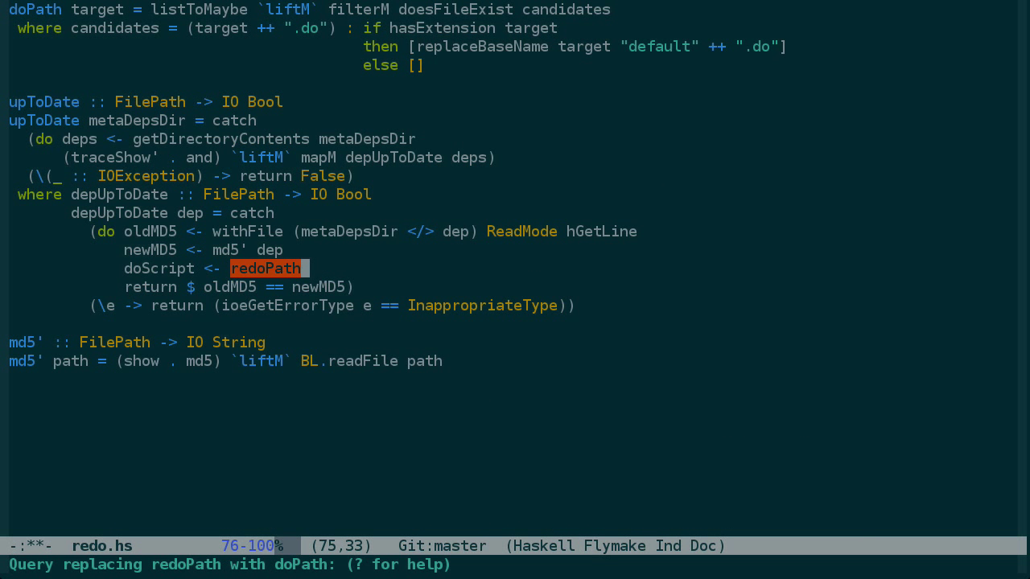
- Rename redoPath to doPath and start a case on doScript with Nothing and Just branches
{"action": "key", "text": "y"}
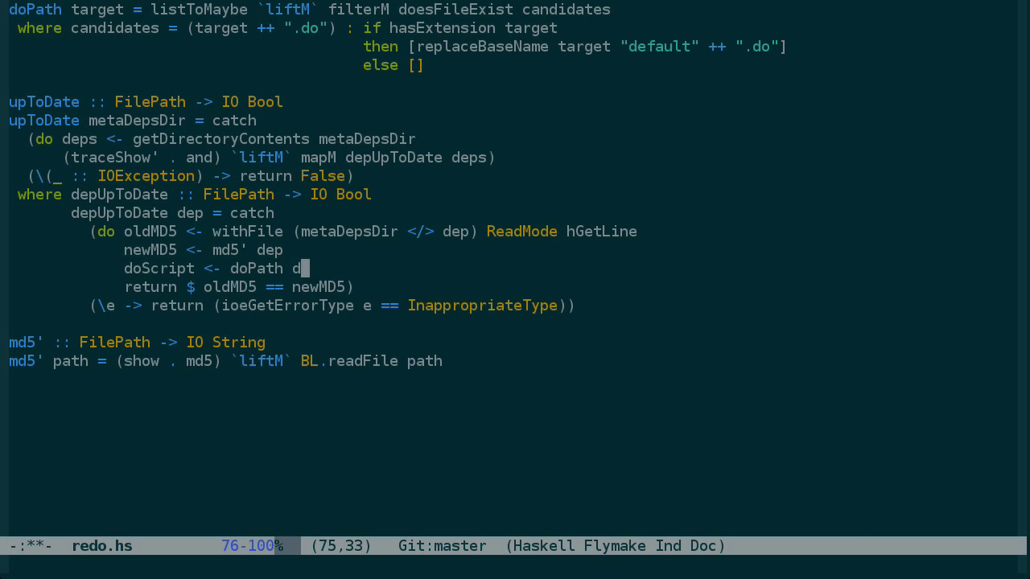
{"action": "type", "text": "ep"}
{"action": "type", "text": "case doScript of"}
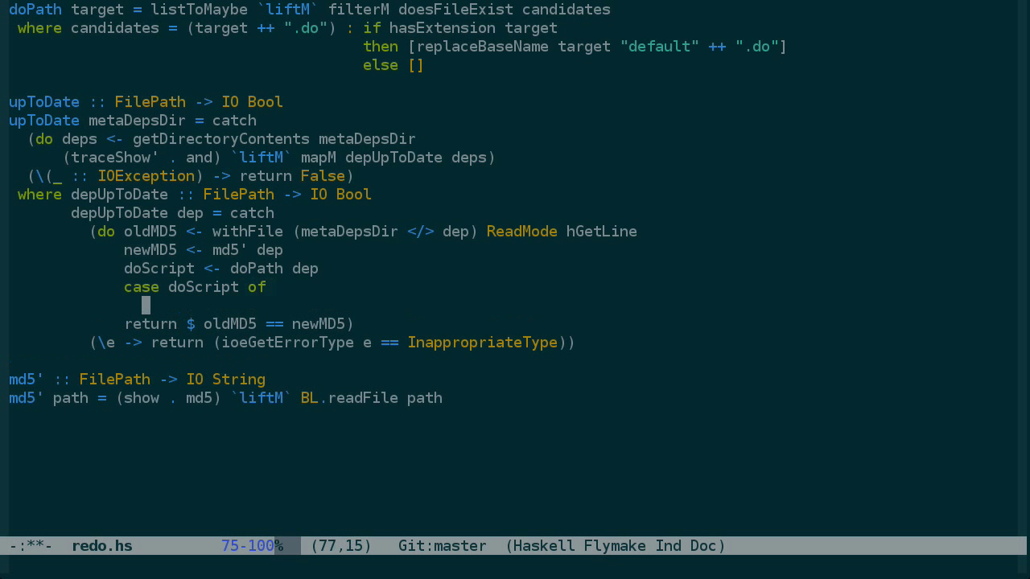
{"action": "type", "text": "Nothing -> return $ oldMD5 == newMD5)"}
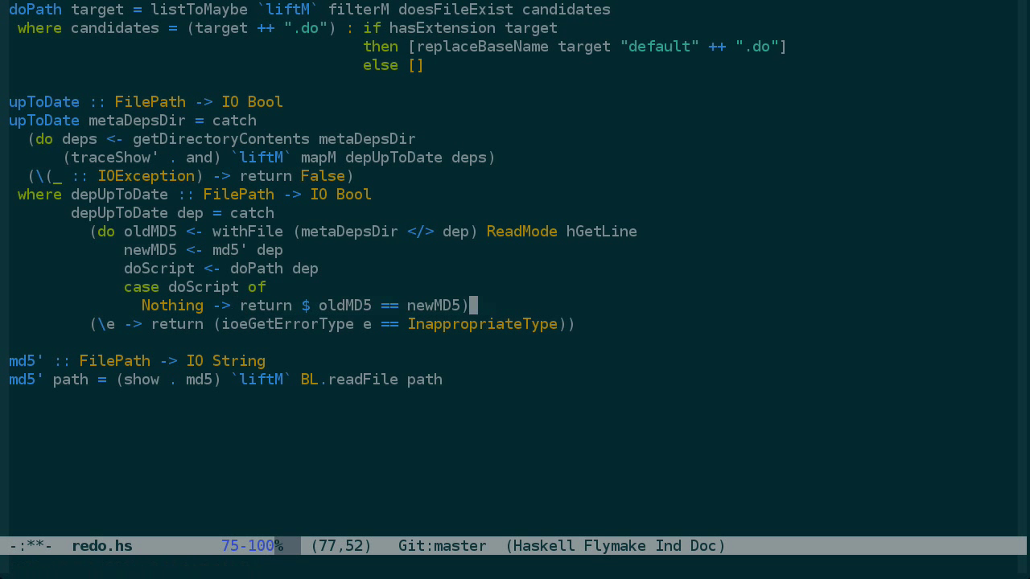
{"action": "key", "text": "Left"}
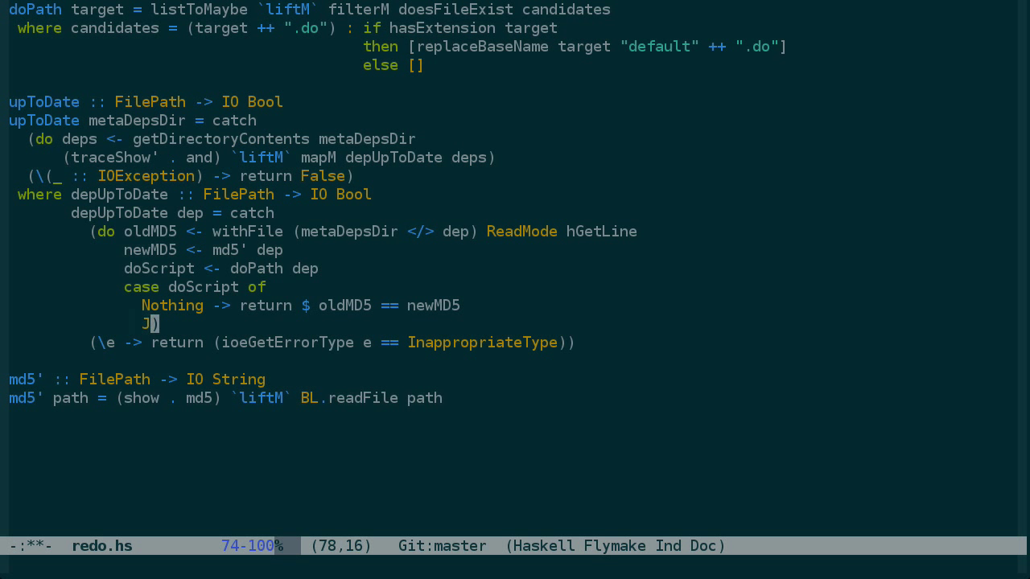
{"action": "type", "text": "ust _ -> do"}
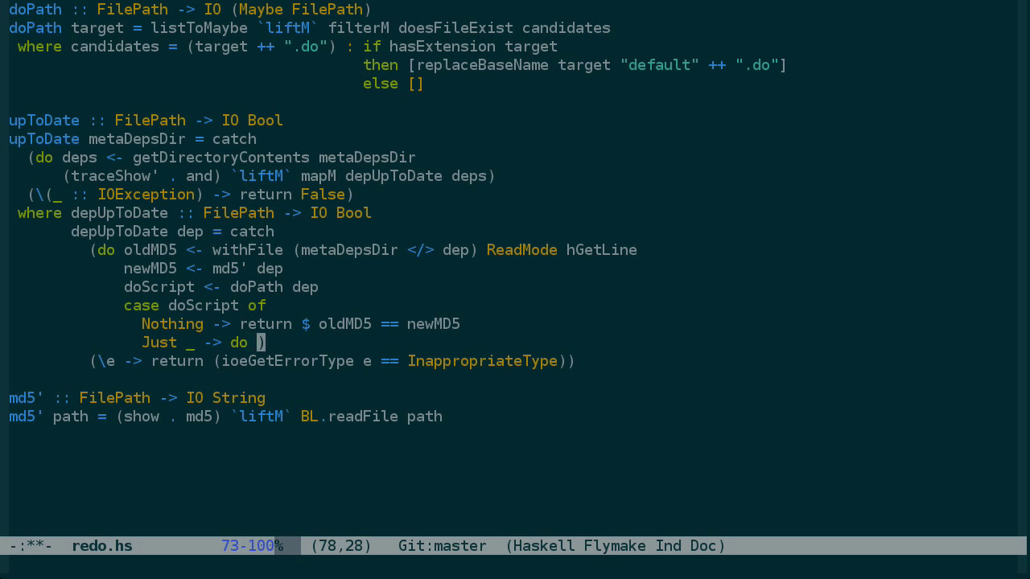
- In the Just branch bind upToDate' from upToDate on metaDepsDir and return oldMD5 == newMD5 && upToDate'
{"action": "type", "text": "upToDate"}
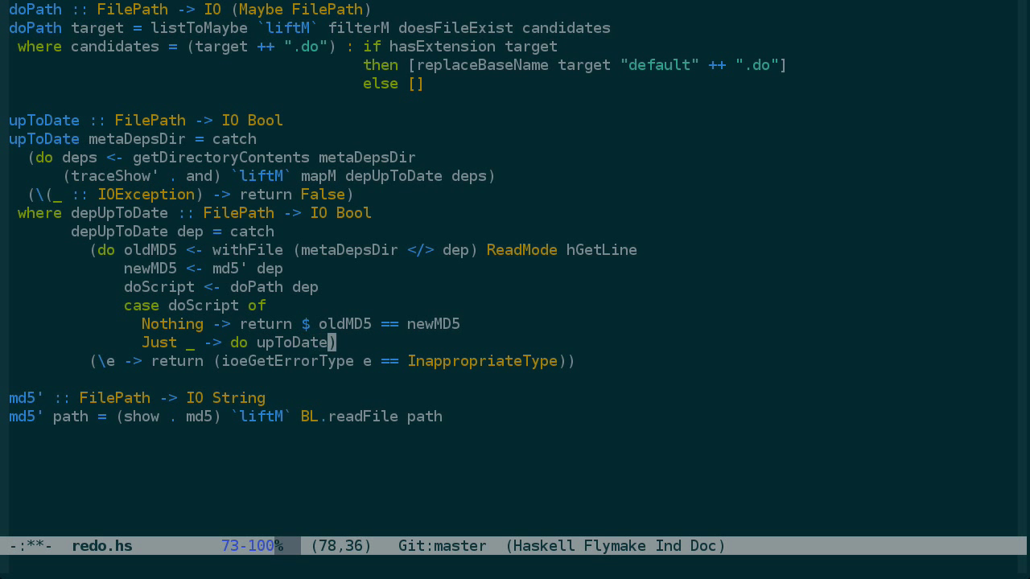
{"action": "type", "text": "' <-"}
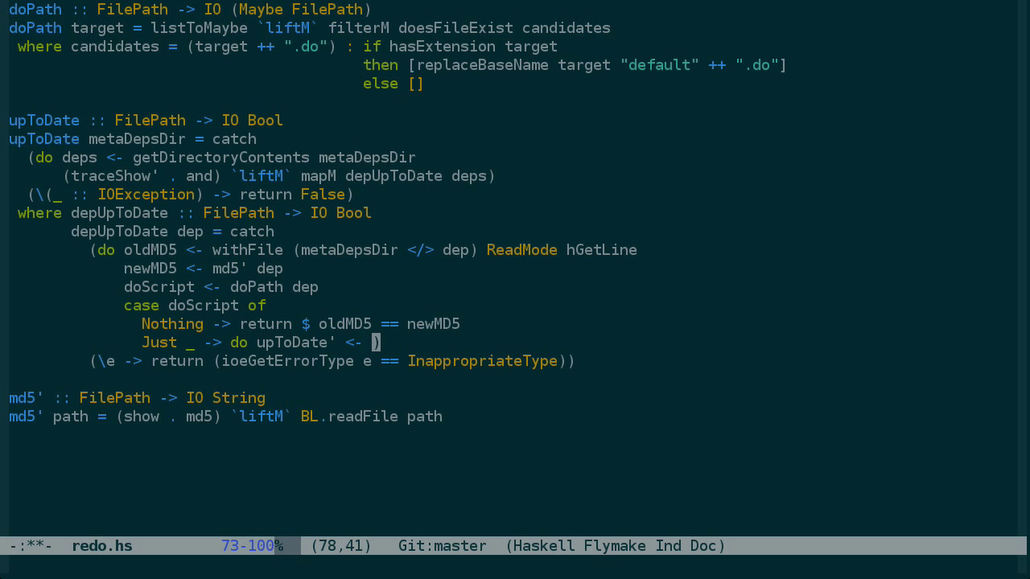
{"action": "type", "text": "upToDate"}
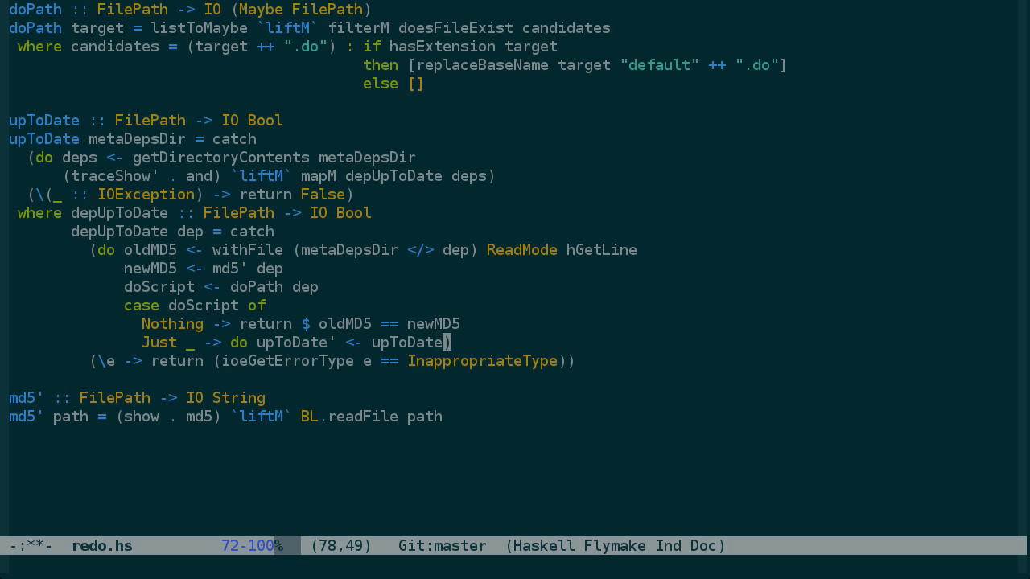
{"action": "type", "text": "dep"}
{"action": "type", "text": " ???"}
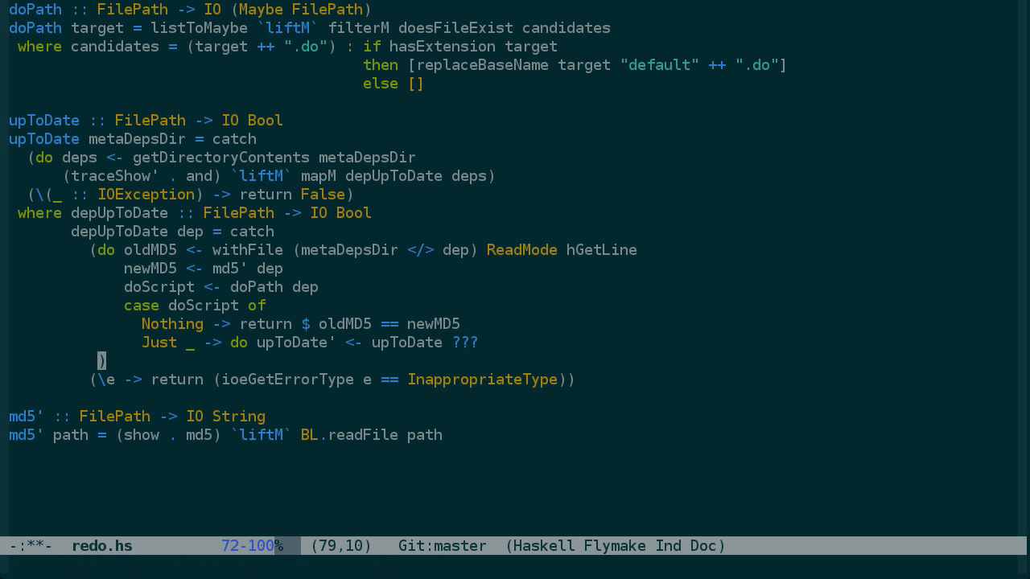
{"action": "type", "text": "return $"}
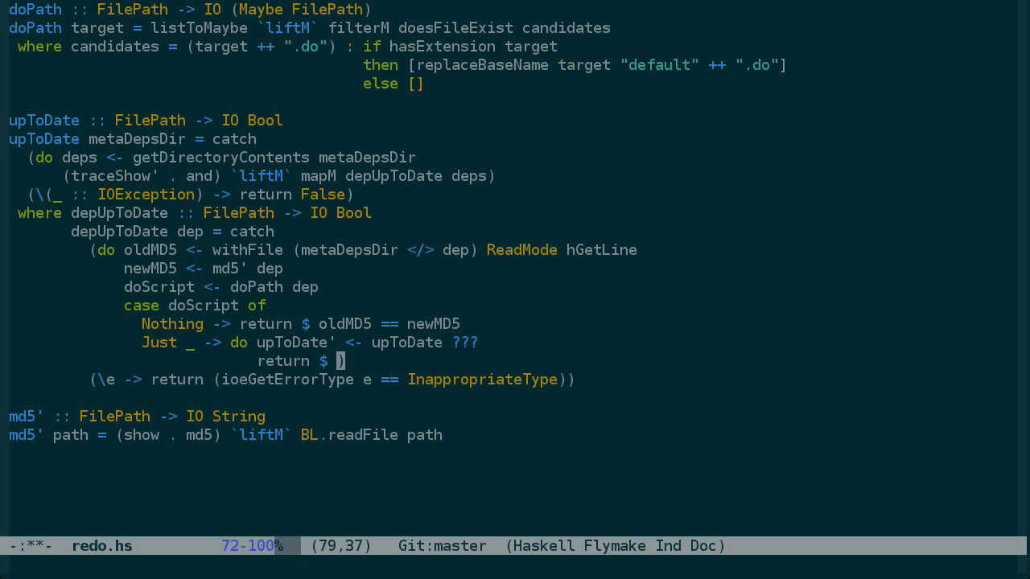
{"action": "type", "text": "(oldMD5 =="}
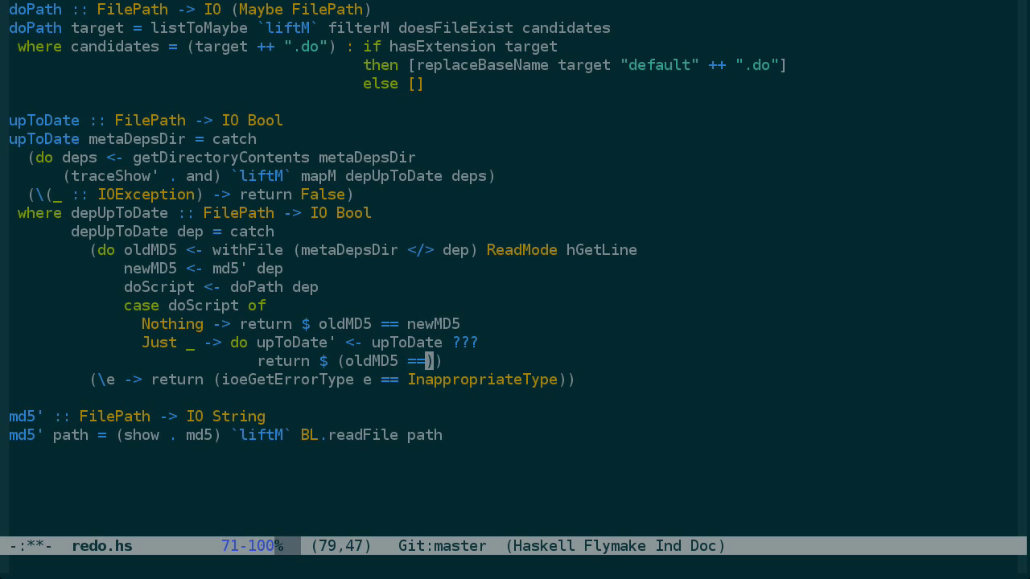
{"action": "type", "text": "newMD5"}
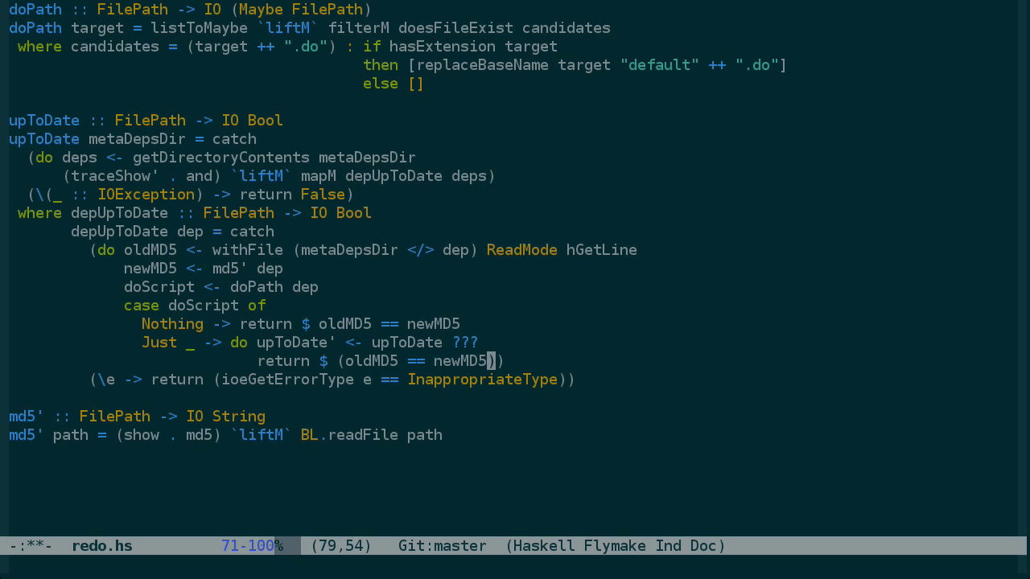
{"action": "type", "text": "&& u)"}
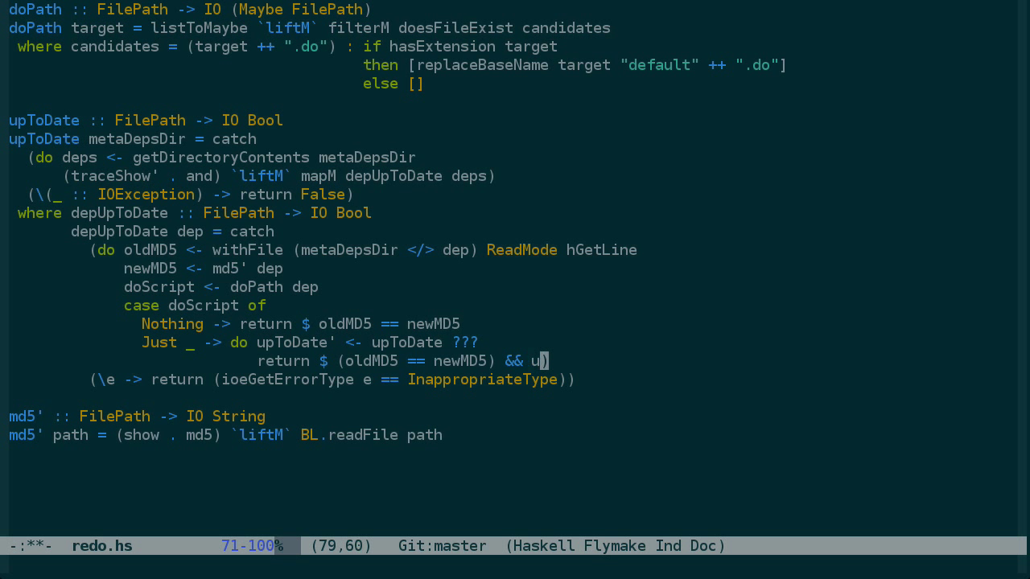
{"action": "type", "text": "pToDate'"}
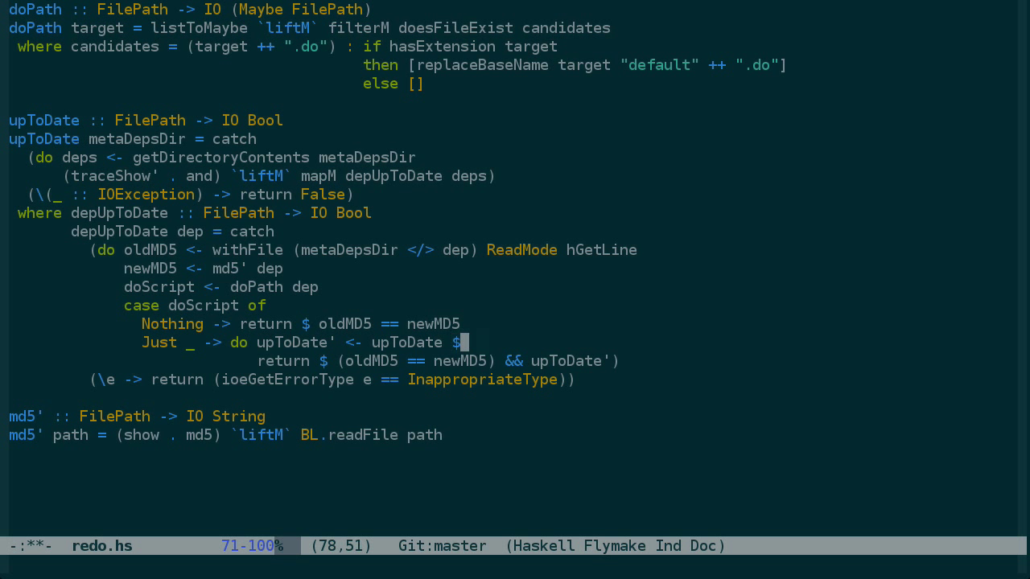
{"action": "type", "text": "metaDep"}
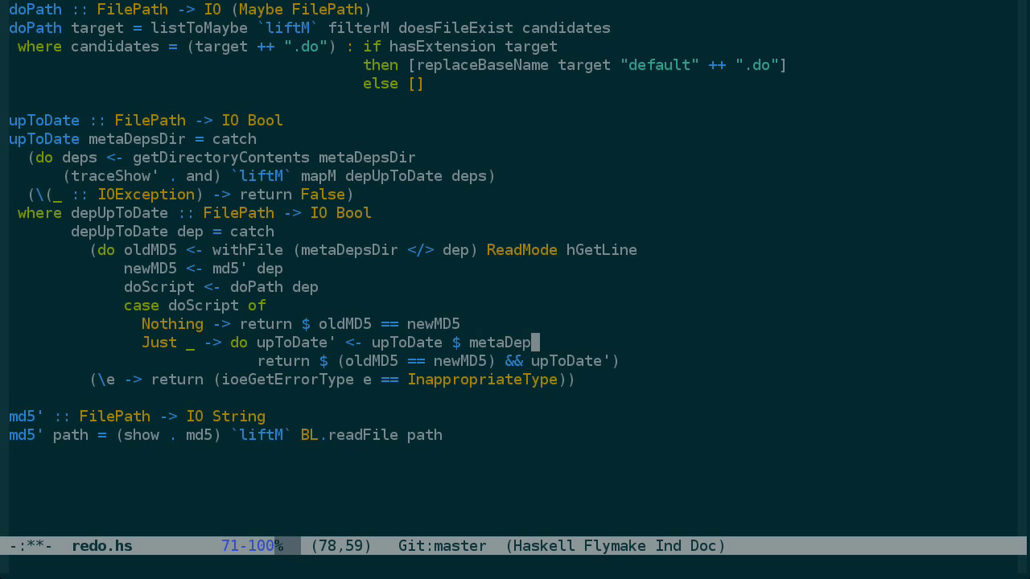
{"action": "type", "text": "sDir </>"}
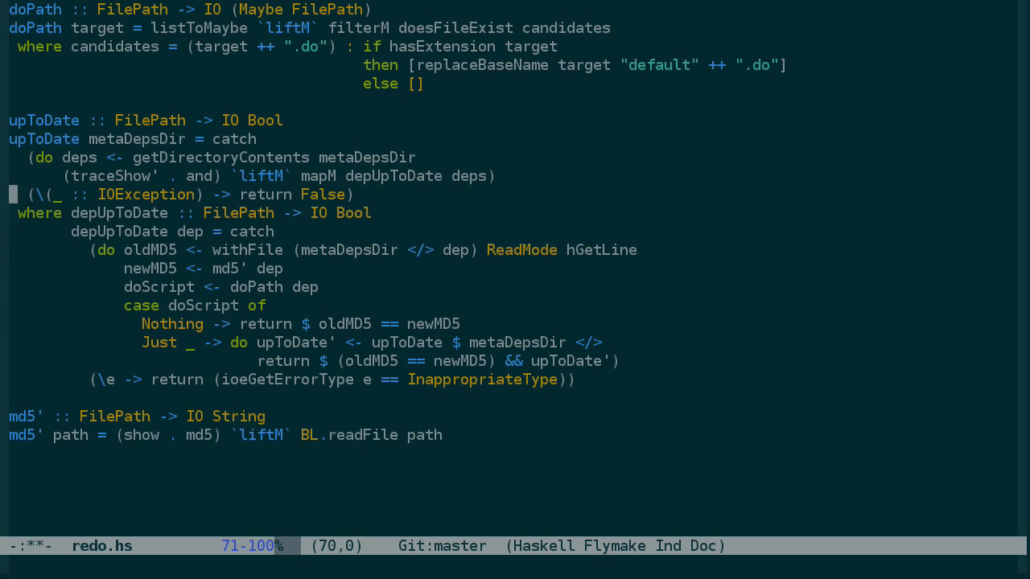
- Make upToDate list metaDir </> target and take a target argument, then save redo.hs
{"action": "left_click", "coordinate": [137, 138]}
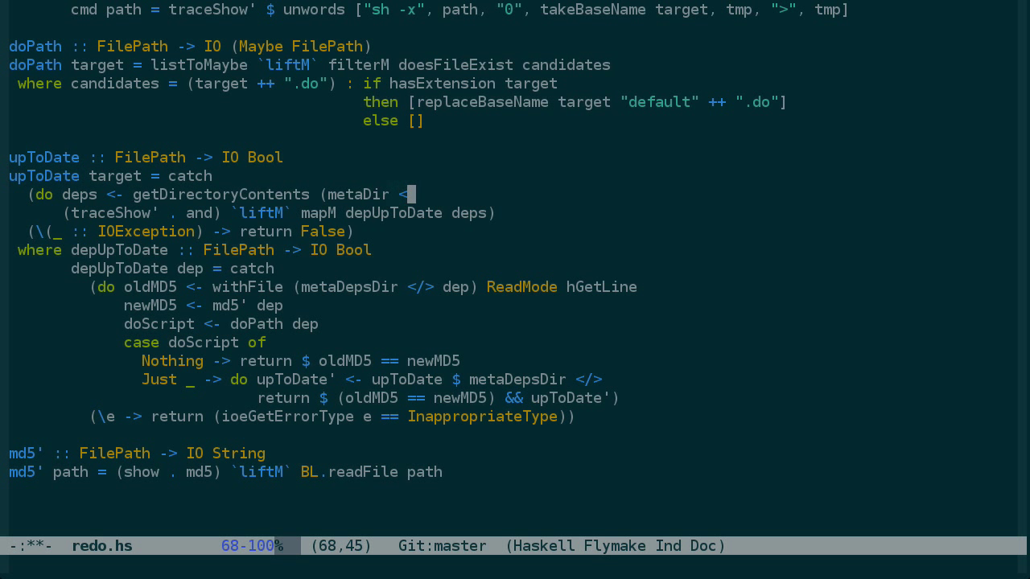
{"action": "type", "text": "/> target)"}
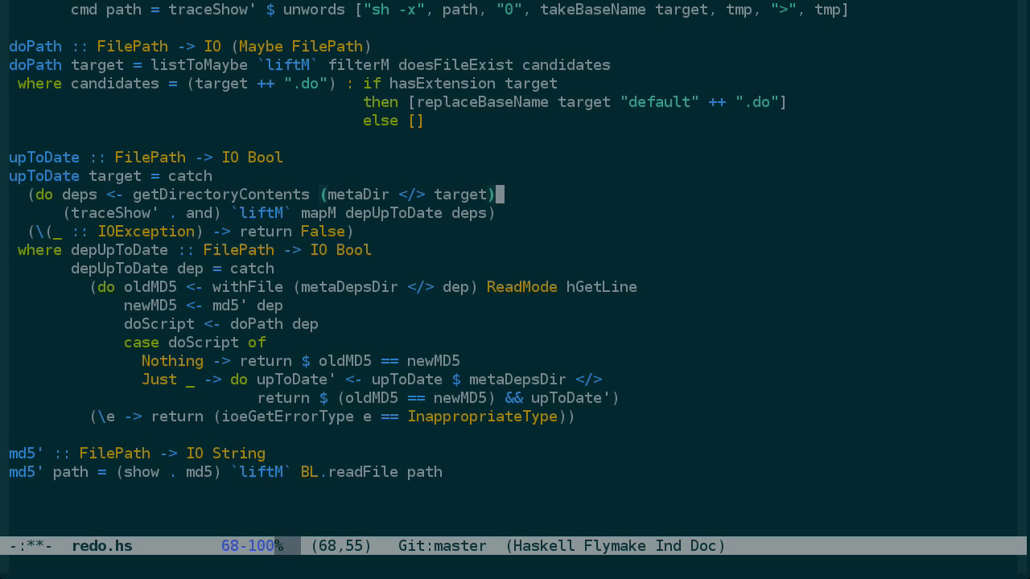
{"action": "mouse_move", "coordinate": [464, 360]}
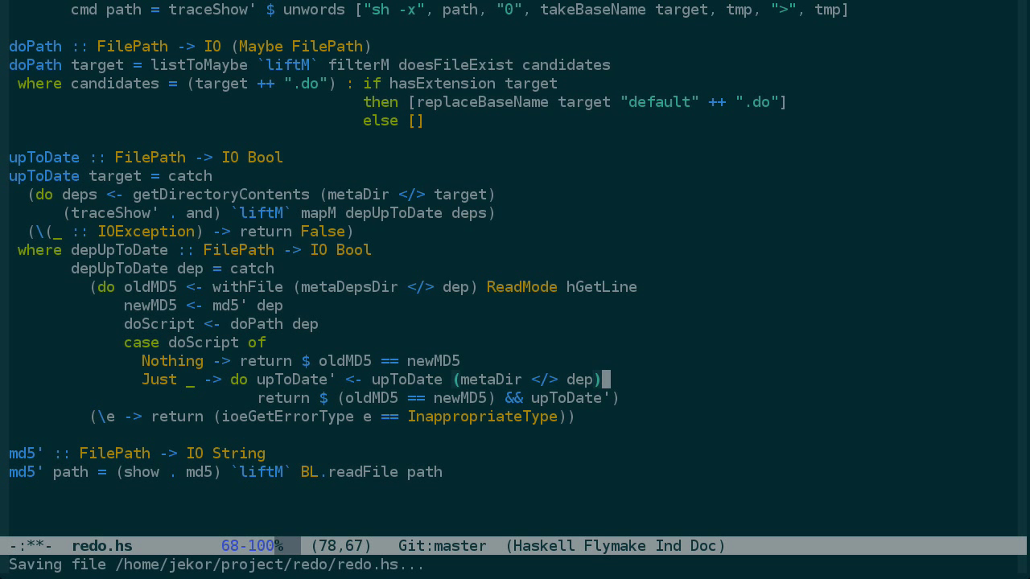
{"action": "key", "text": "ctrl+s"}
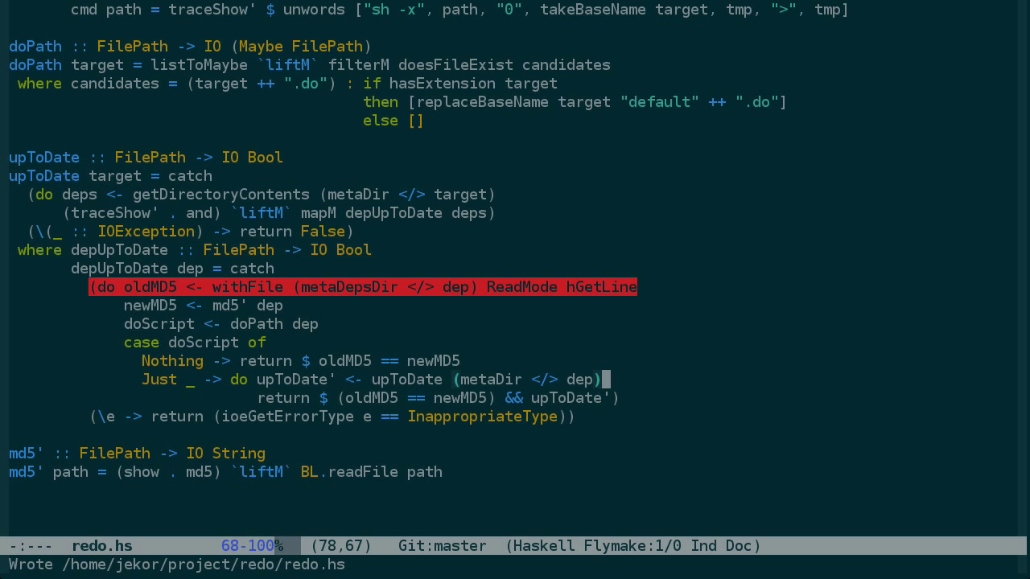
{"action": "mouse_move", "coordinate": [569, 287]}
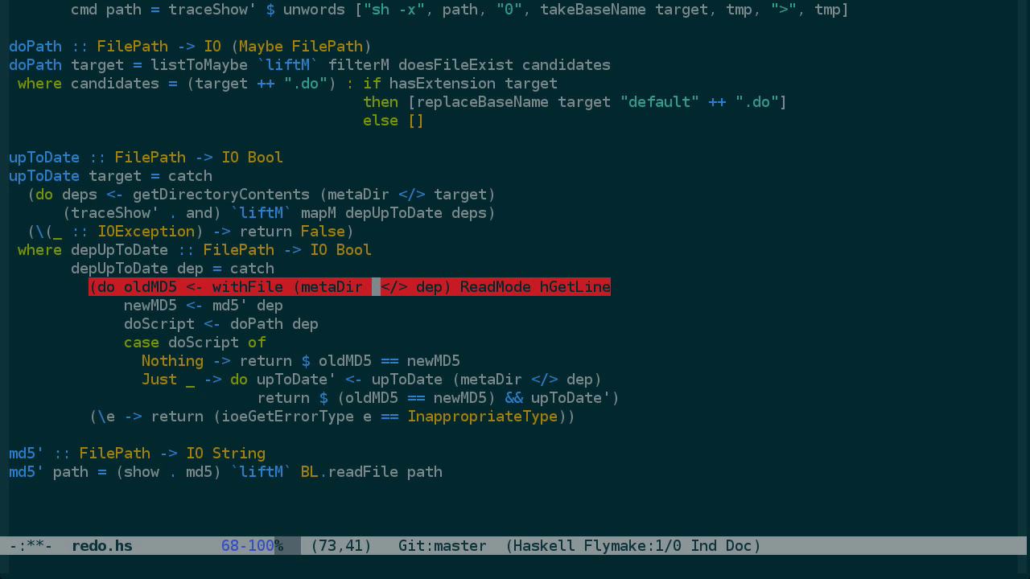
{"action": "type", "text": "target"}
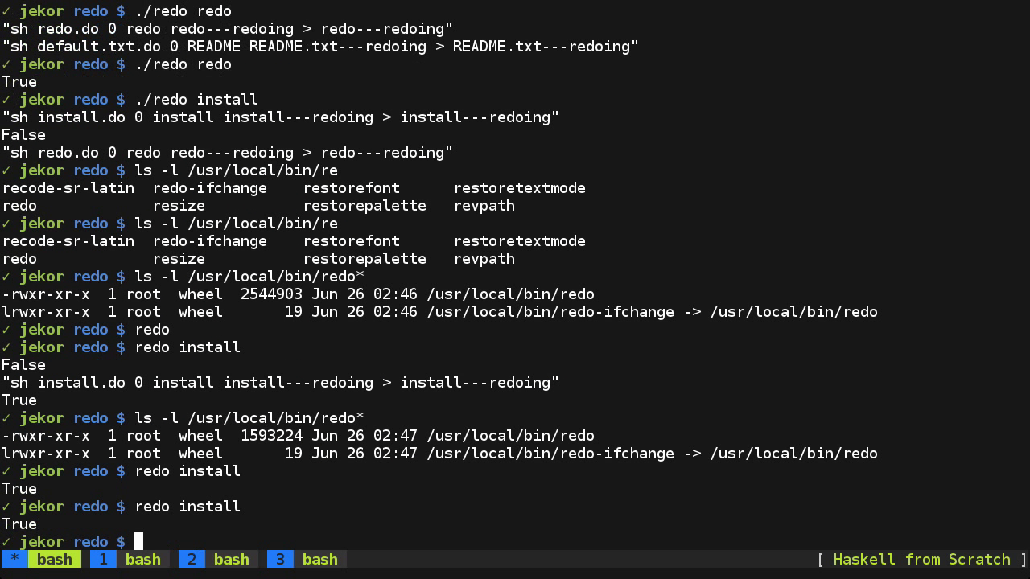
- Remove the .redo metadata directory and rerun redo install so redo.hs recompiles
{"action": "type", "text": "rm -rf ./r"}
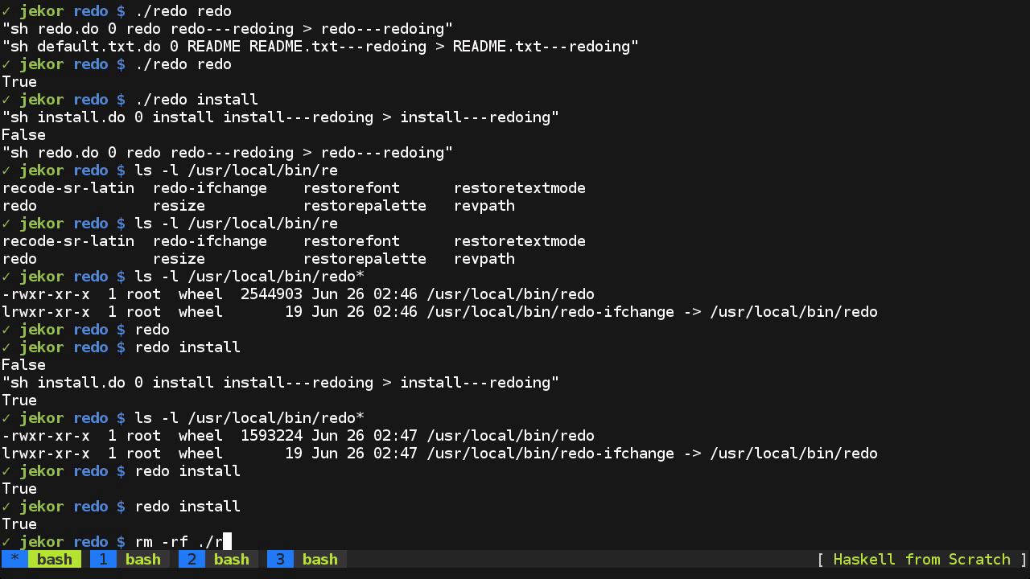
{"action": "key", "text": "Return"}
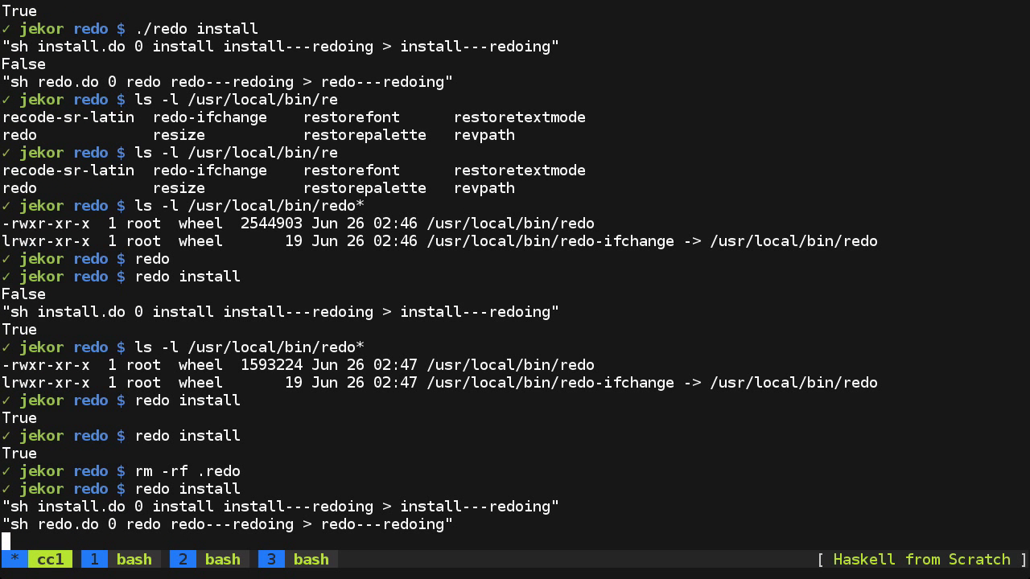
{"action": "key", "text": "Return"}
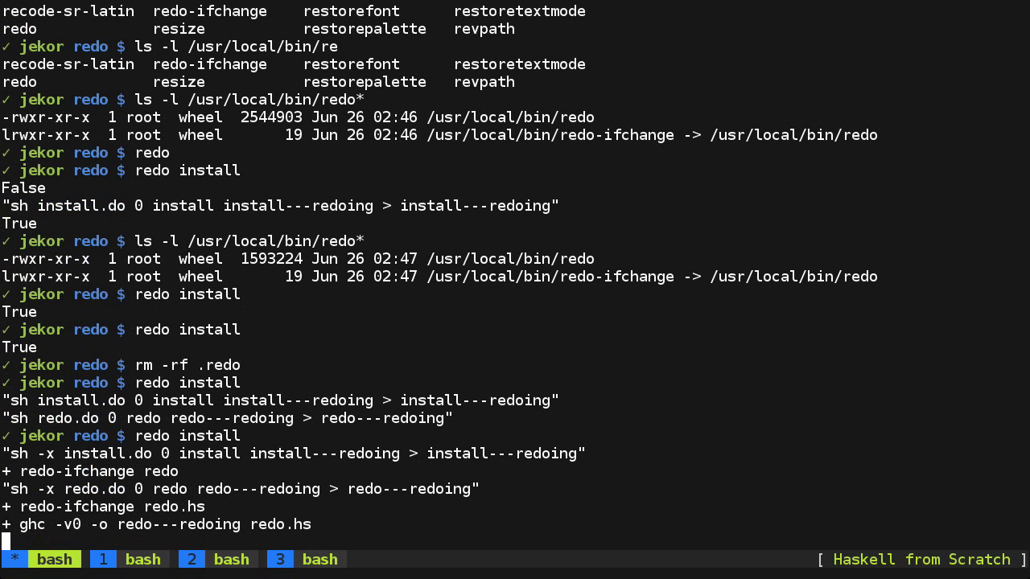
{"action": "scroll", "scroll_direction": "down", "scroll_amount": 3}
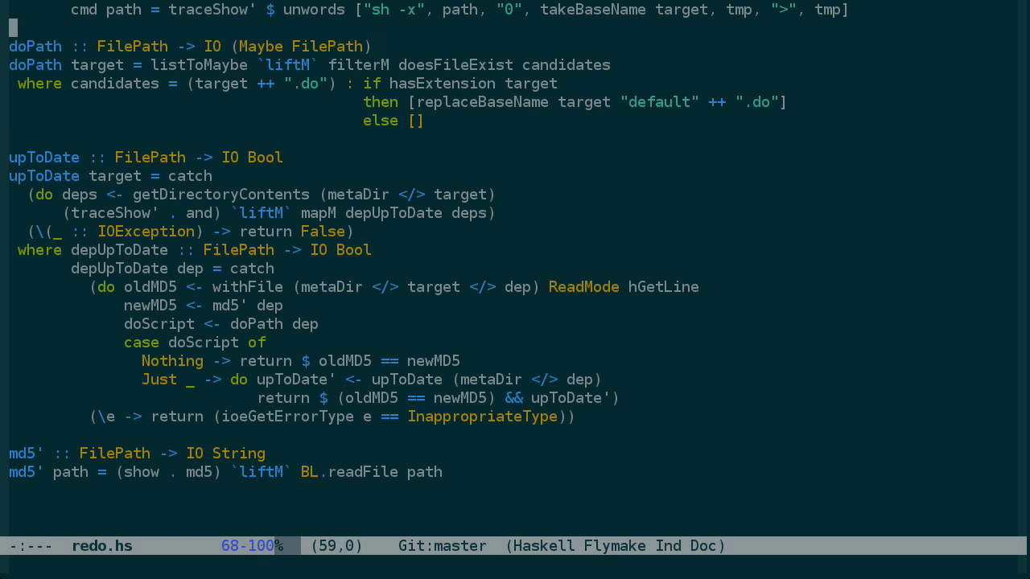
{"action": "scroll", "scroll_direction": "up", "scroll_amount": 3}
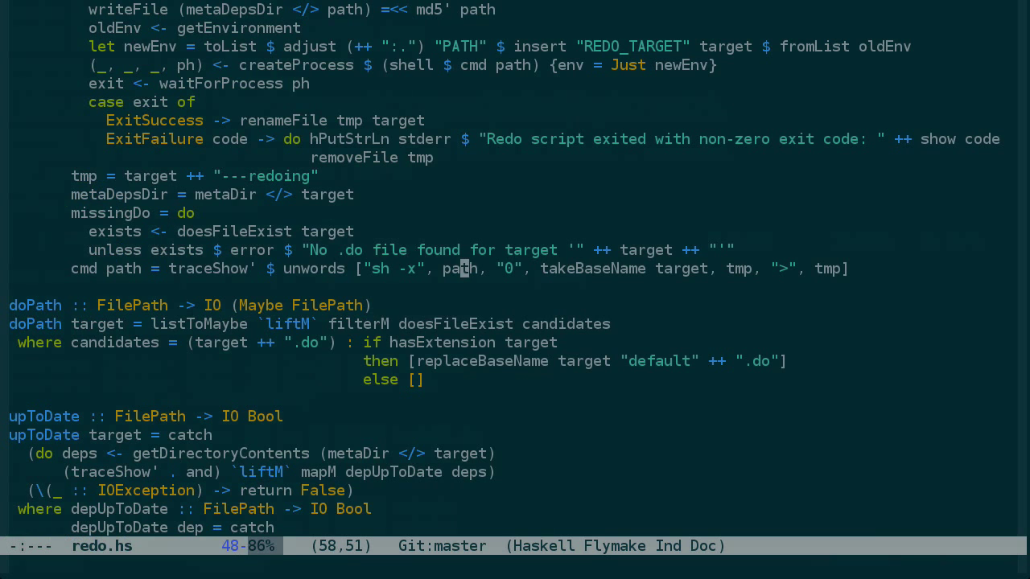
{"action": "scroll", "scroll_direction": "down", "scroll_amount": 3}
{"action": "type", "text": "u"}
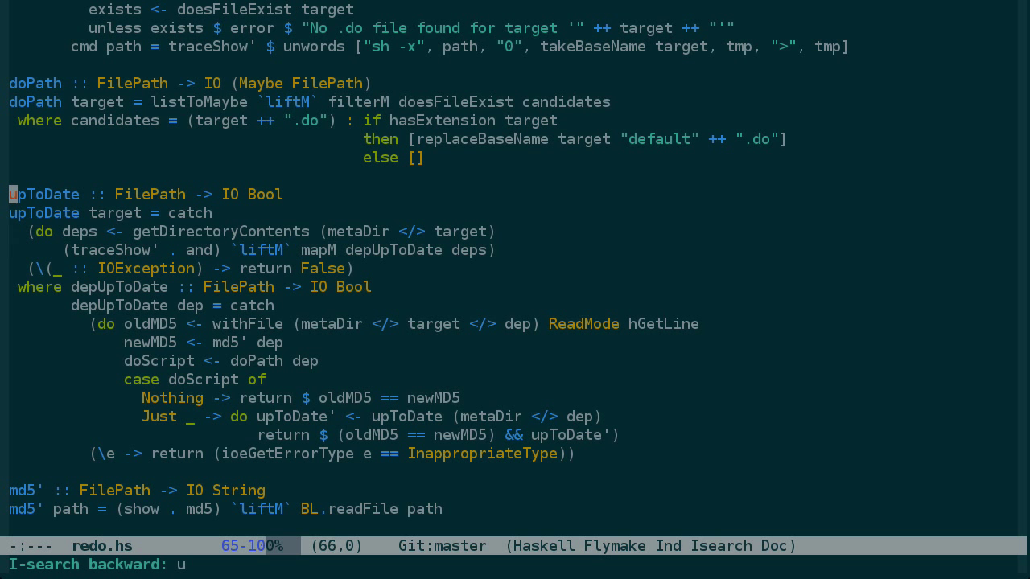
{"action": "type", "text": "pToDate"}
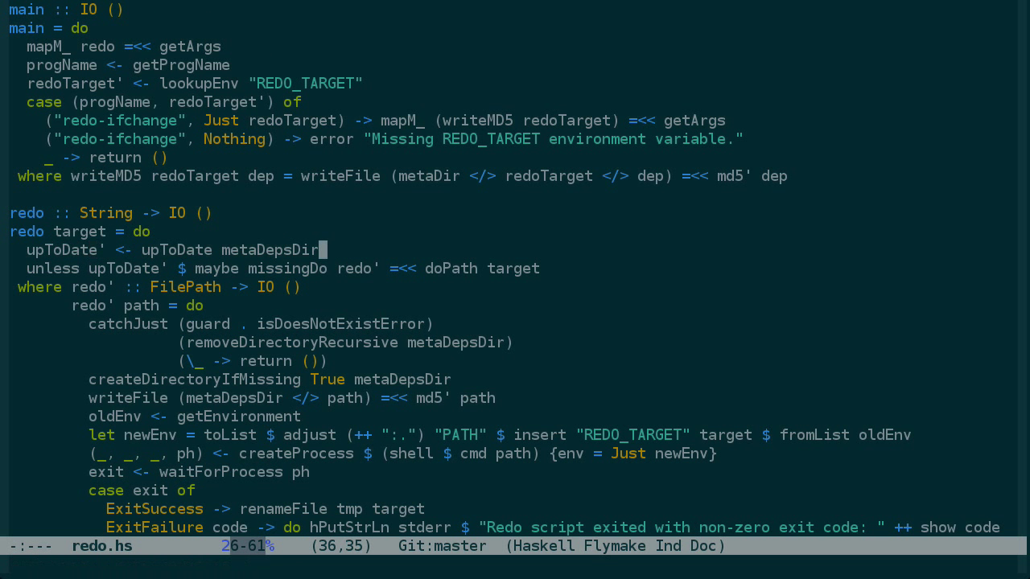
{"action": "type", "text": "target"}
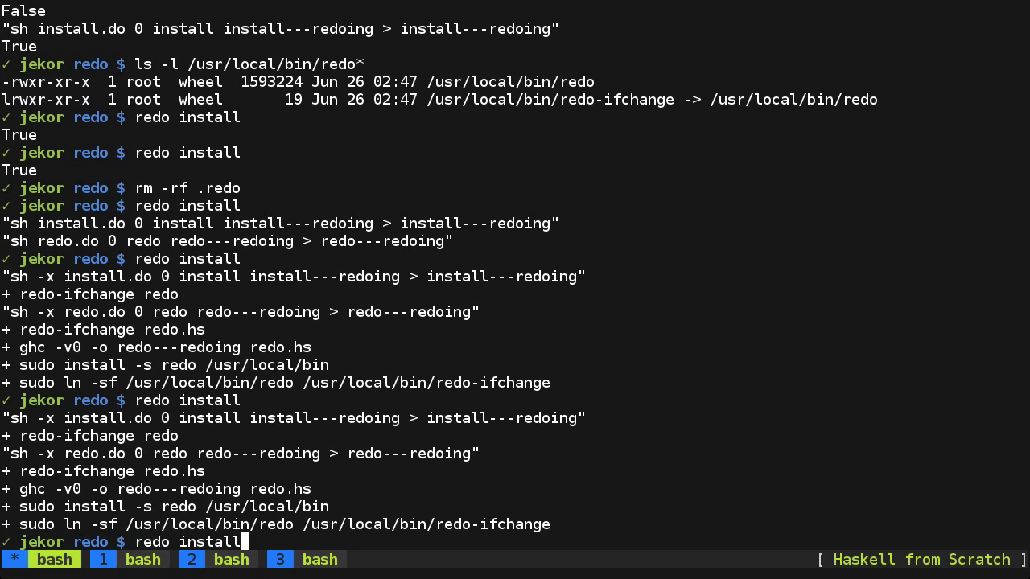
- Run redo install again, now skipping recompilation, and move to the redis src terminal
{"action": "key", "text": "Return"}
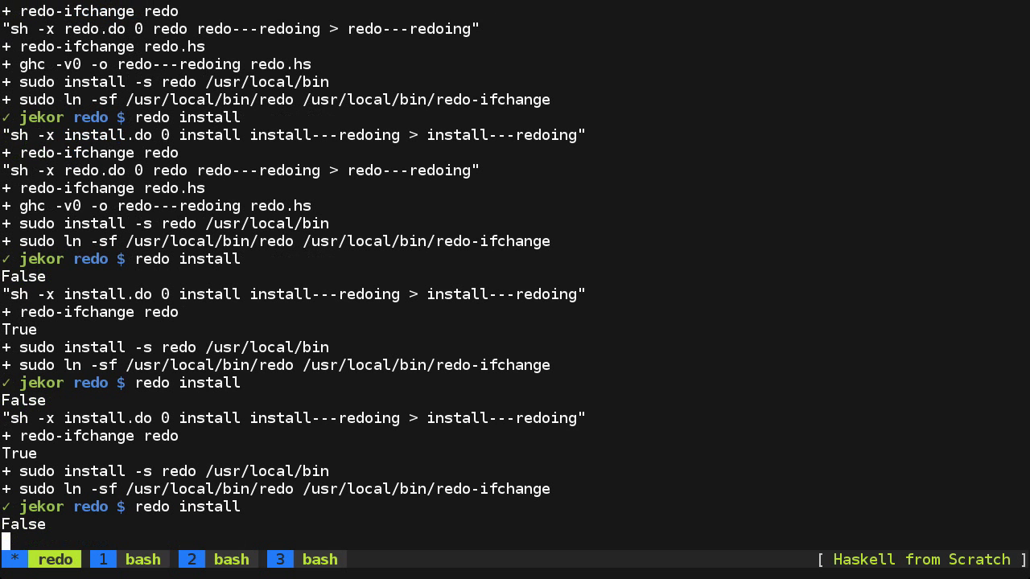
{"action": "scroll", "scroll_direction": "down", "scroll_amount": 3}
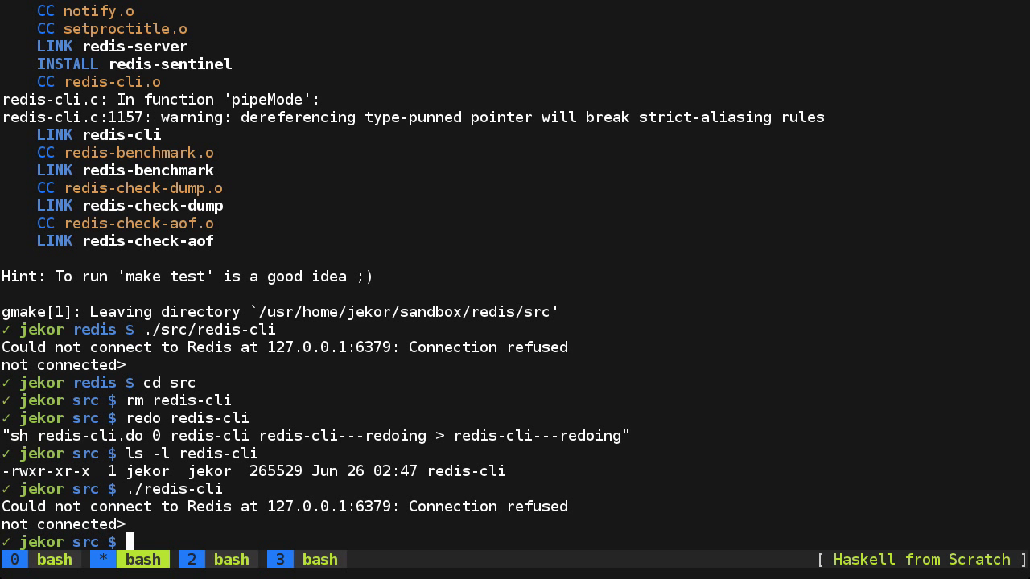
- Delete redis-cli and rerun redo redis-cli, which only prints True without rebuilding
{"action": "type", "text": "rm red"}
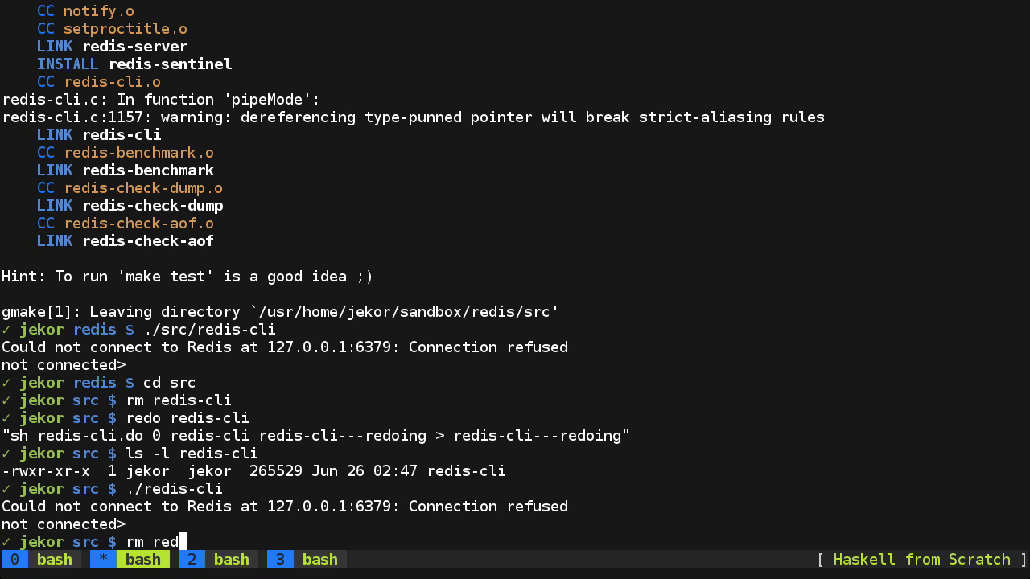
{"action": "key", "text": "Return"}
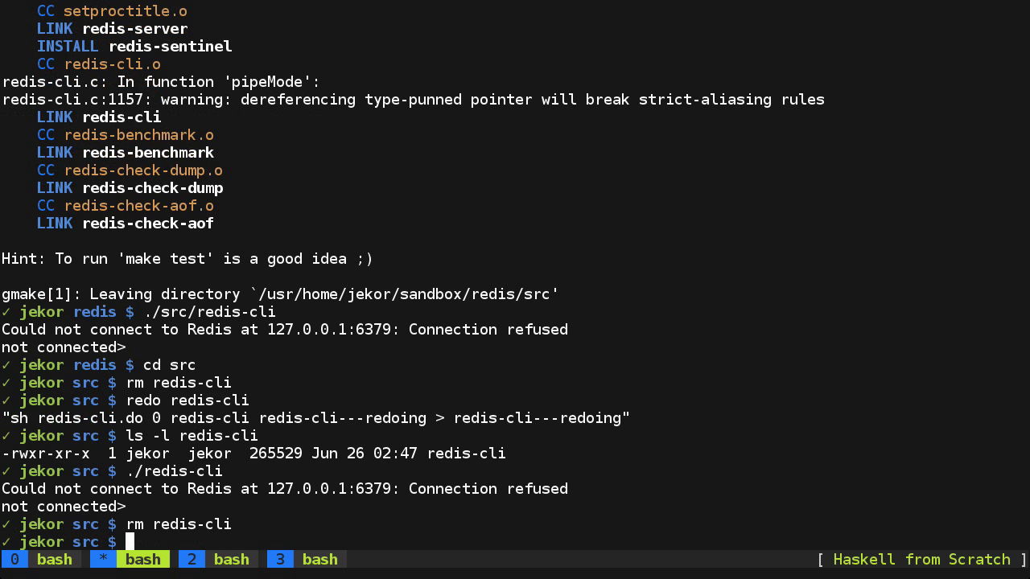
{"action": "type", "text": "rm redis-cli"}
{"action": "type", "text": "redo redis-cli"}
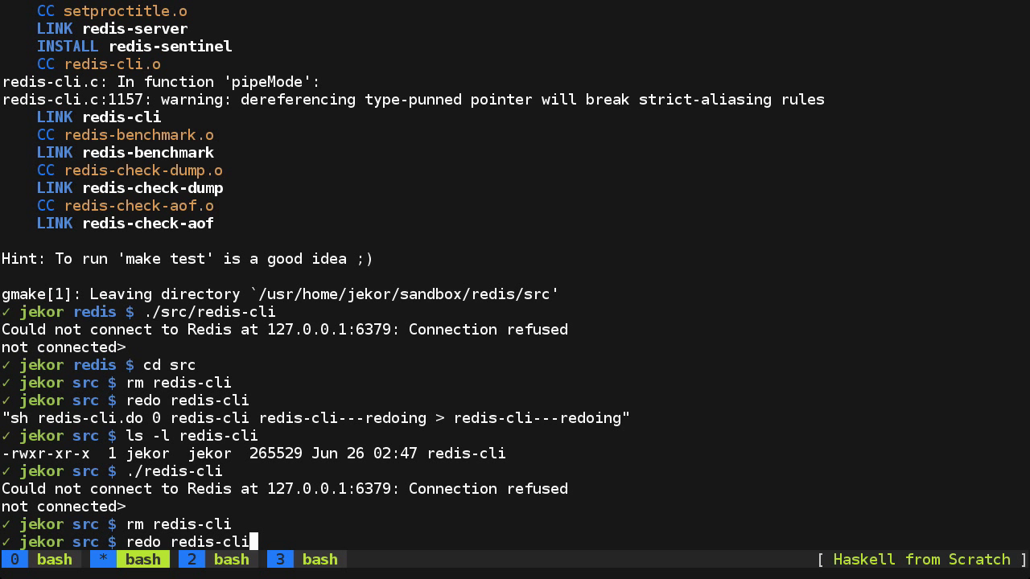
{"action": "key", "text": "Return"}
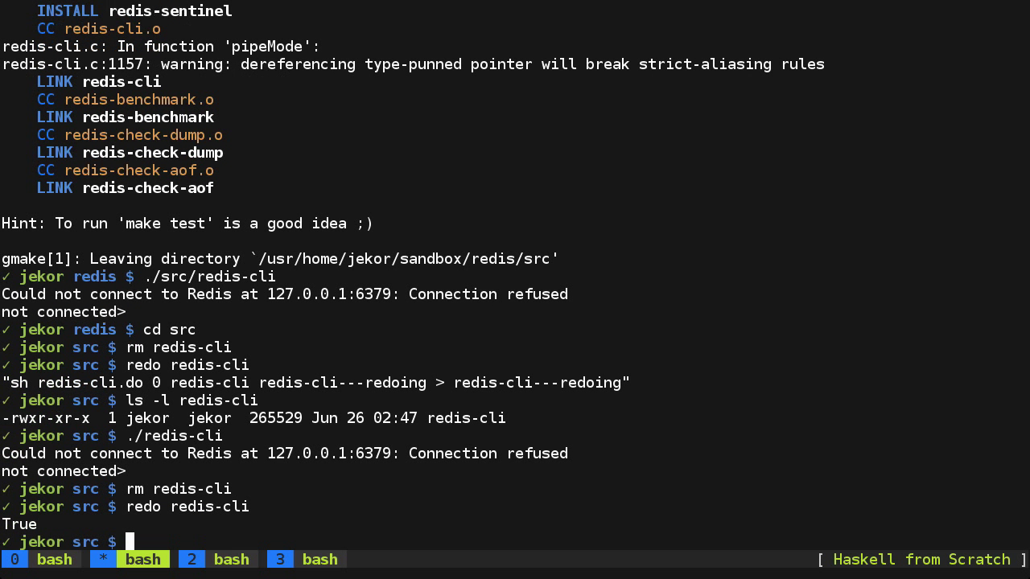
{"action": "type", "text": "ls -l"}
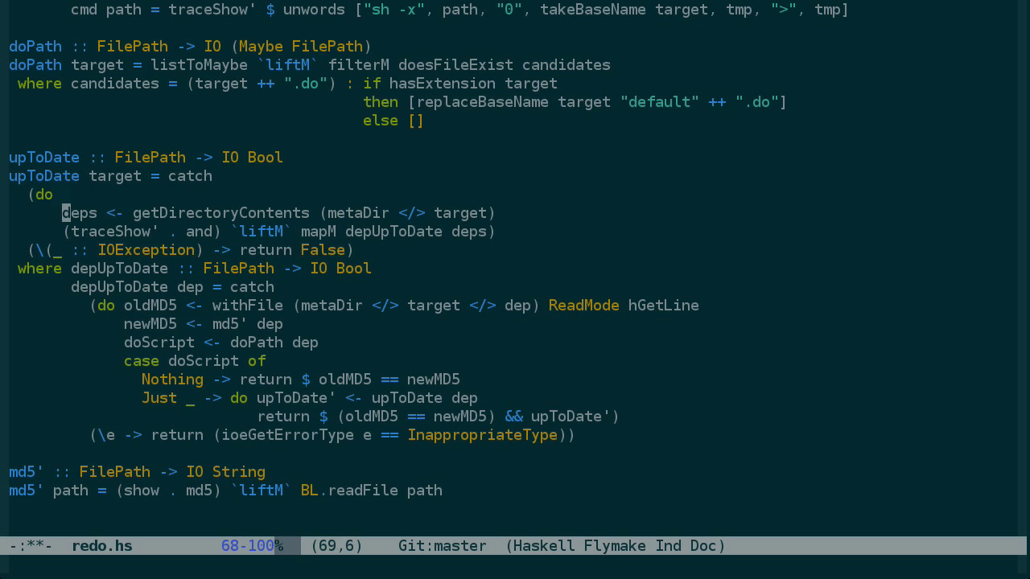
- Wrap upToDate in exists <- doesFileExist target, returning False when the target is missing
{"action": "key", "text": "up"}
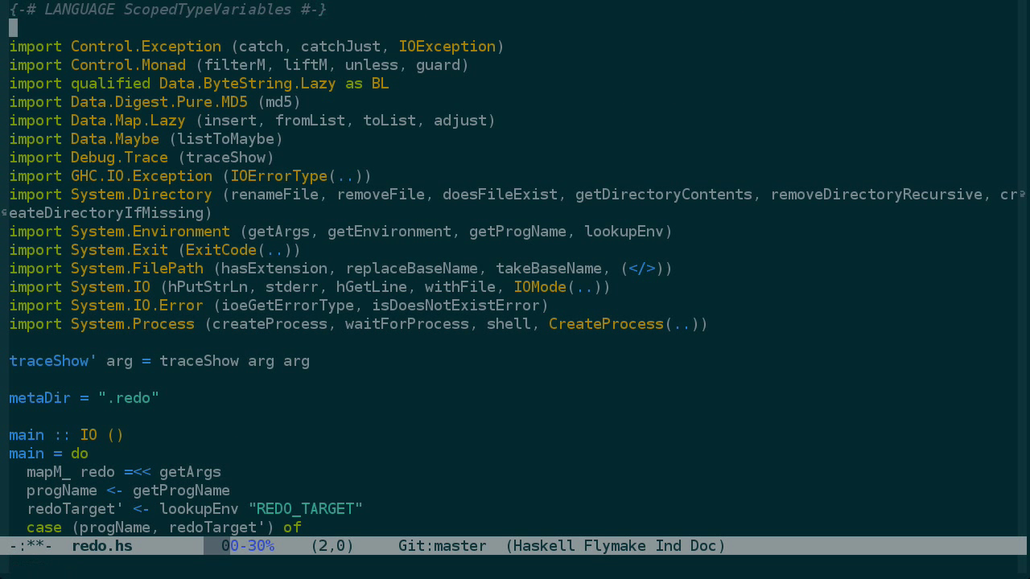
{"action": "scroll", "scroll_direction": "down", "scroll_amount": 3}
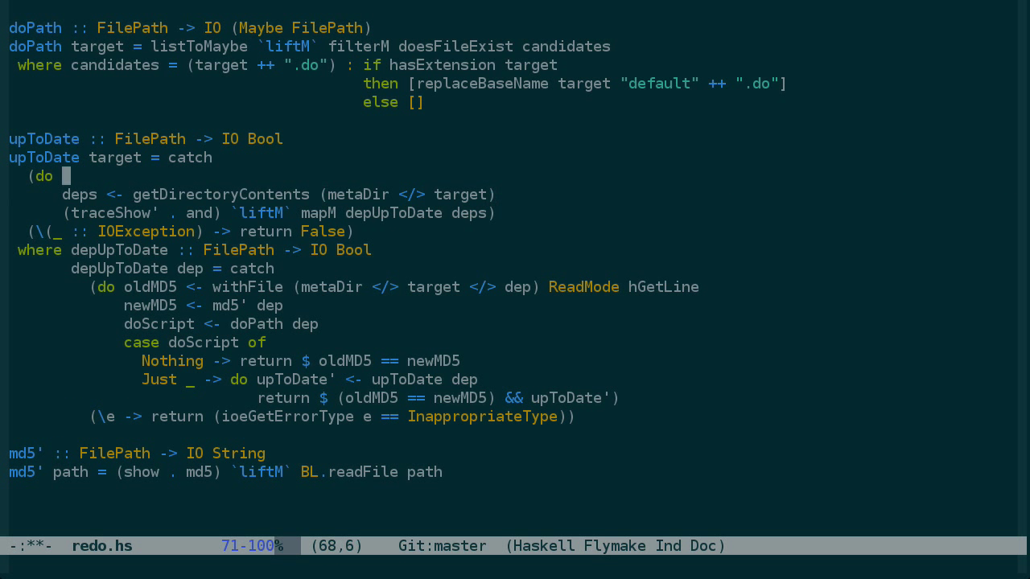
{"action": "type", "text": "exists <- doesFileExist target"}
{"action": "type", "text": "then"}
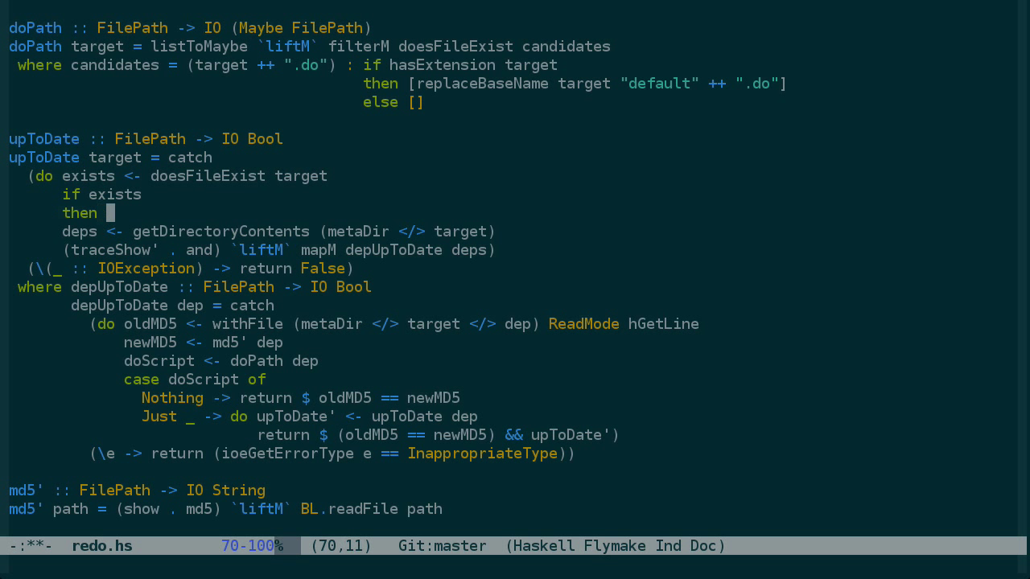
{"action": "type", "text": "do"}
{"action": "type", "text": "el)"}
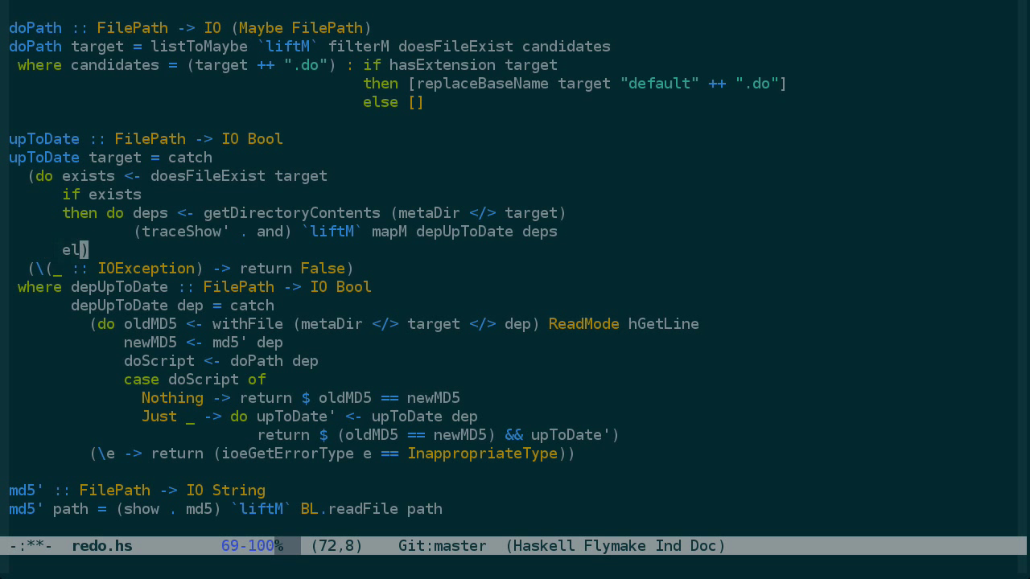
{"action": "type", "text": "se False"}
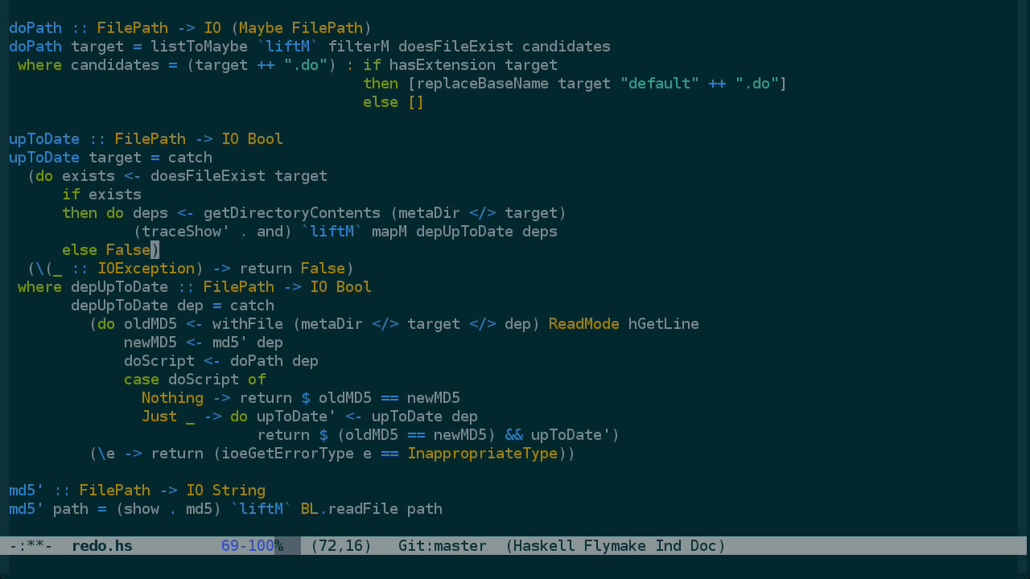
{"action": "type", "text": "return"}
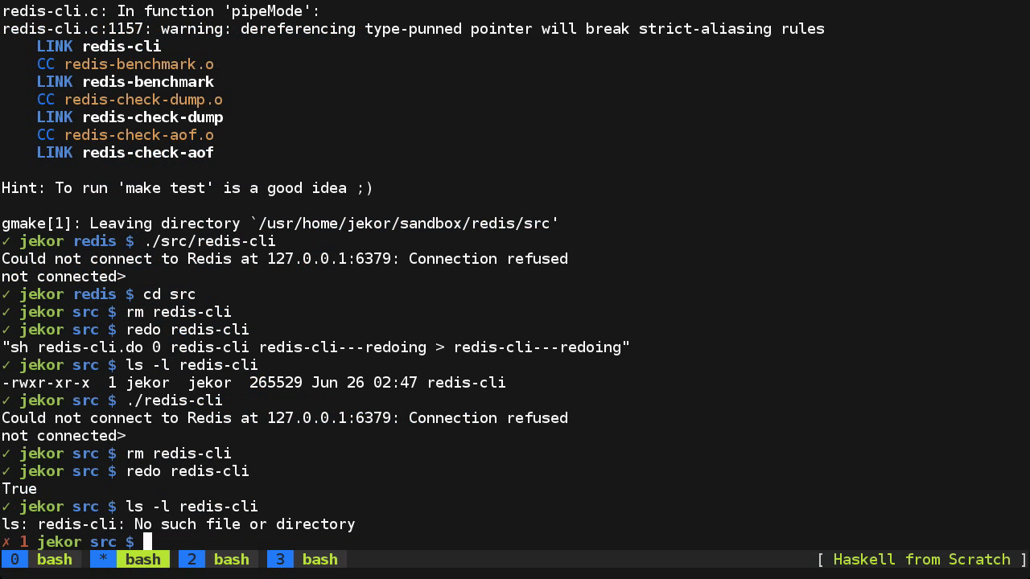
- Run redo redis-cli in the terminal to rebuild the missing binary
{"action": "left_click", "coordinate": [50, 560]}
{"action": "type", "text": "redo redis-cli"}
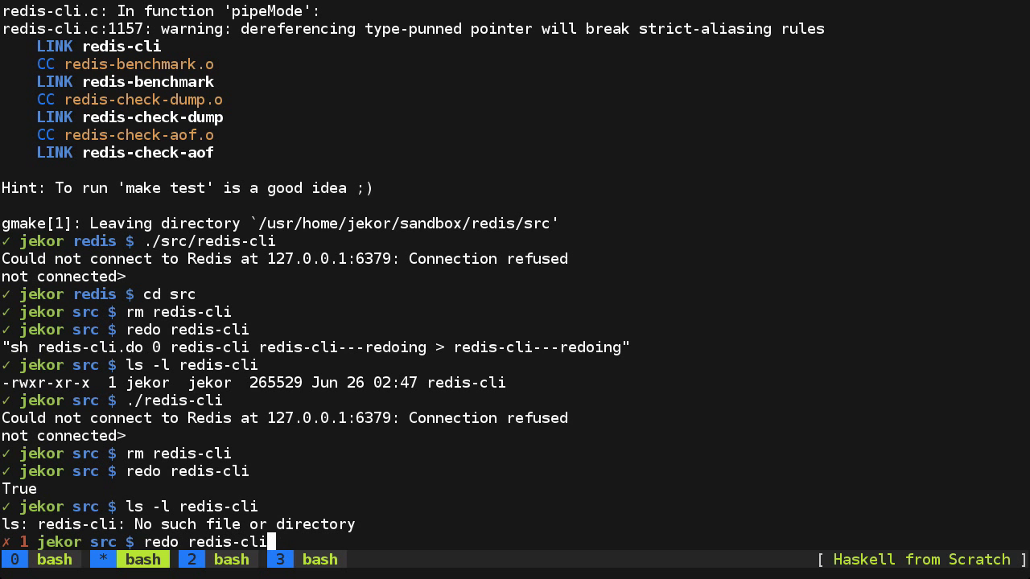
{"action": "key", "text": "Return"}
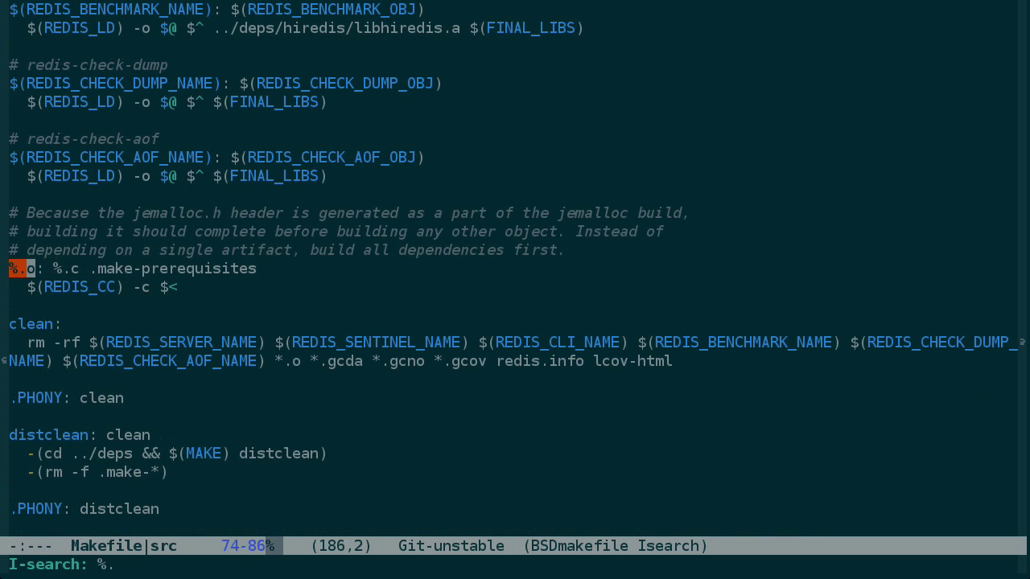
- Create a new default.o.do script in the src folder and paste the object rule into it
{"action": "key", "text": "Return"}
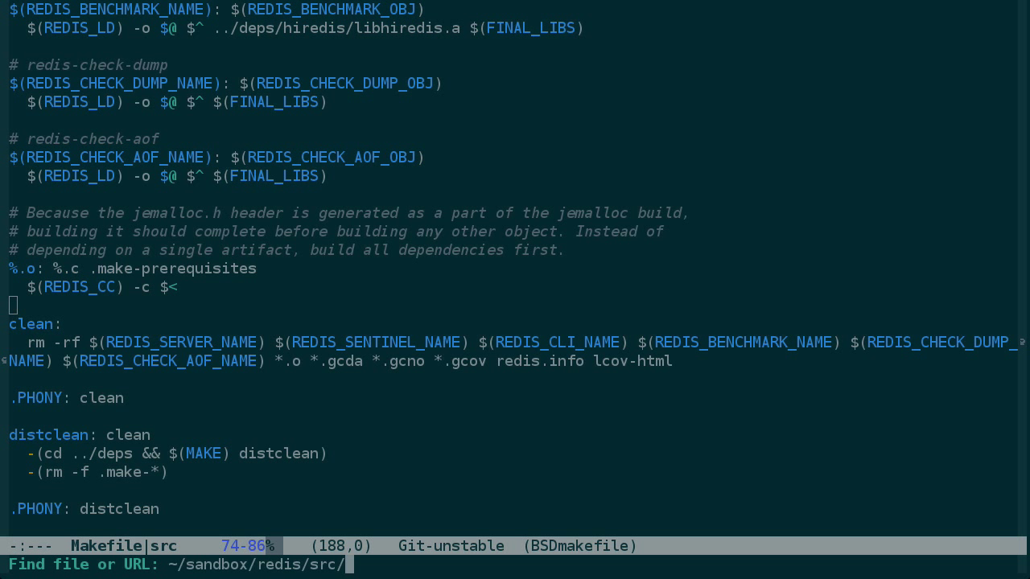
{"action": "type", "text": "default.o."}
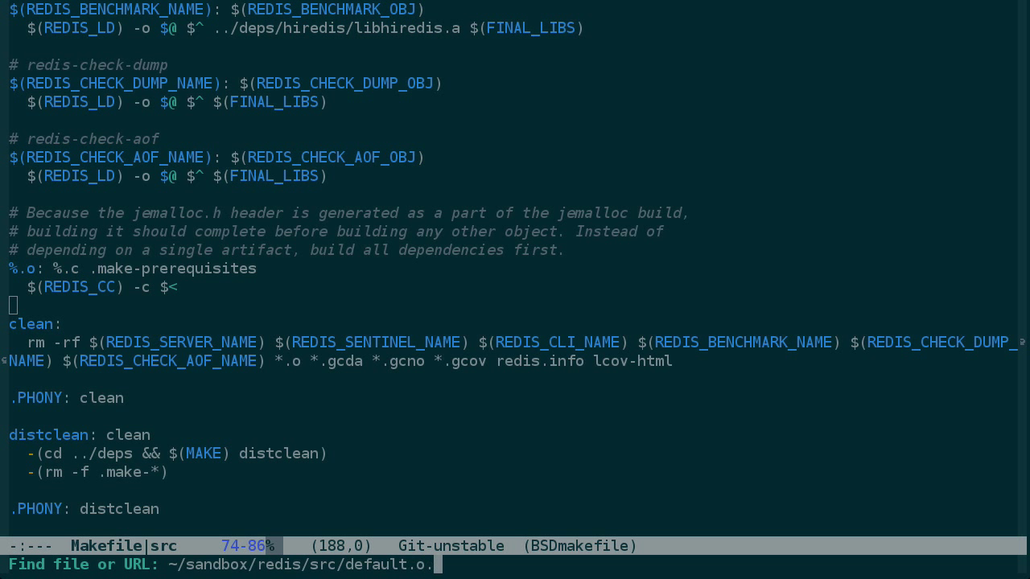
{"action": "key", "text": "Return"}
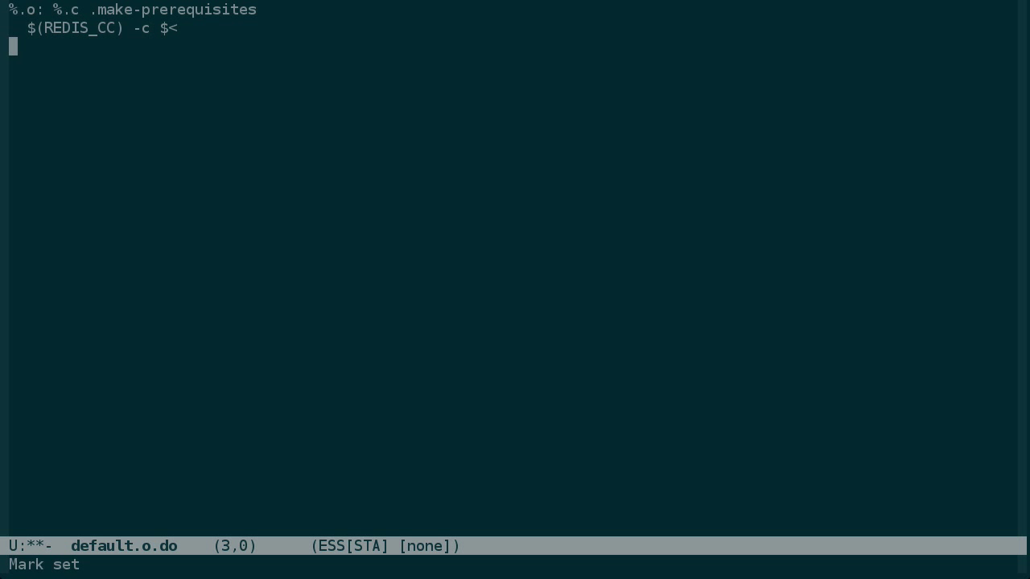
- Add a redo-ifchange line declaring $2.c as a dependency
{"action": "type", "text": "red"}
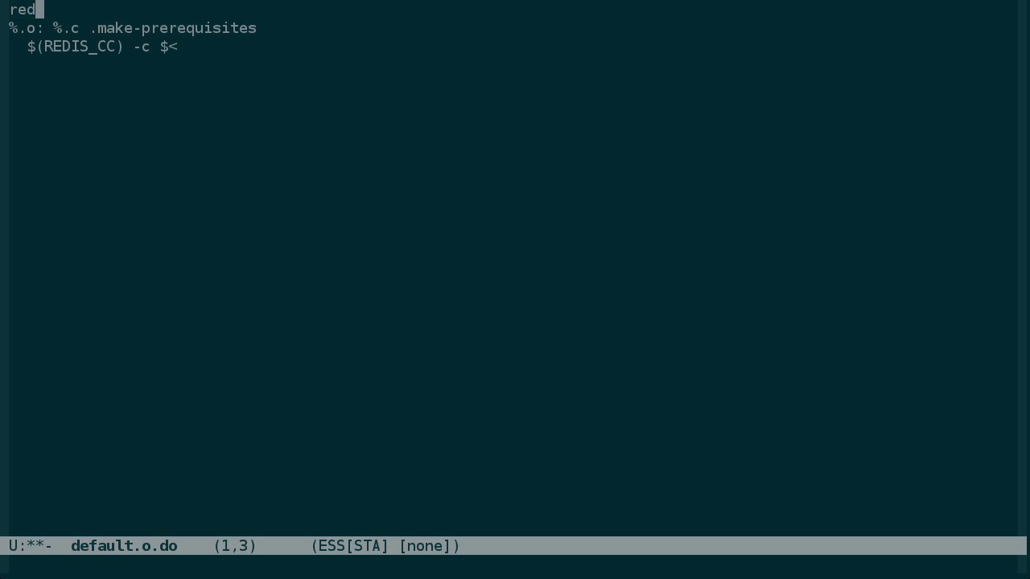
{"action": "type", "text": "o-ifchange"}
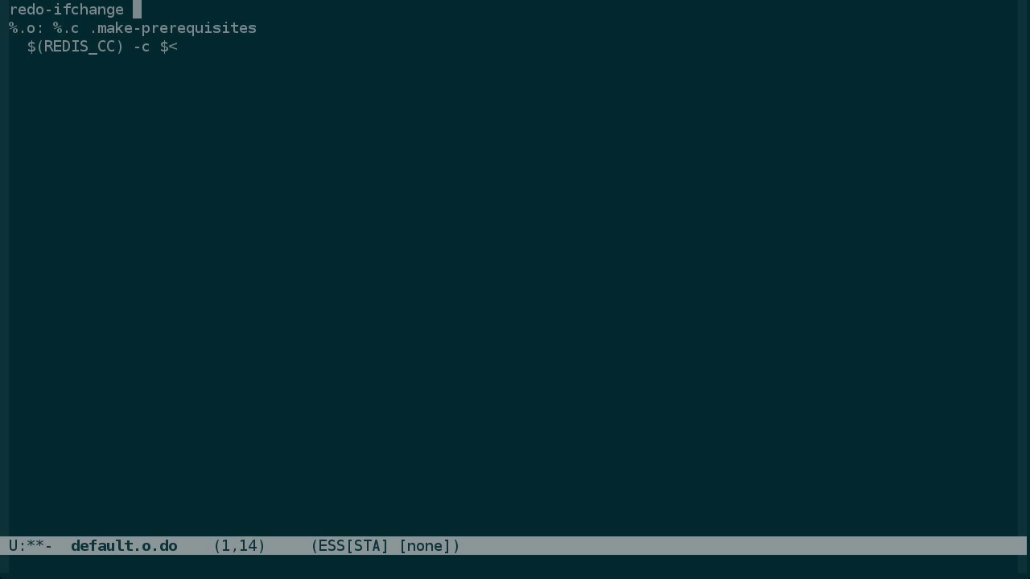
{"action": "type", "text": "$2"}
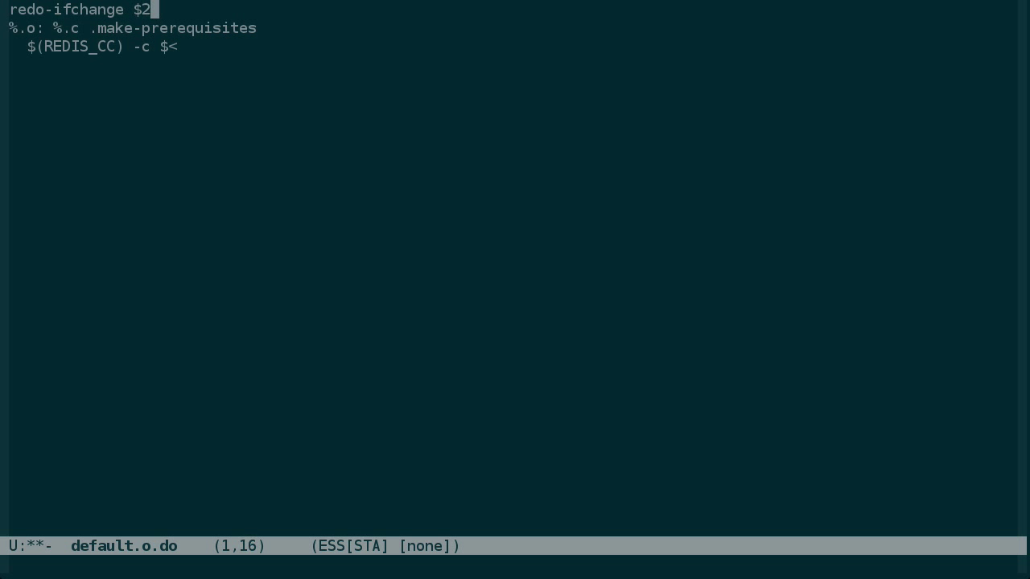
{"action": "type", "text": "."}
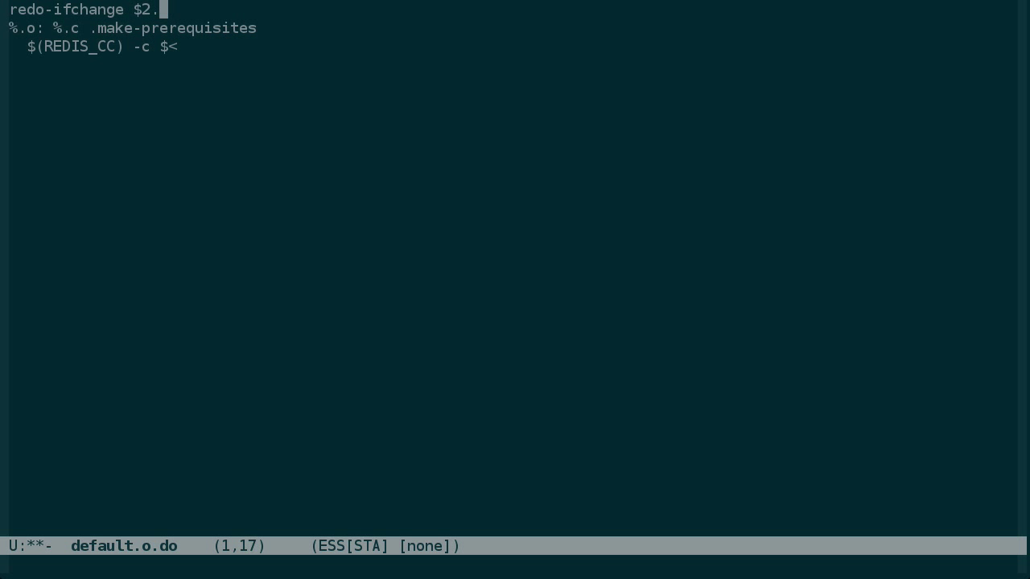
{"action": "type", "text": "c"}
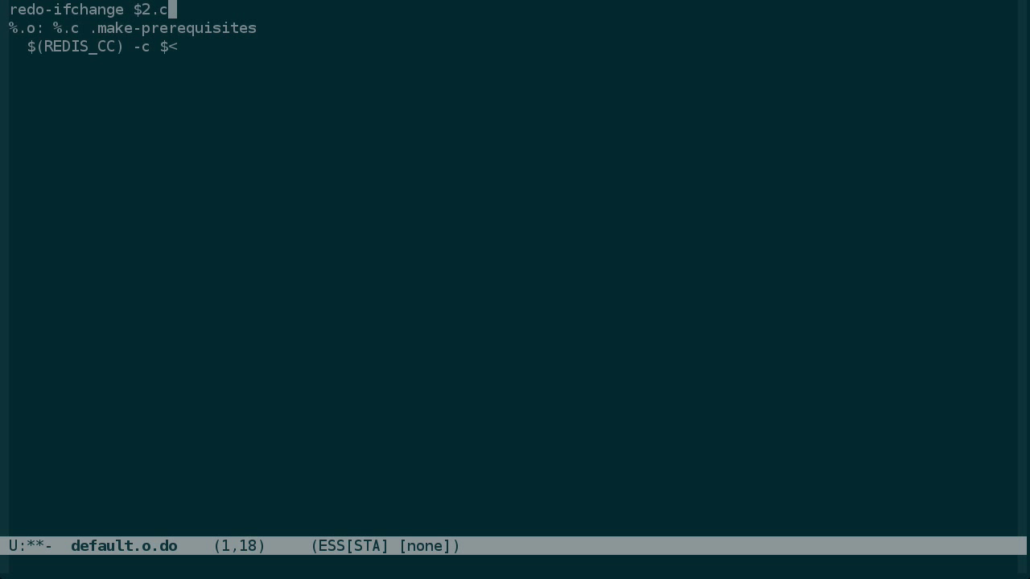
- Make the $REDIS_CC -c line compile $2.c and write its output to $3
{"action": "key", "text": "Down"}
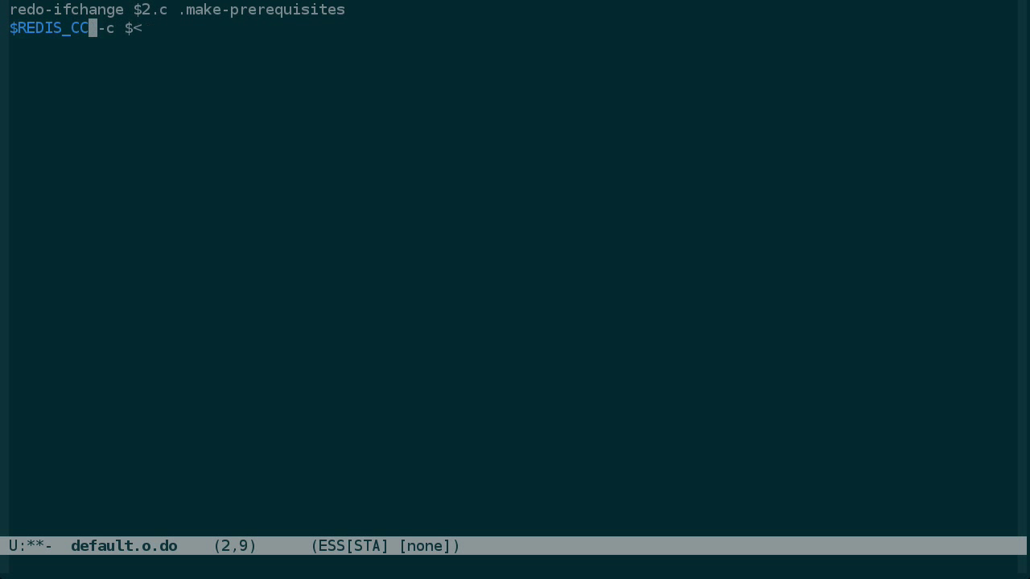
{"action": "type", "text": "$2.c -o"}
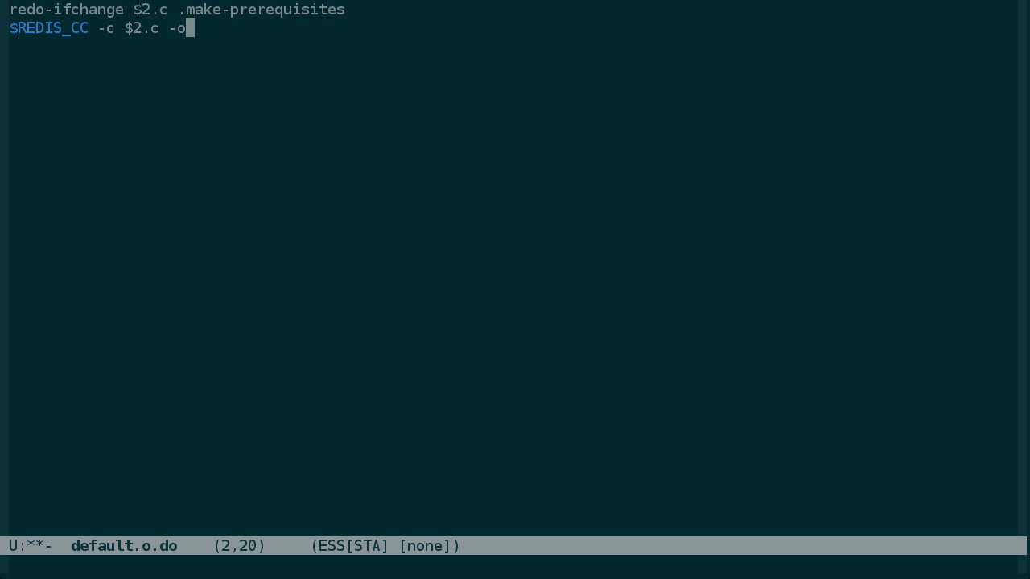
{"action": "type", "text": "$3"}
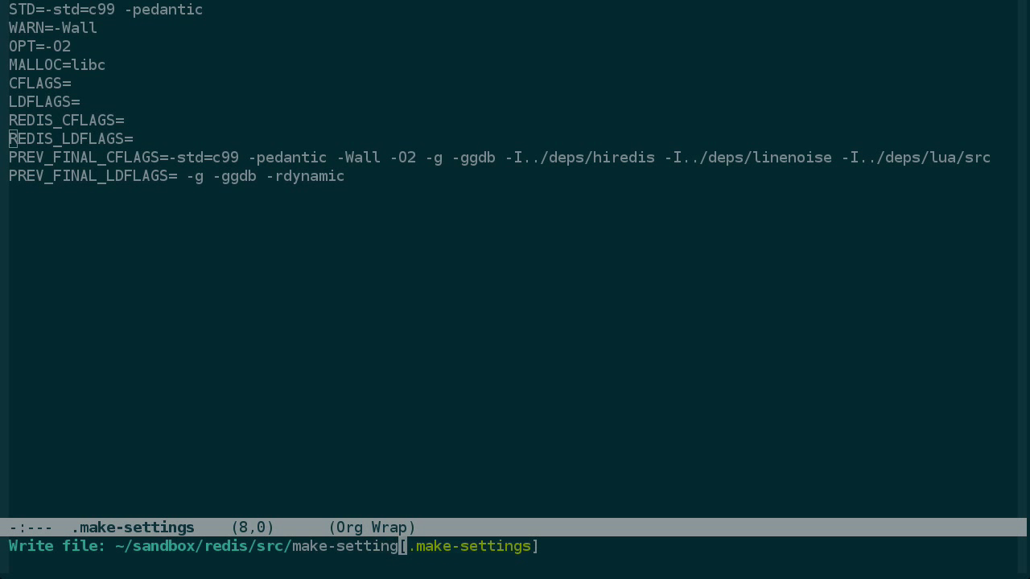
- Write the settings buffer as make-settings and copy it into the redis src folder
{"action": "key", "text": "Return"}
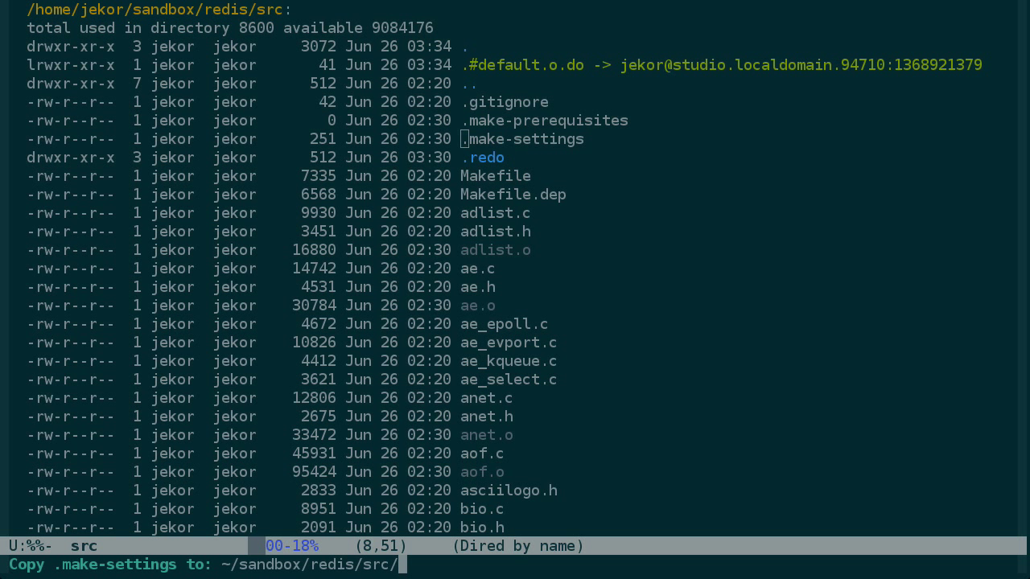
{"action": "key", "text": "Return"}
{"action": "type", "text": ". mak"}
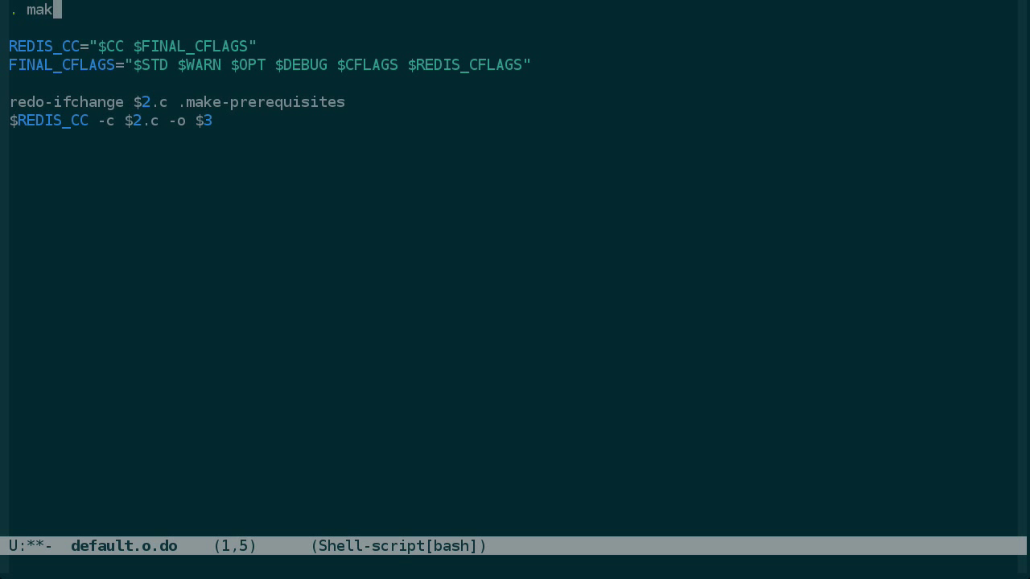
- Add '. make-settings' and 'CC=cc' at the top of default.o.do and save the script
{"action": "type", "text": "e-settings"}
{"action": "type", "text": "CC"}
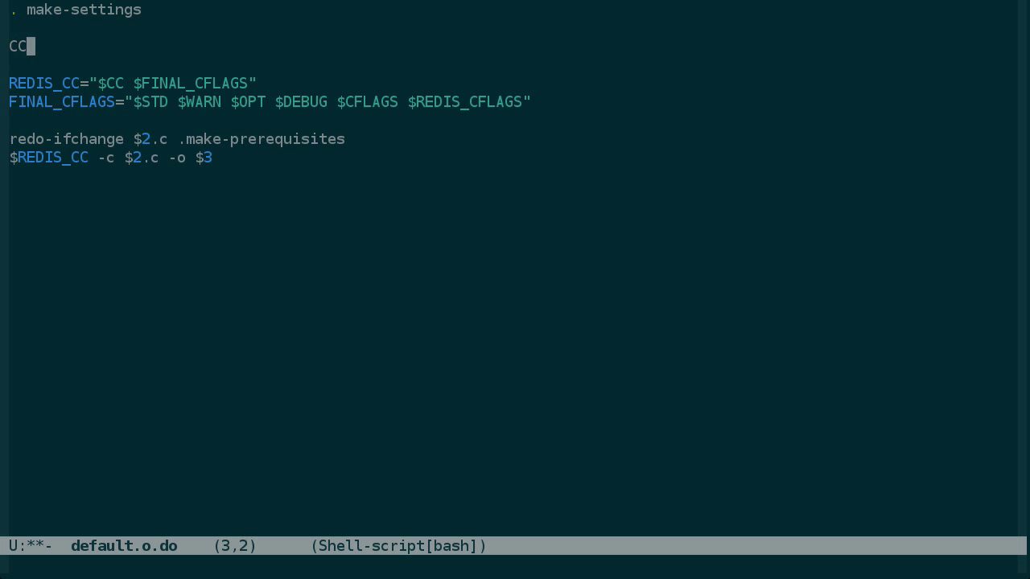
{"action": "type", "text": "=cc"}
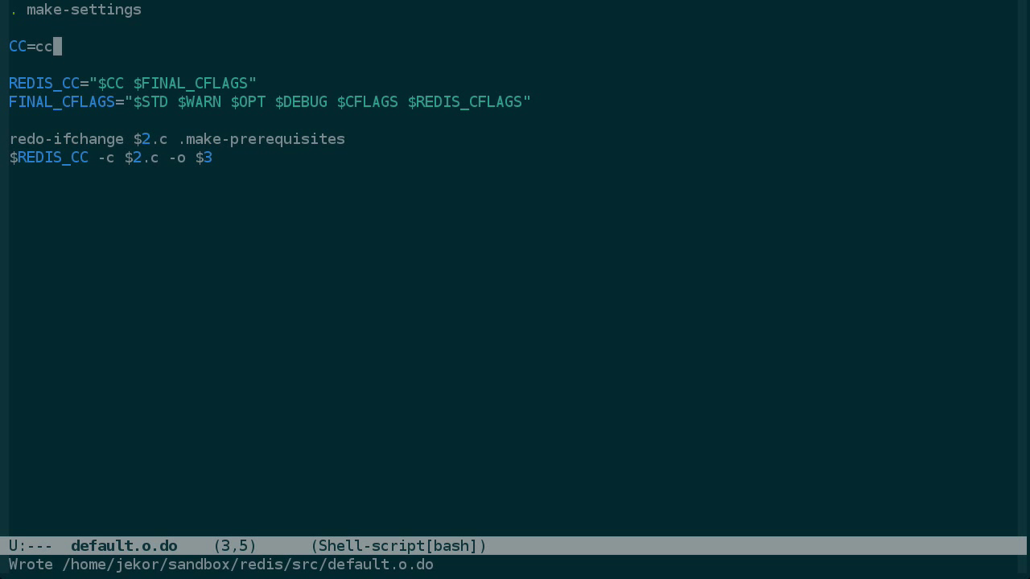
{"action": "key", "text": "Return"}
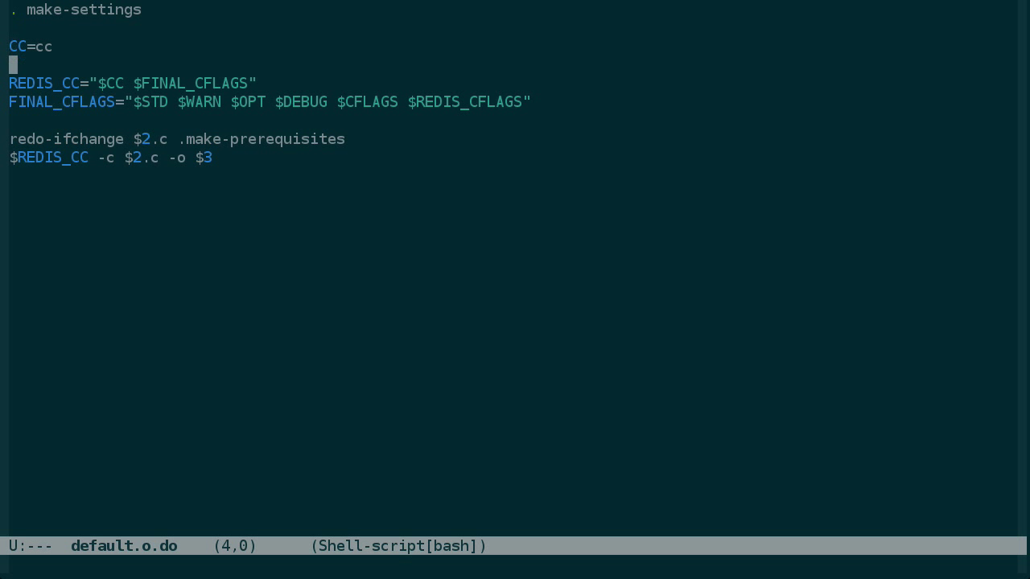
{"action": "key", "text": "up"}
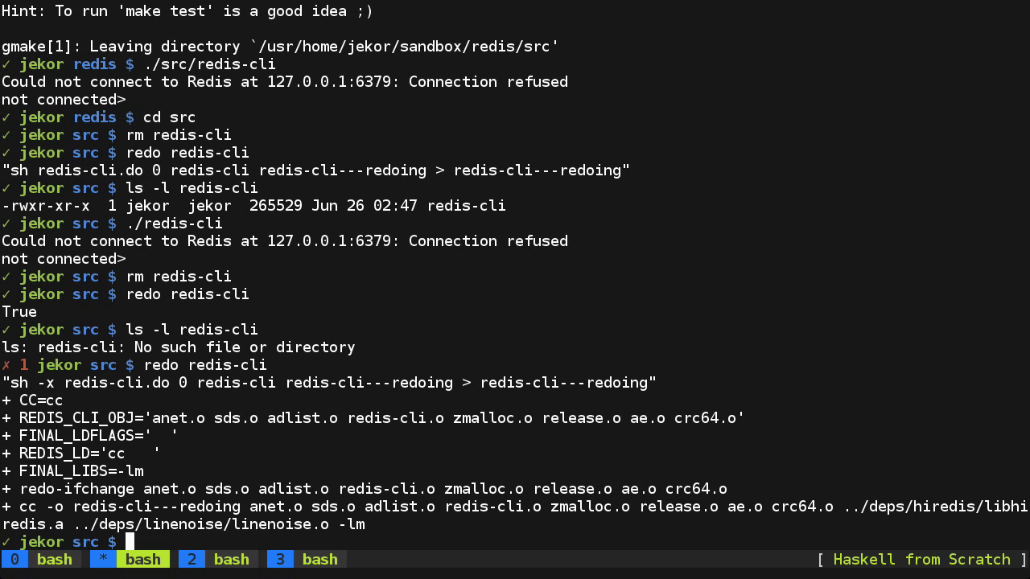
- Remove anet.o, rebuild it with redo anet.o and confirm it exists with ls -l
{"action": "type", "text": "rm anet.o"}
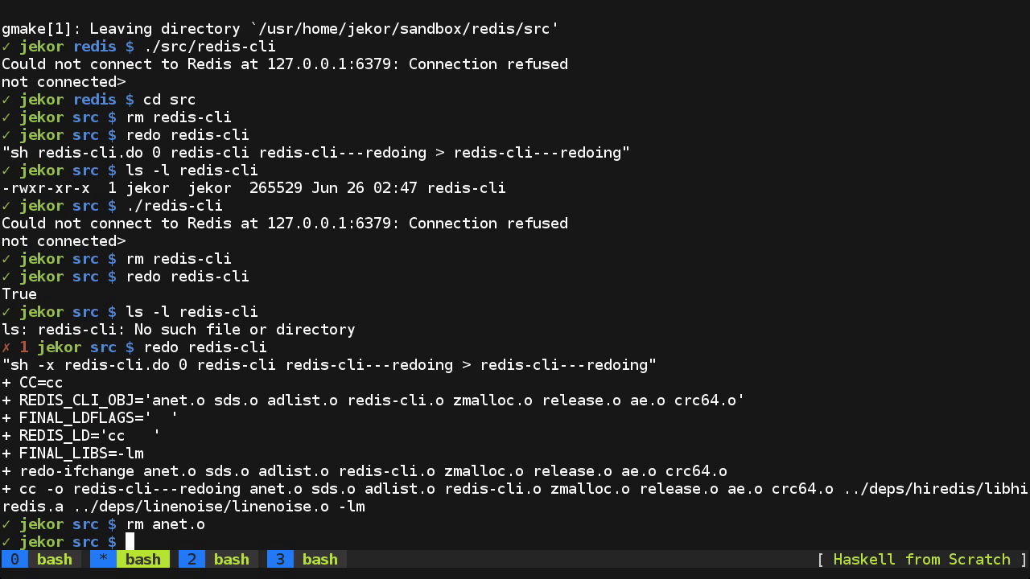
{"action": "type", "text": "redo"}
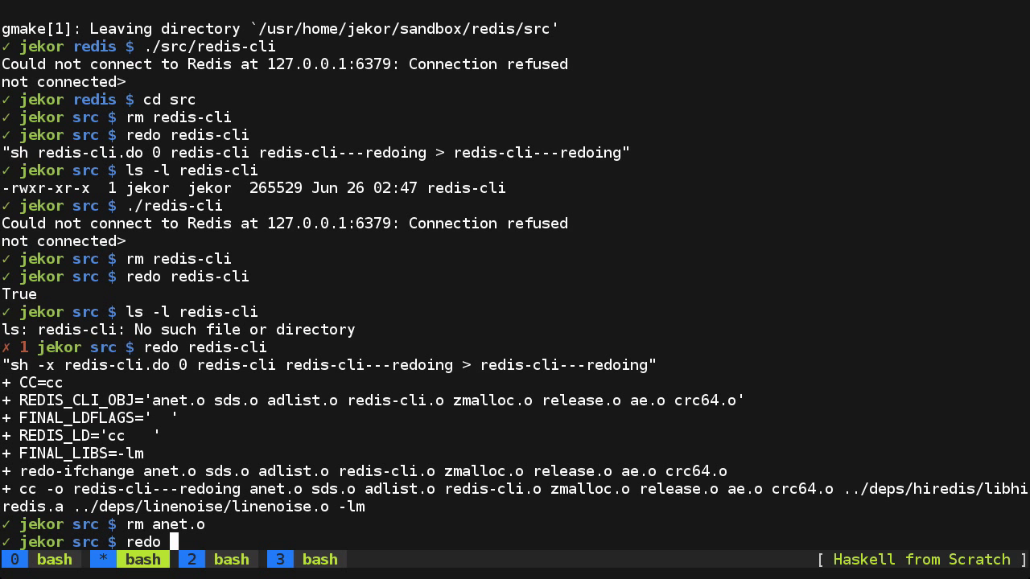
{"action": "key", "text": "Return"}
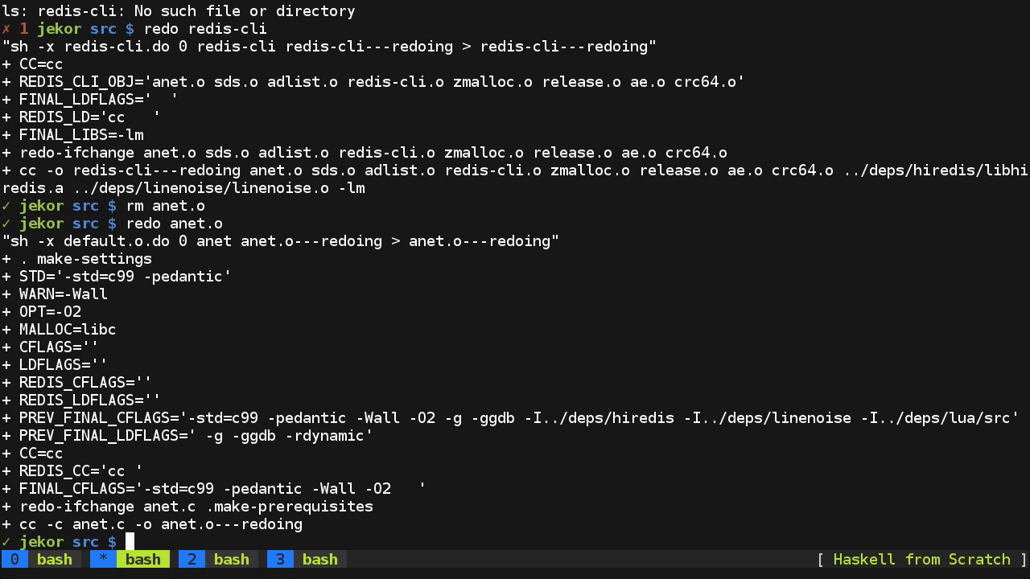
{"action": "type", "text": "ls -l anet."}
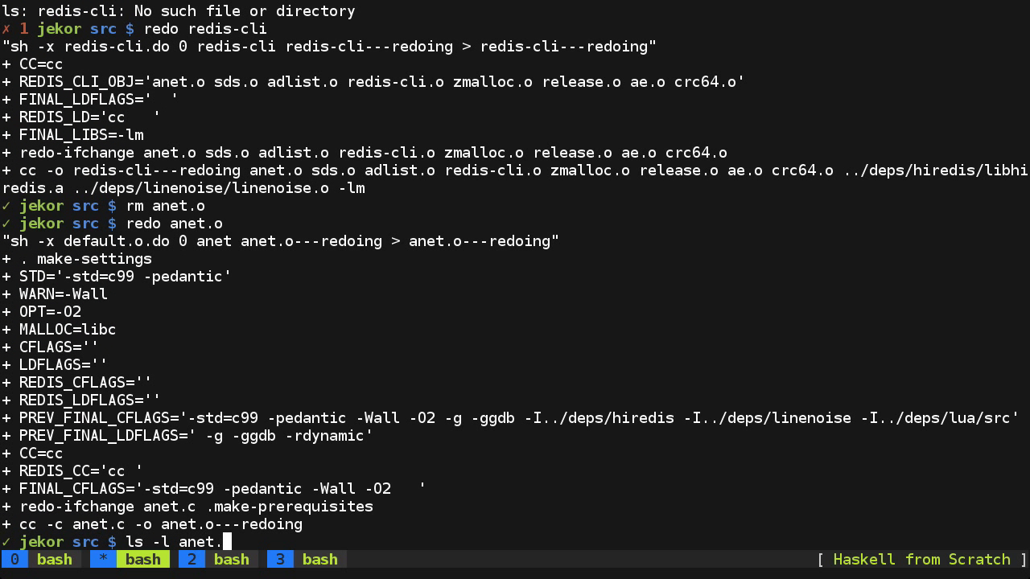
{"action": "key", "text": "Return"}
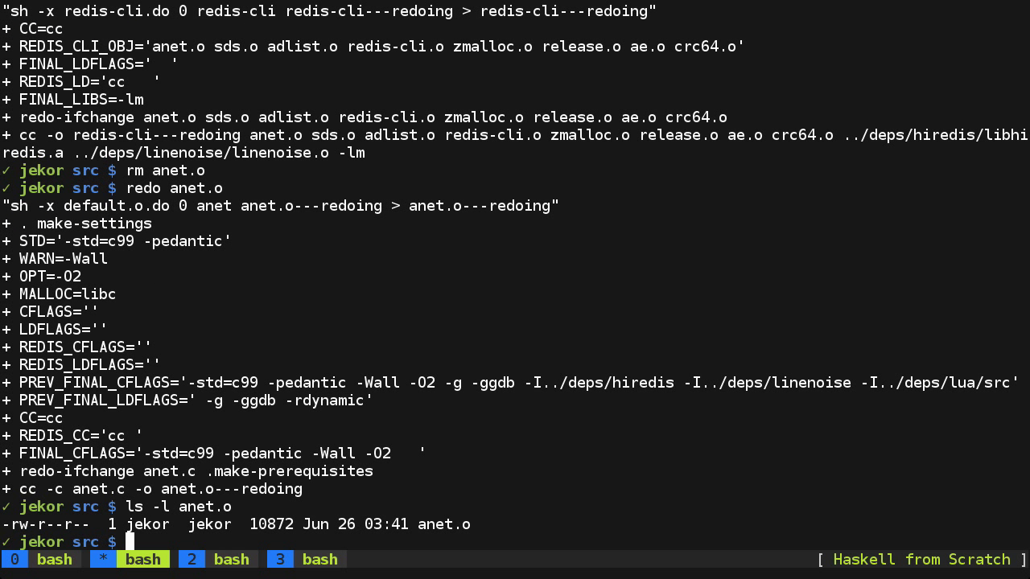
- Delete all object files with rm *.o and run redo redis-cli to rebuild from scratch
{"action": "type", "text": "rm *.o"}
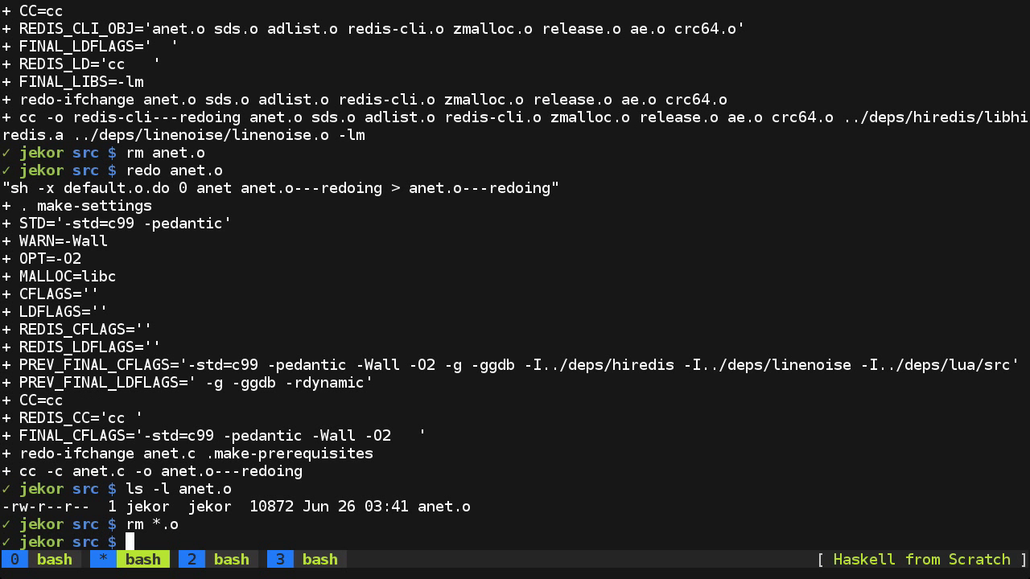
{"action": "type", "text": "redo red"}
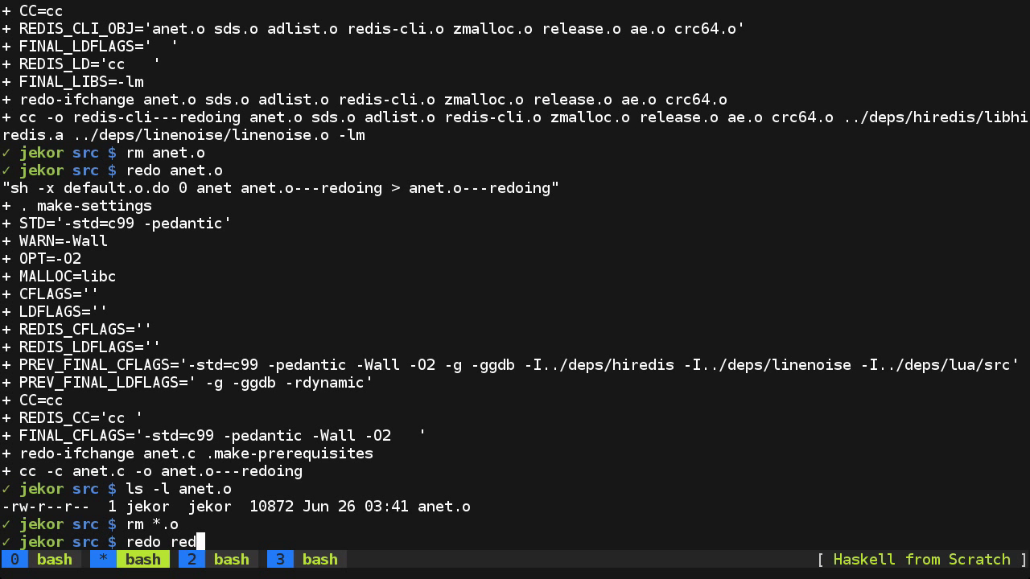
{"action": "type", "text": "is-cli"}
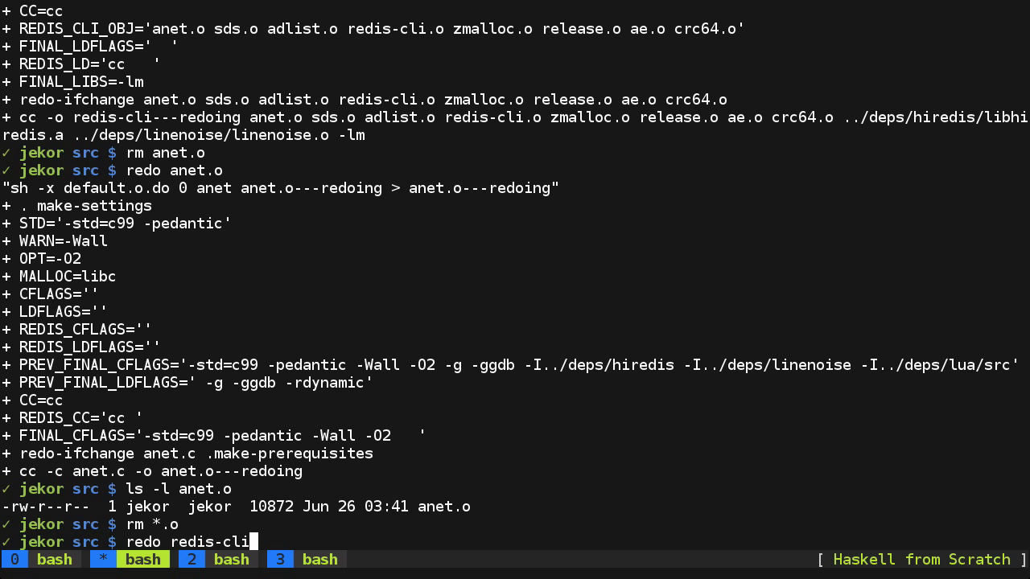
{"action": "key", "text": "Return"}
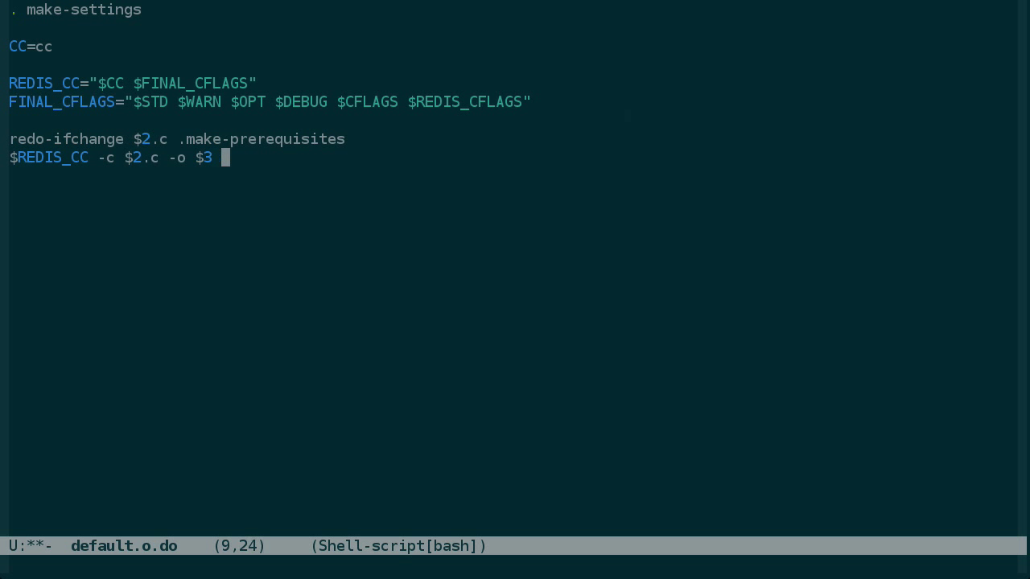
- Append $FINAL_CFLAGS to the $REDIS_CC -c $2.c -o $3 compile line
{"action": "type", "text": "$FINAL_"}
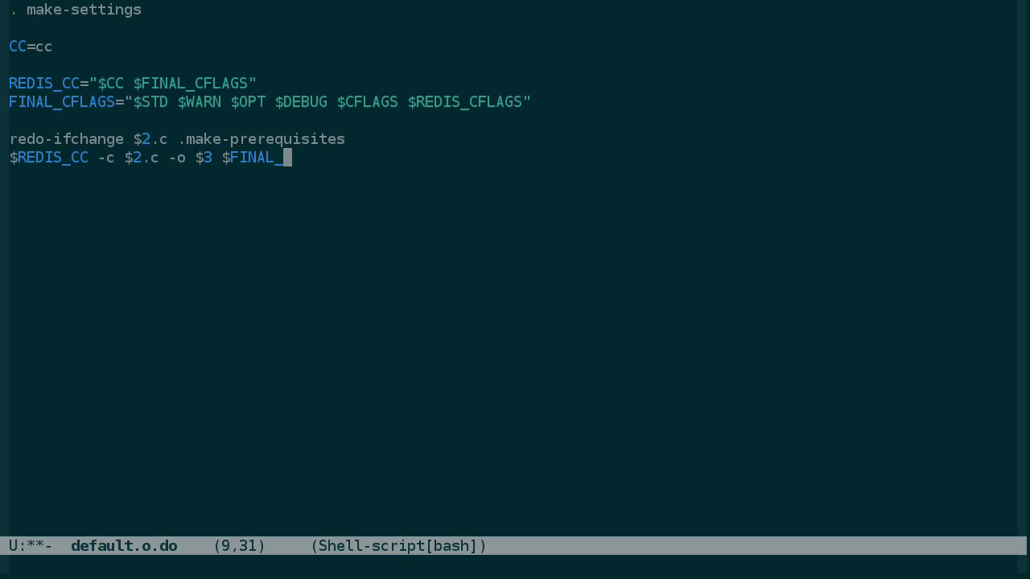
{"action": "type", "text": "CFLAGS"}
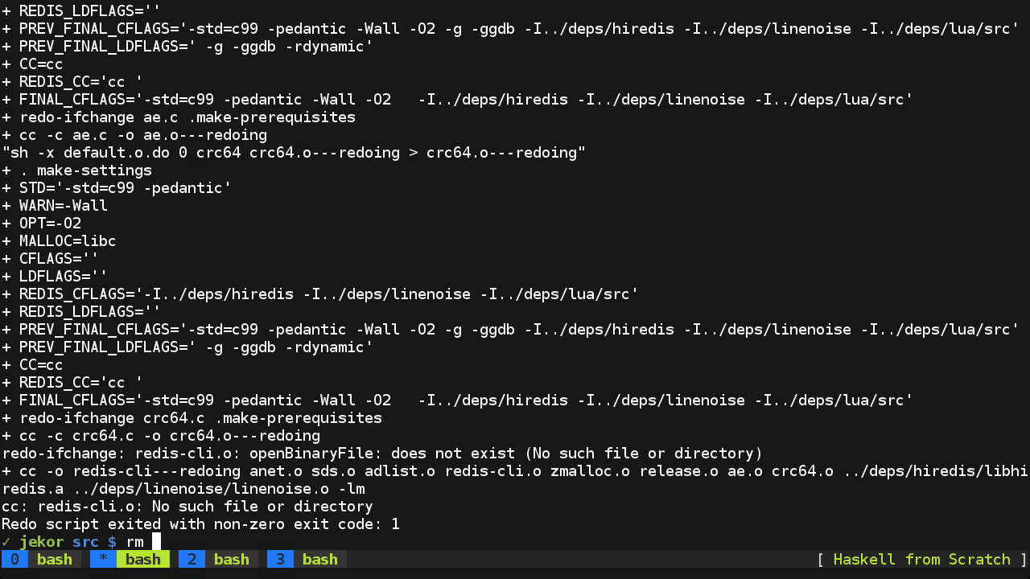
- Delete redis-cli and all objects, rebuild with redo redis-cli, then launch ./redis-cli to its not connected prompt
{"action": "type", "text": "redis-cli *.o"}
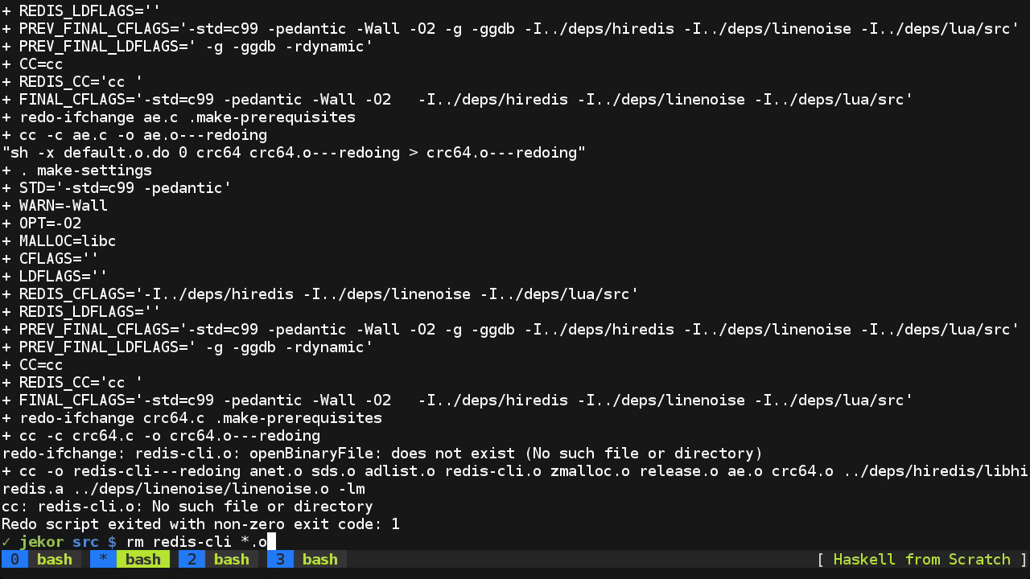
{"action": "key", "text": "Return"}
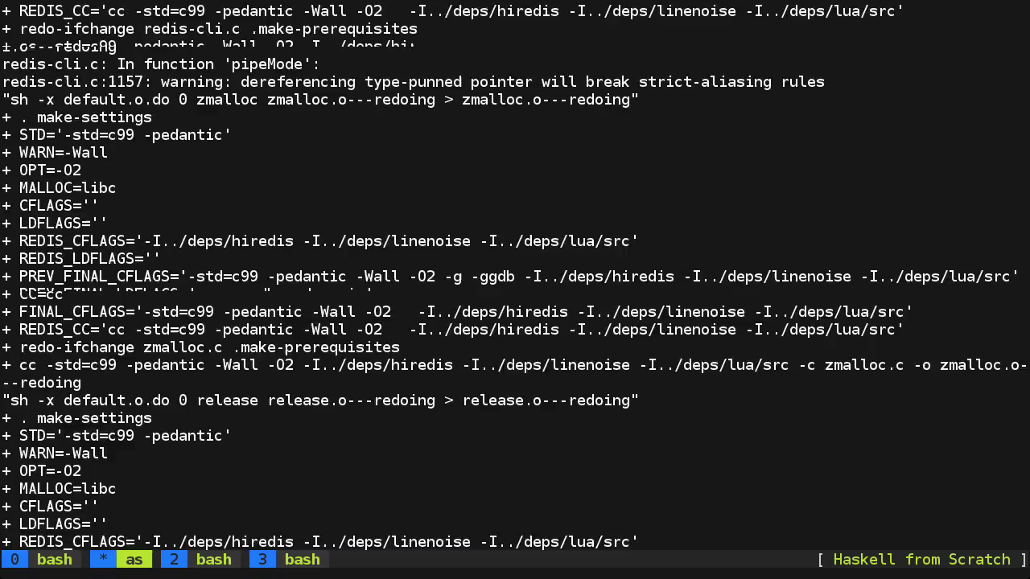
{"action": "scroll", "scroll_direction": "down", "scroll_amount": 3}
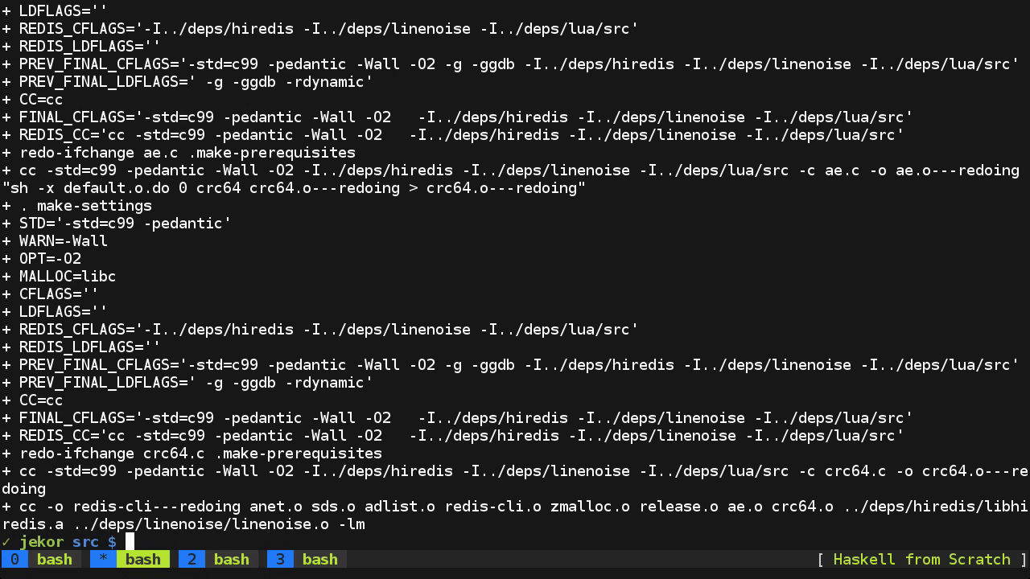
{"action": "type", "text": "./redis-cli"}
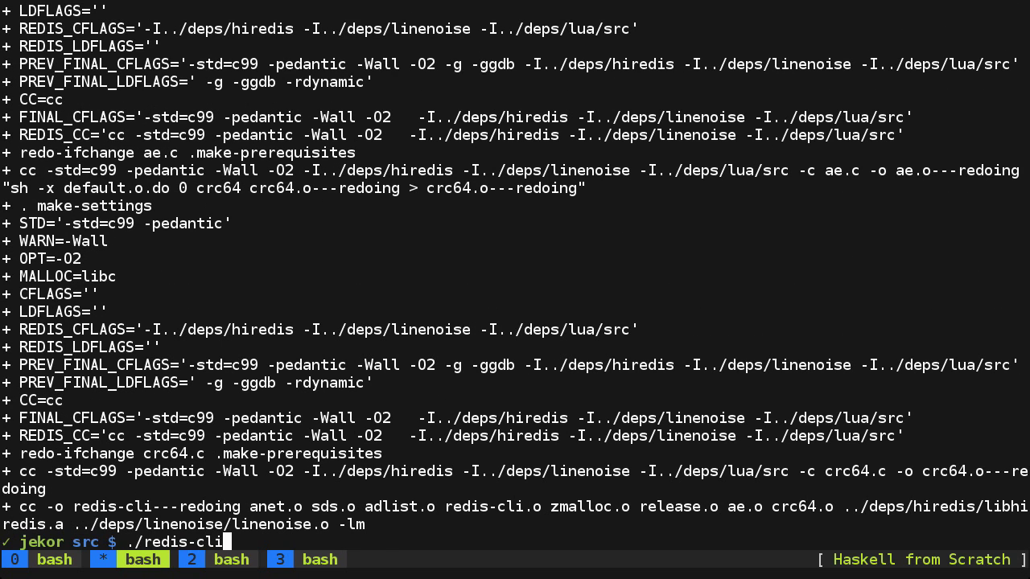
{"action": "key", "text": "Return"}
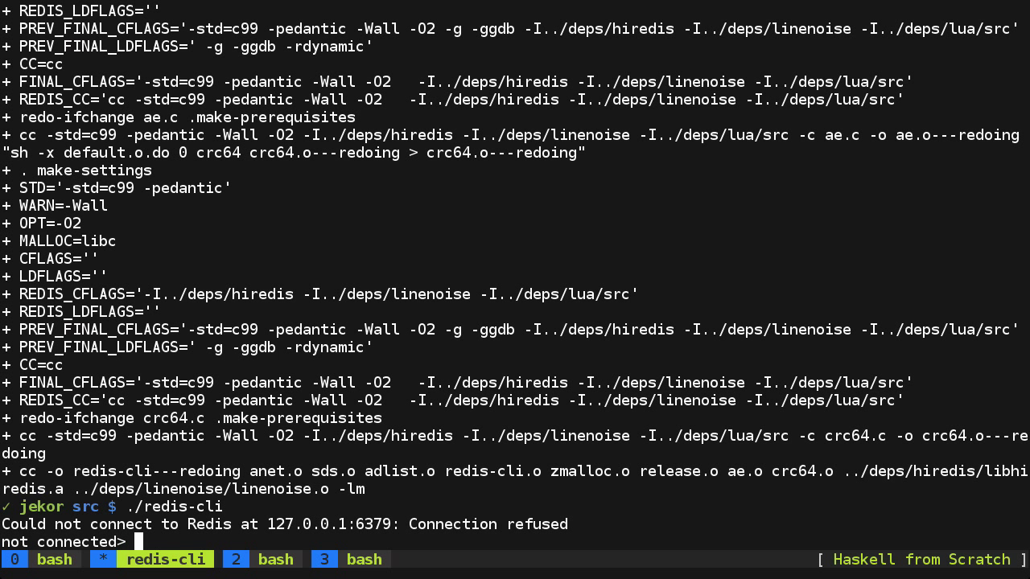
{"action": "mouse_move", "coordinate": [519, 293]}
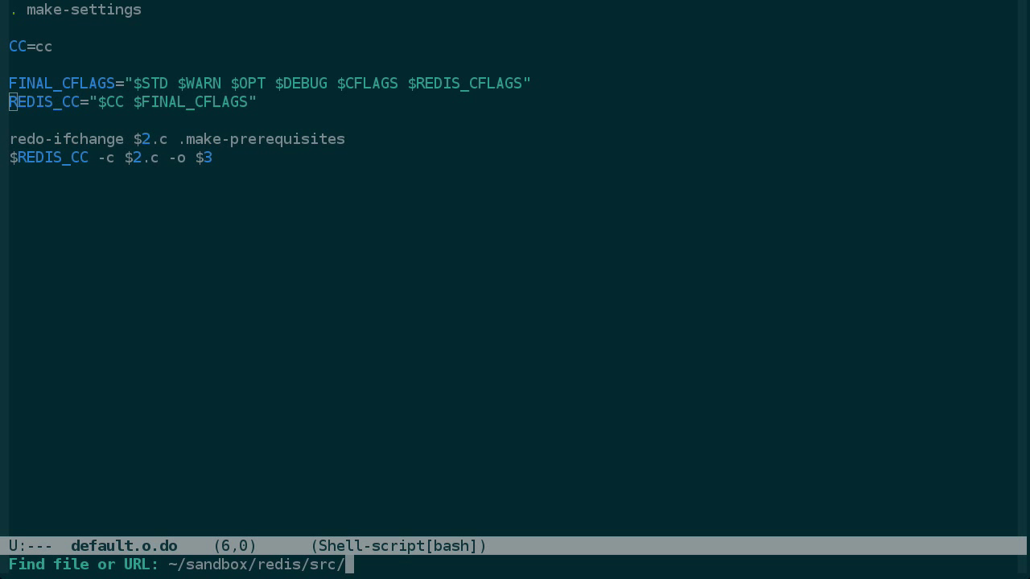
- Review the upToDate check in redo.hs, then return to the redis-cli terminal pane
{"action": "key", "text": "Return"}
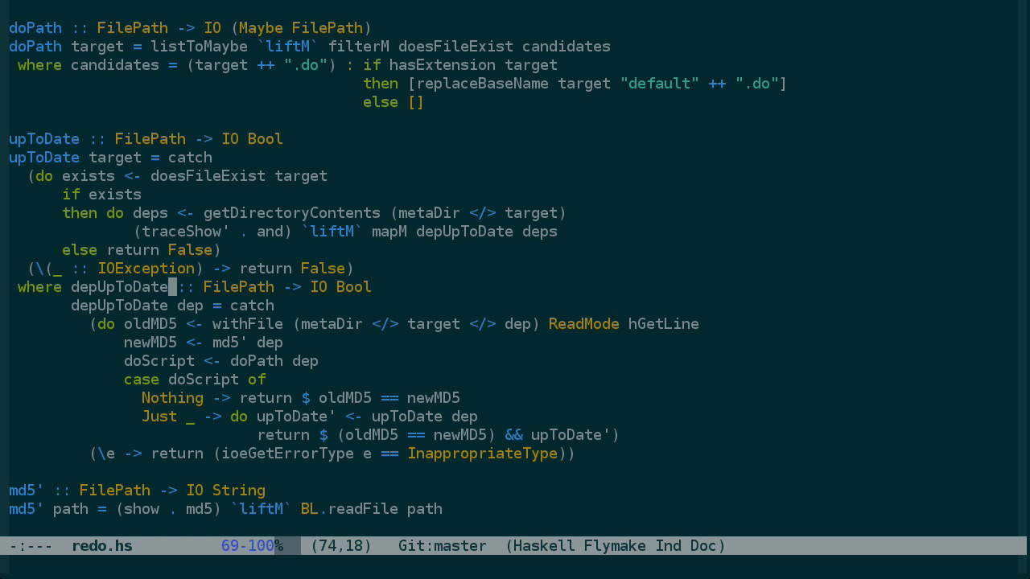
{"action": "scroll", "scroll_direction": "down", "scroll_amount": 3}
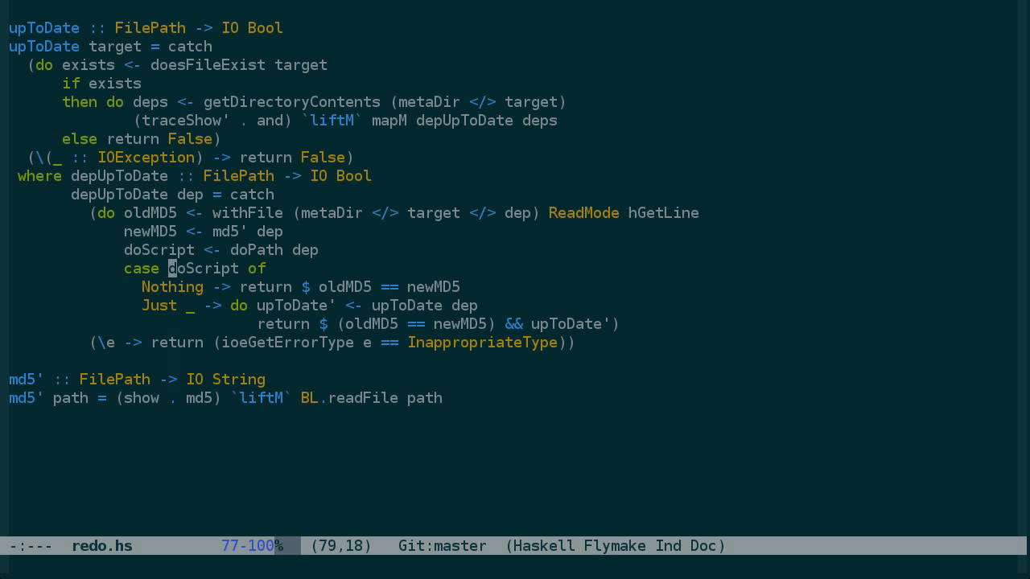
{"action": "left_click", "coordinate": [168, 560]}
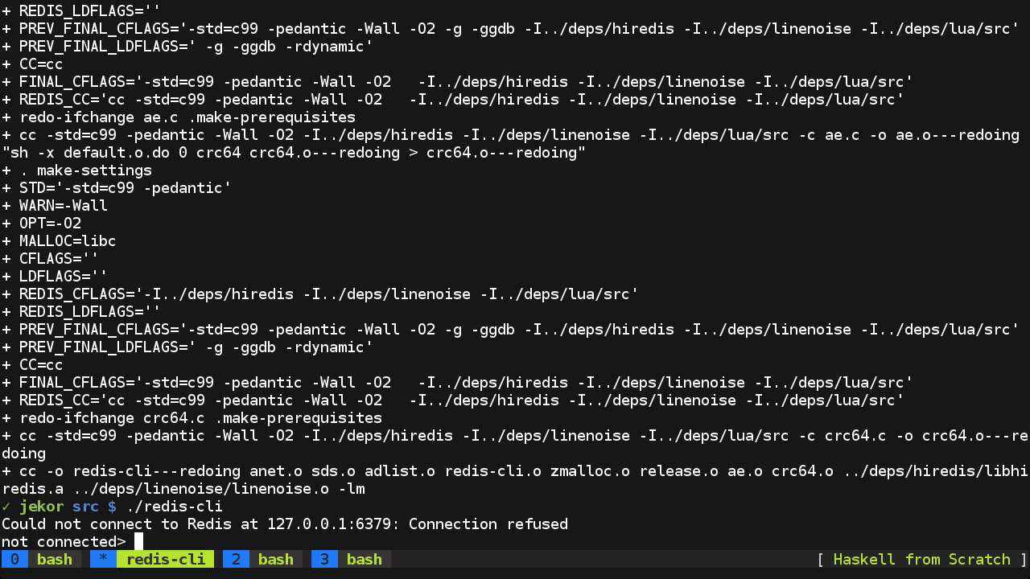